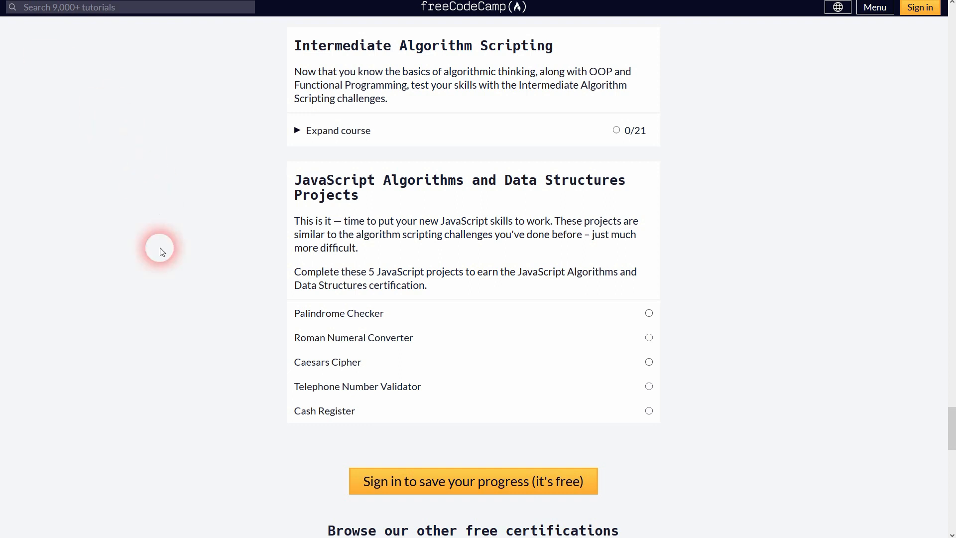
# Open the Cash Register challenge and select the change declaration in the starter code
pyautogui.click(324, 411)
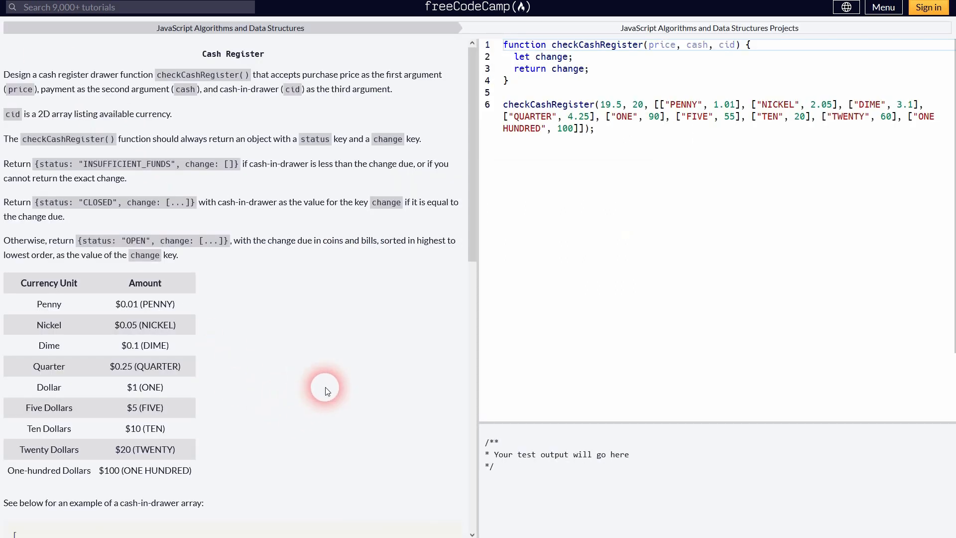
pyautogui.doubleClick(232, 53)
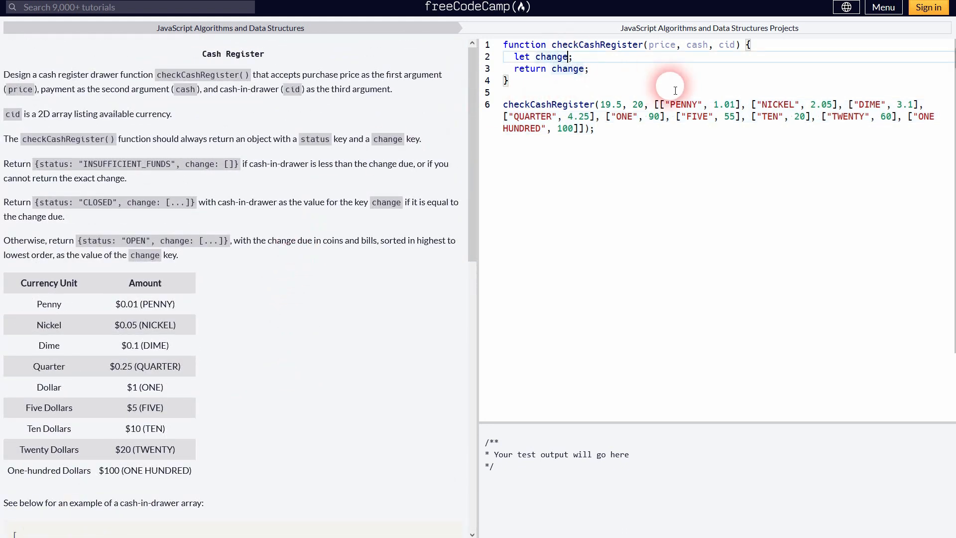
# Compute change as cash * 100 - price * 100 and log it to the console
pyautogui.write('=')
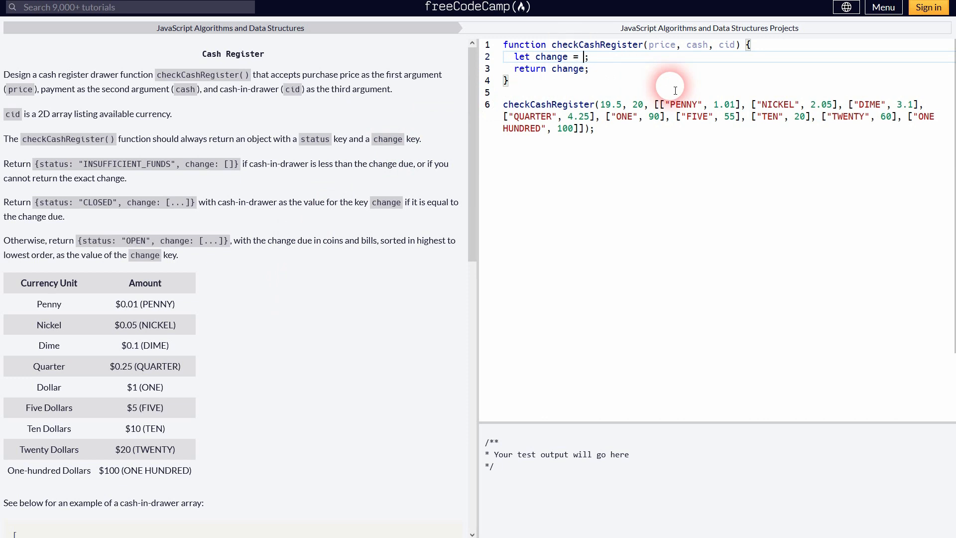
pyautogui.write('cash - price')
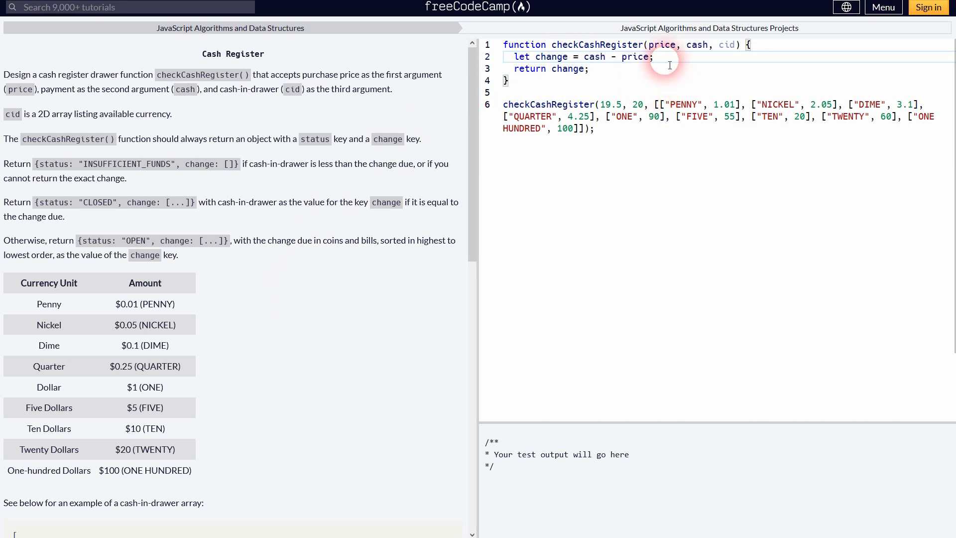
pyautogui.write('console.log(')
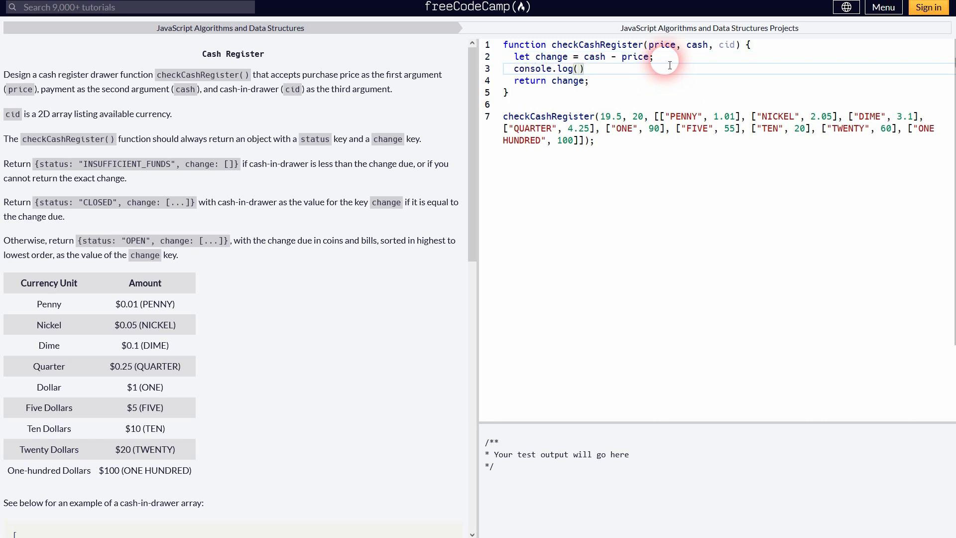
pyautogui.write(';')
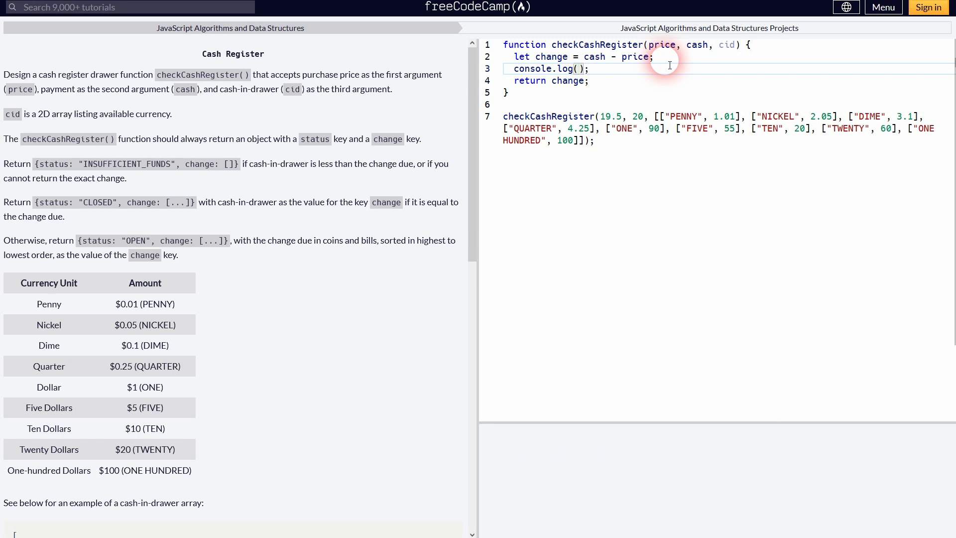
pyautogui.write('cahnge')
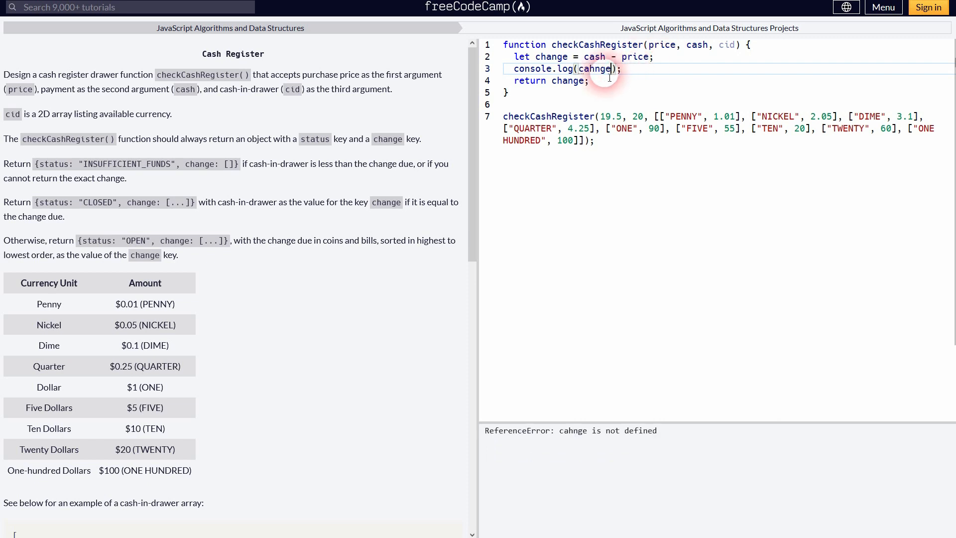
pyautogui.write('change')
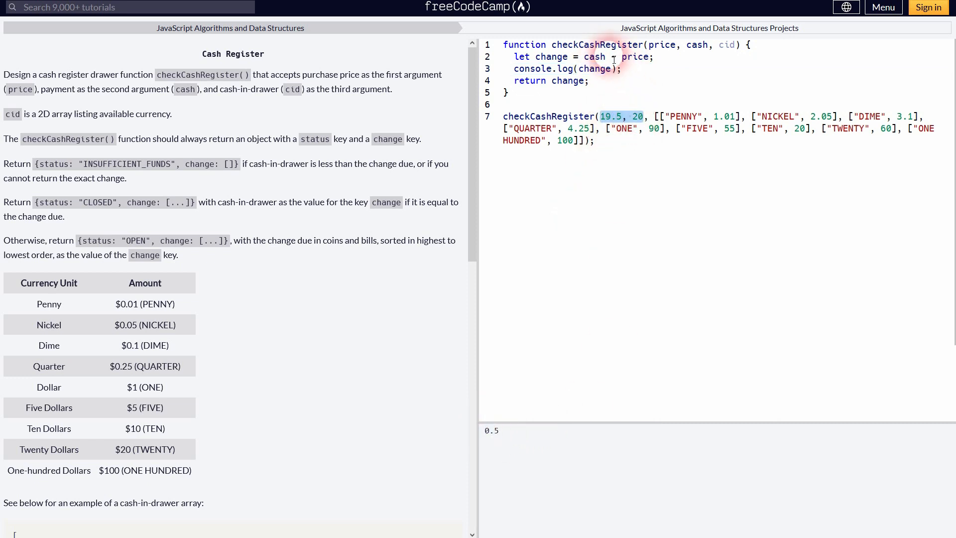
pyautogui.write('* 100')
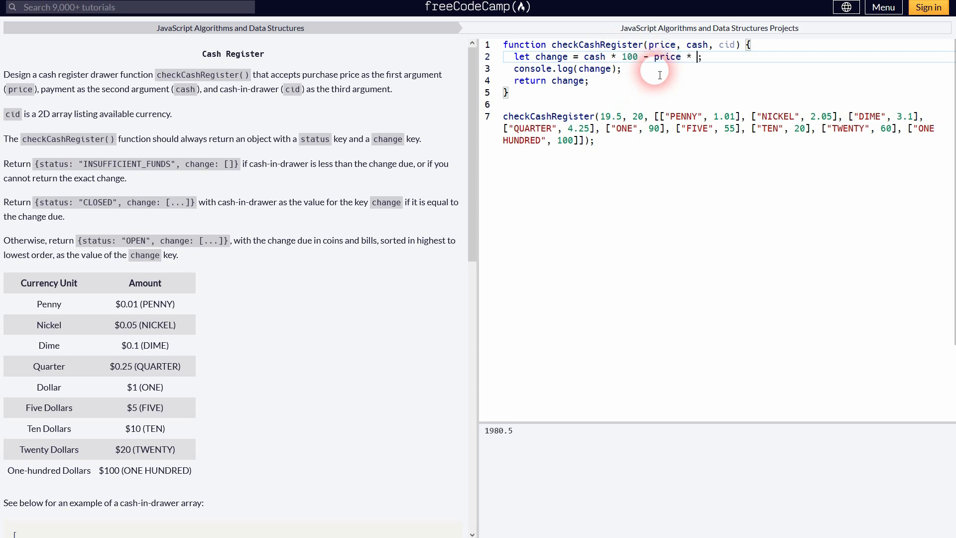
pyautogui.write('100')
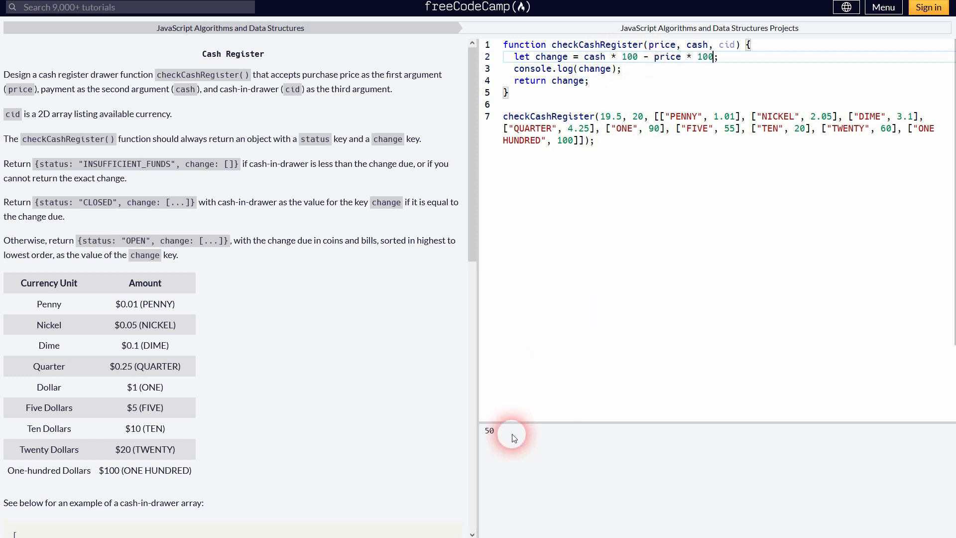
# Add the comment '// Don't forget to divide by 100 in the end' and comment out the log
pyautogui.click(631, 84)
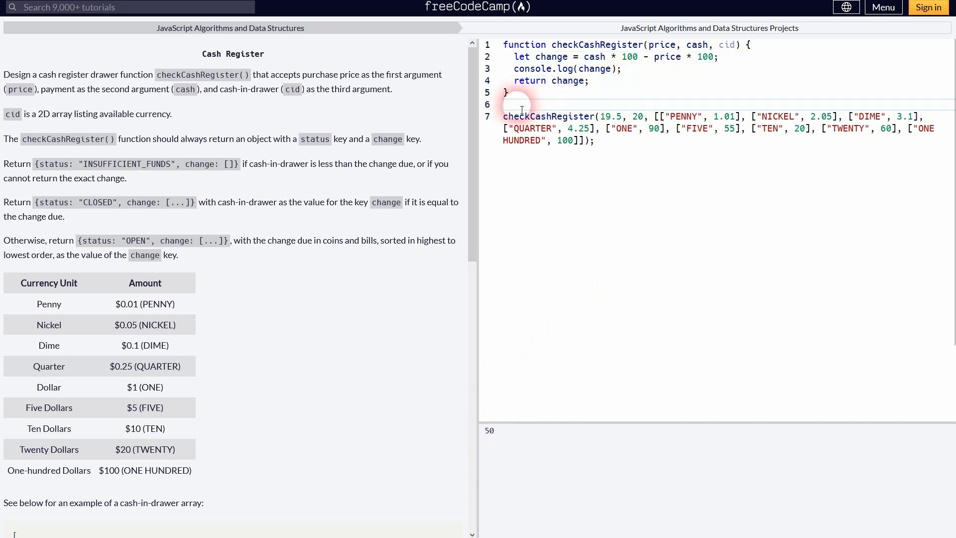
pyautogui.write("// Don't forget to d")
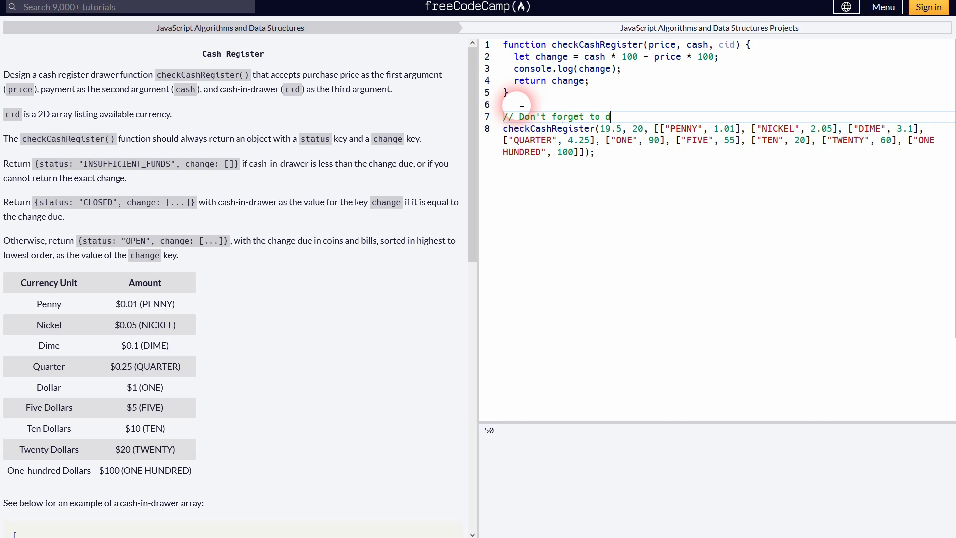
pyautogui.write('ivide by 10')
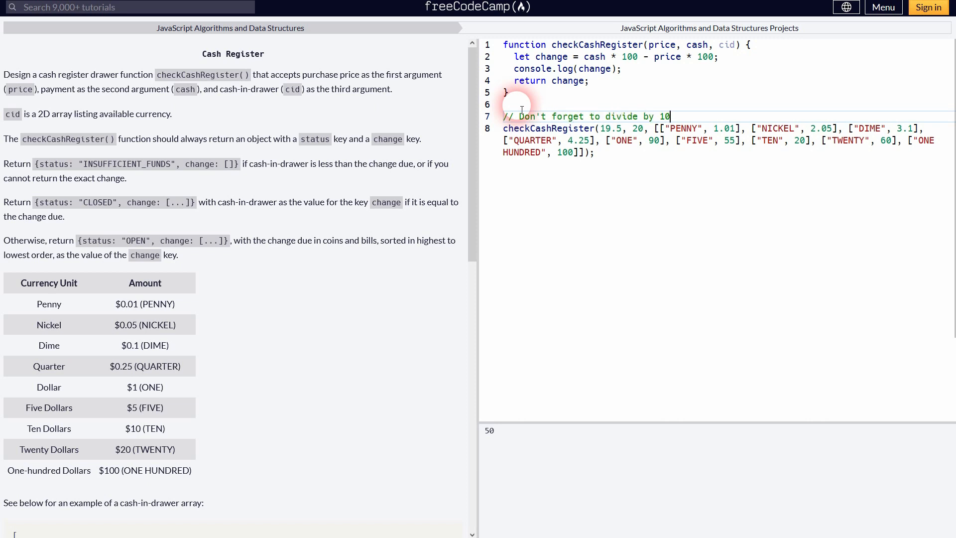
pyautogui.write('0 in the end')
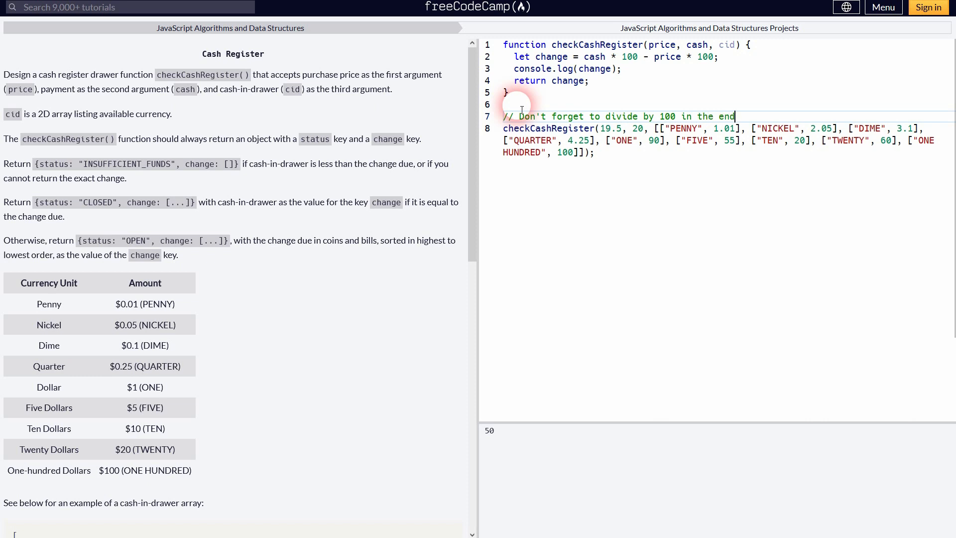
pyautogui.press('Enter')
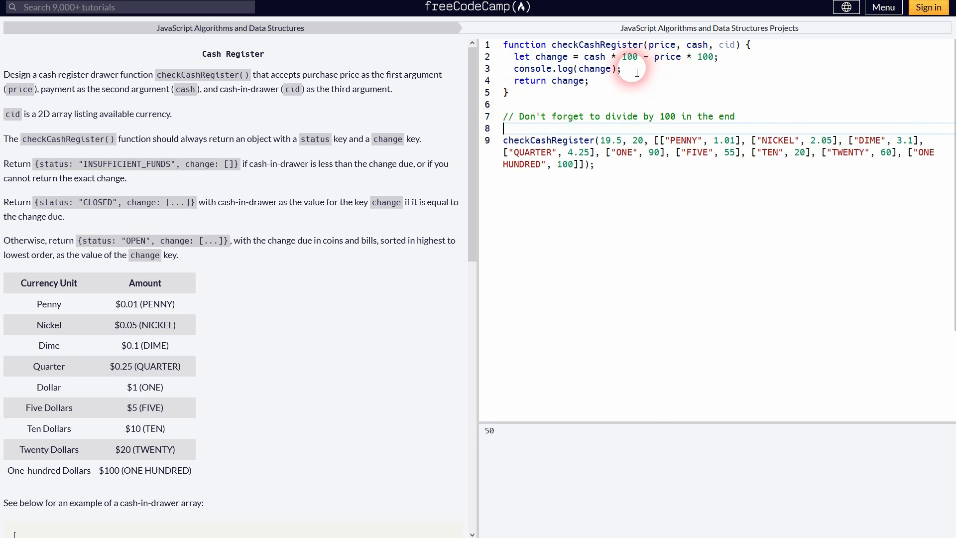
pyautogui.press('ctrl+/')
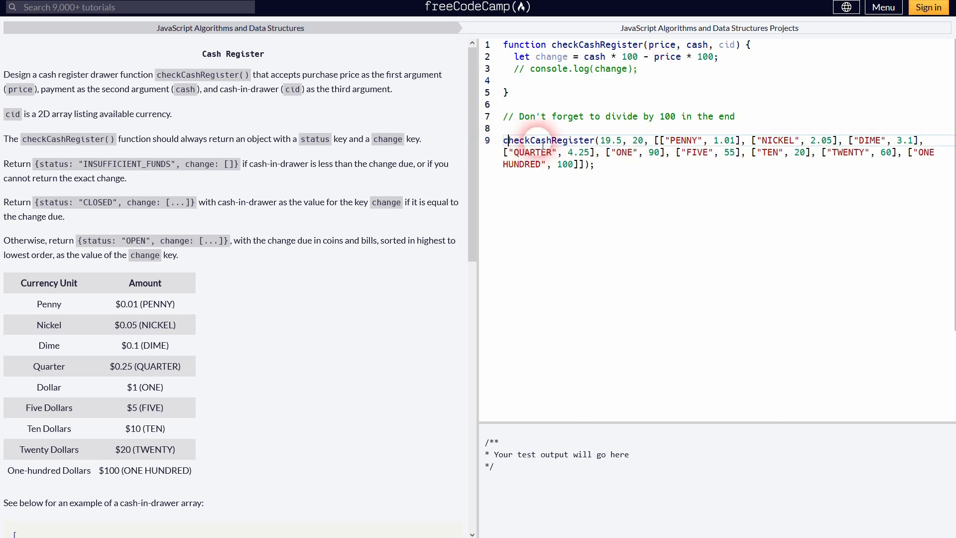
# Wrap the checkCashRegister test call in console.log()
pyautogui.write('console.log(')
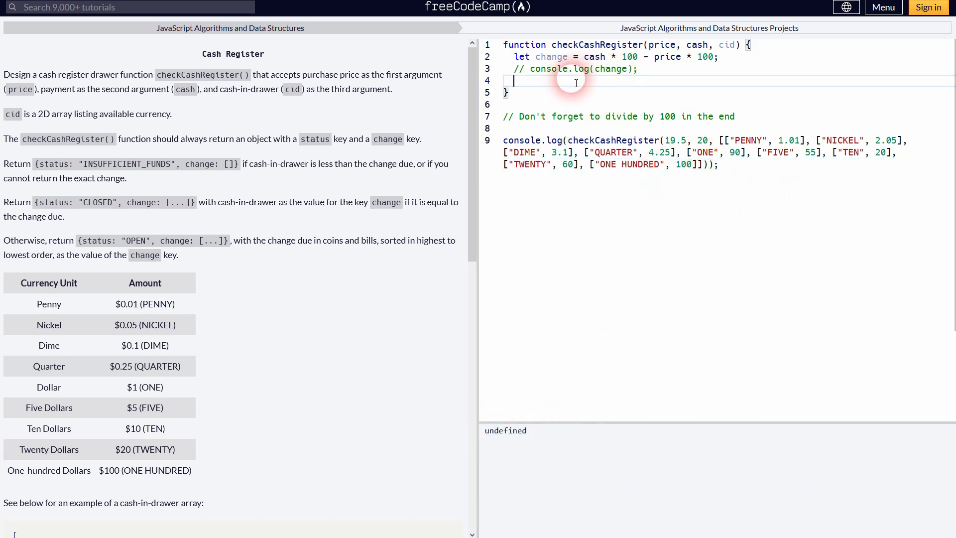
# Declare let cidTotal = 0; and add a for...of loop over cid logging each elem
pyautogui.write('let')
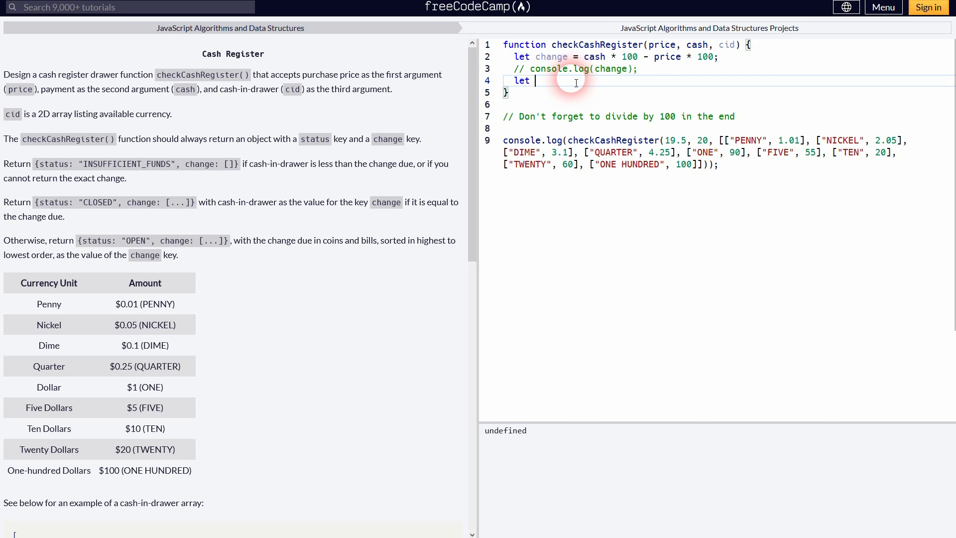
pyautogui.write('cidTotal')
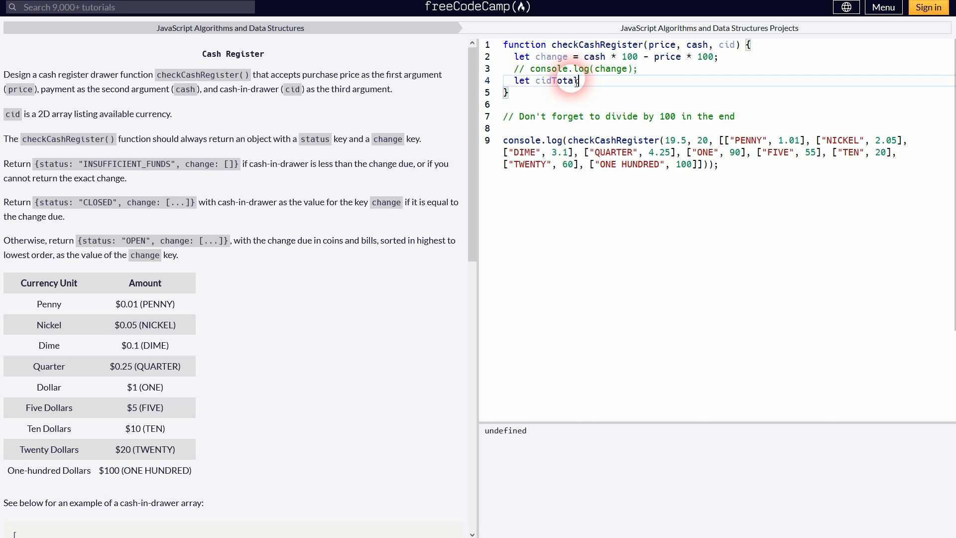
pyautogui.write('= 0;')
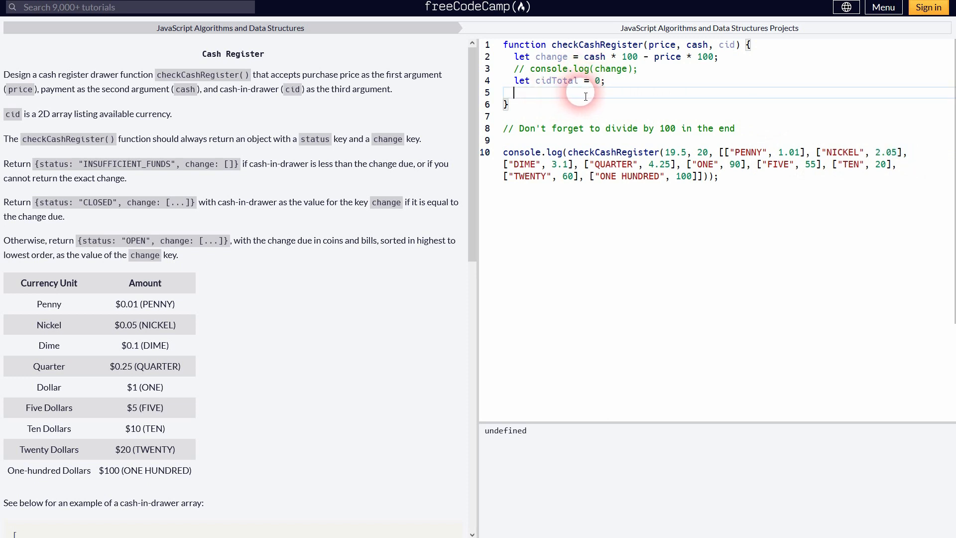
pyautogui.write('for')
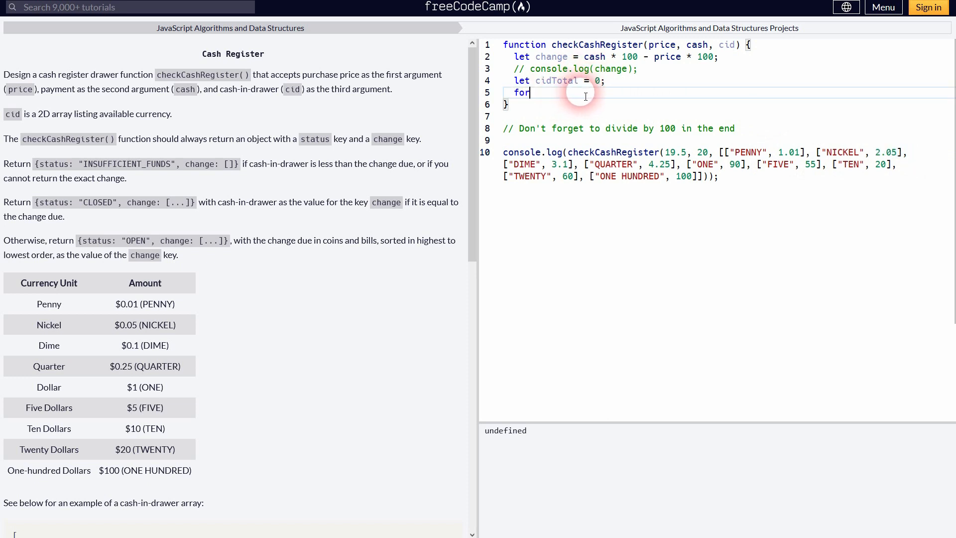
pyautogui.write('(){')
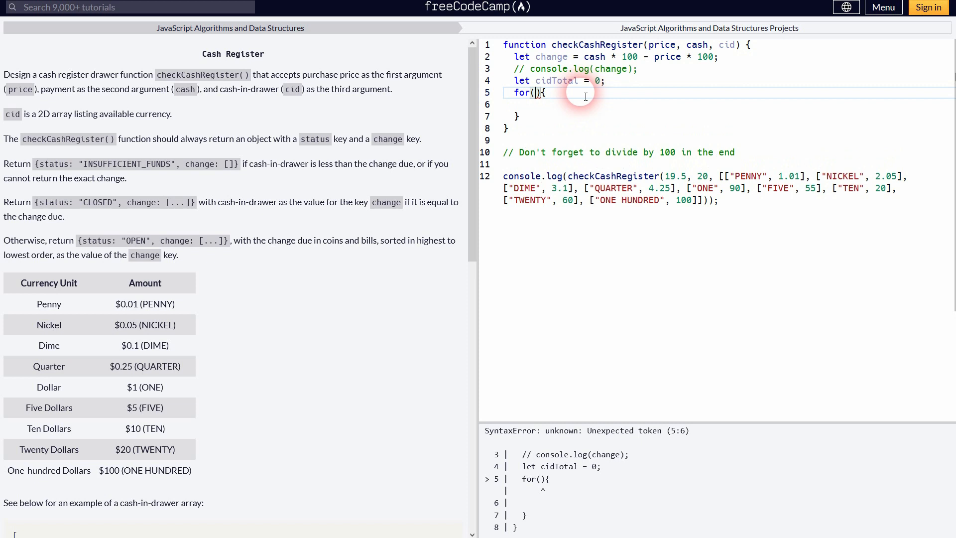
pyautogui.write('let elem of')
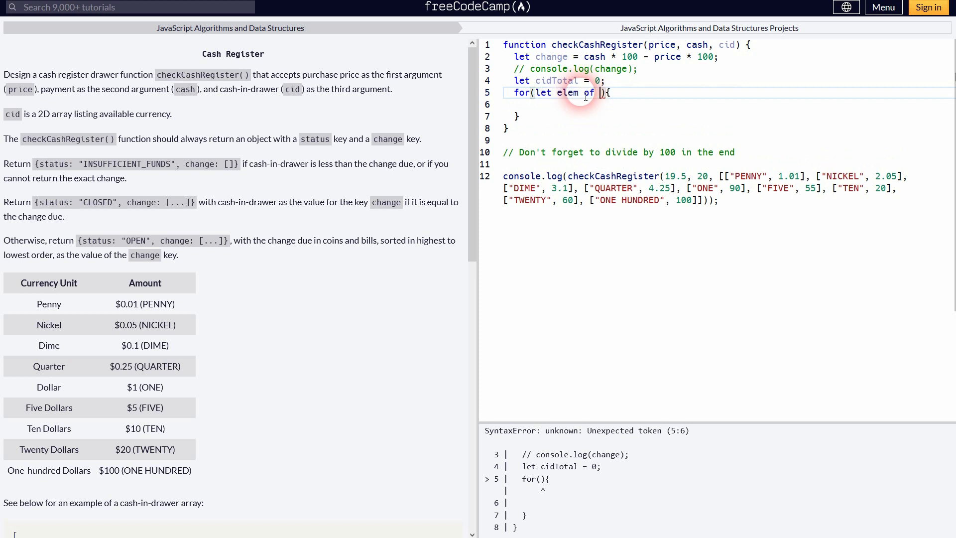
pyautogui.write('cid')
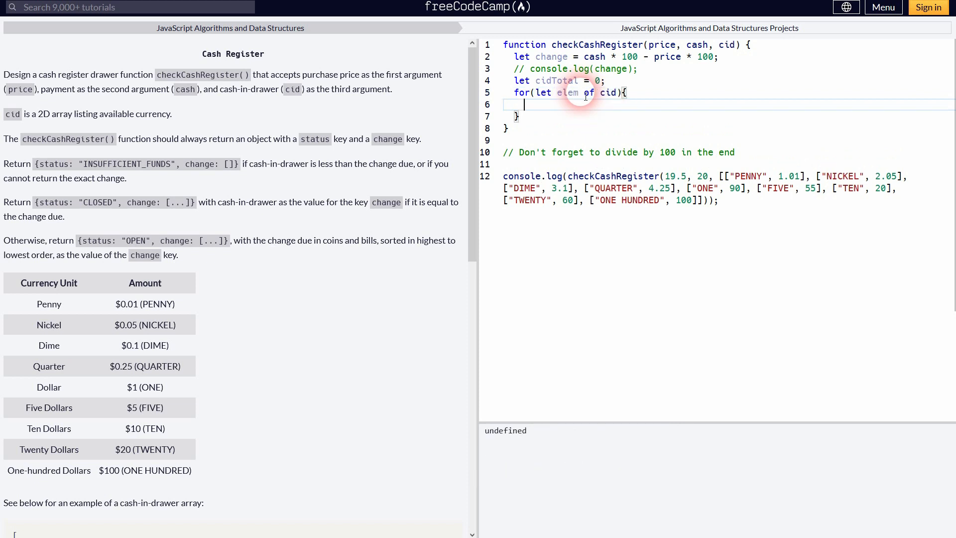
pyautogui.write('console.log')
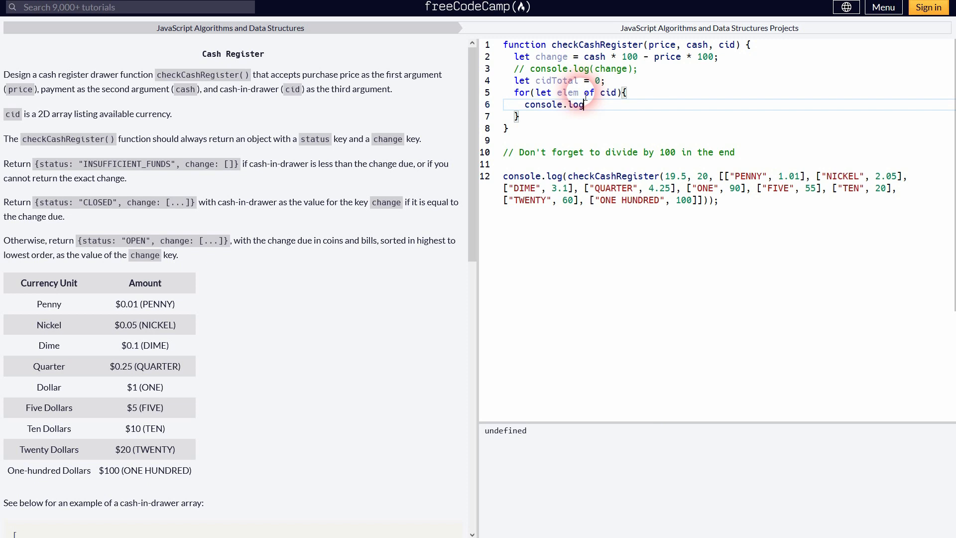
pyautogui.write('elem);')
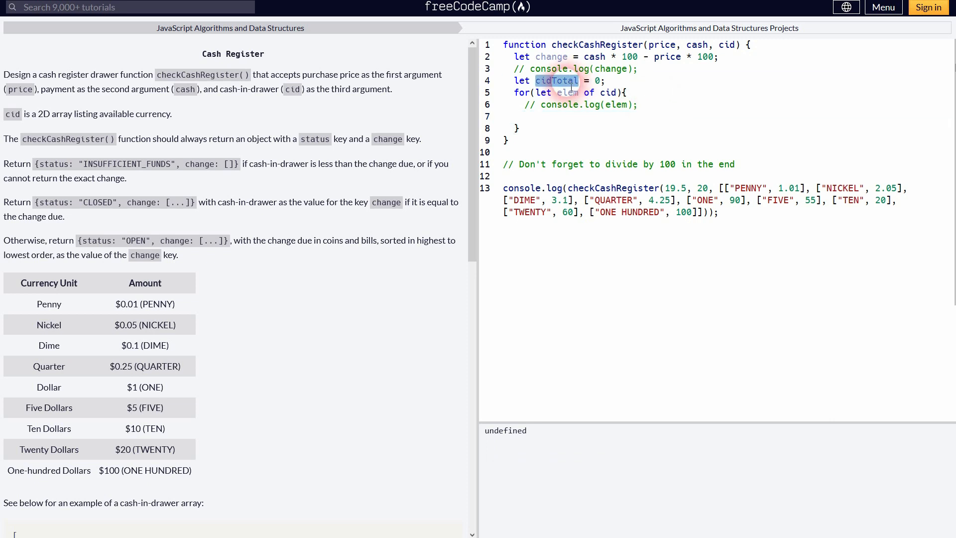
# Accumulate cidTotal += elem[1] * 100 in the loop, log cidTotal, then comment the log out
pyautogui.write('cidTotal')
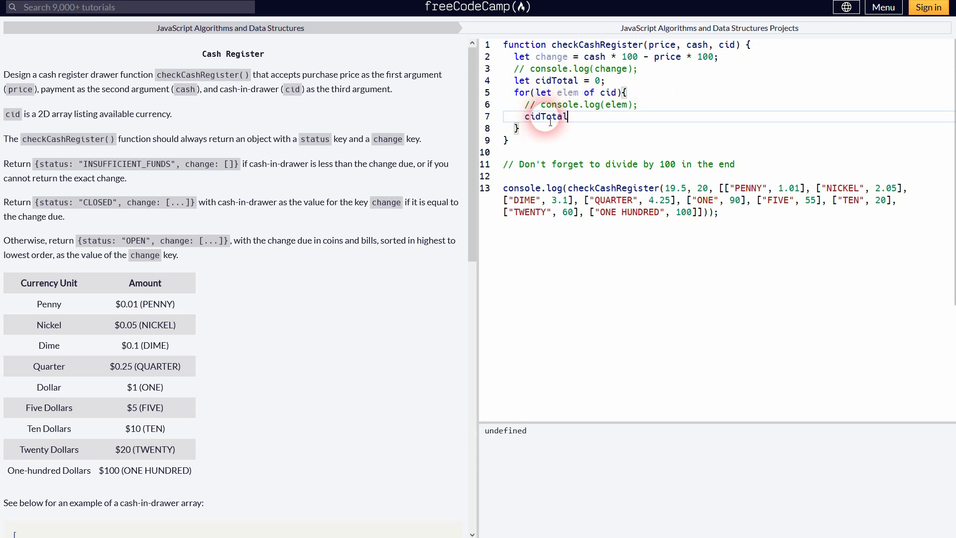
pyautogui.write('+=')
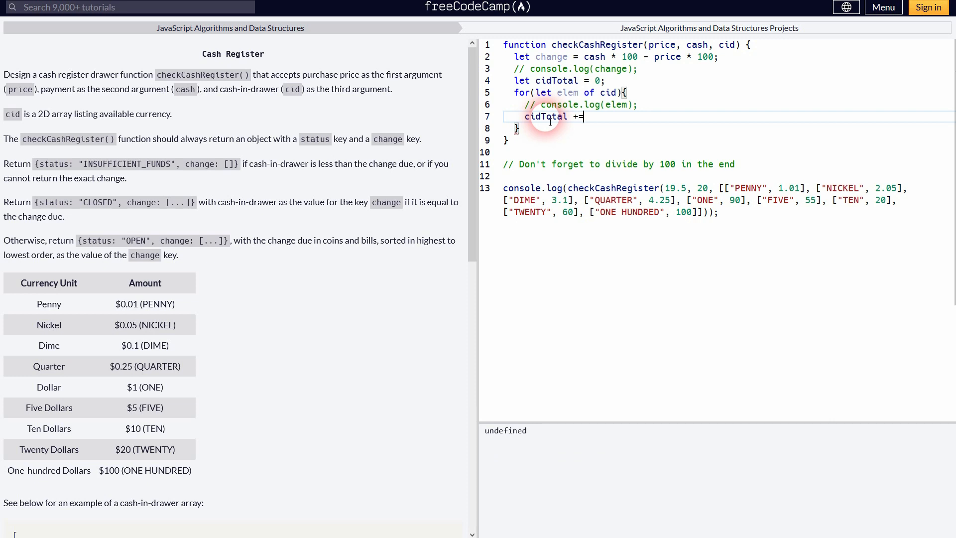
pyautogui.write('elem[1]')
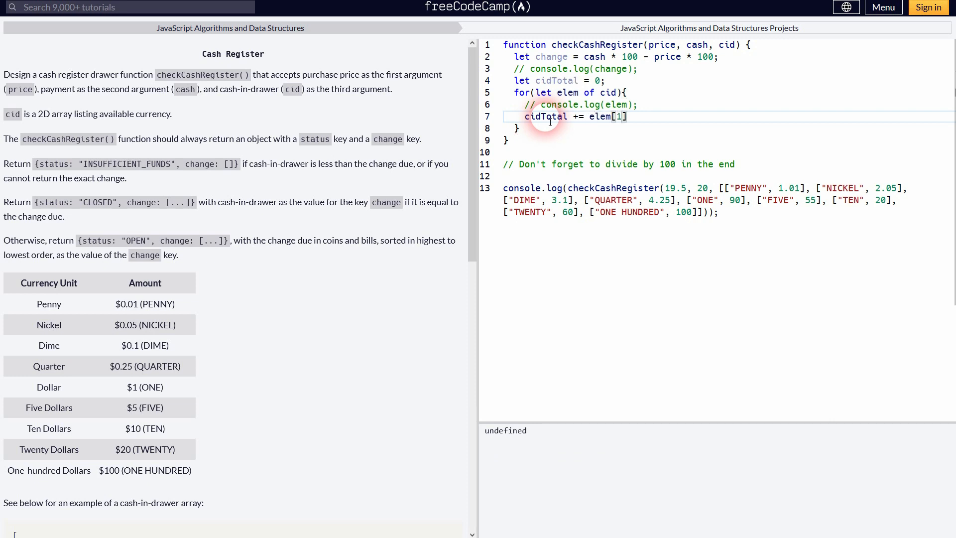
pyautogui.write(';')
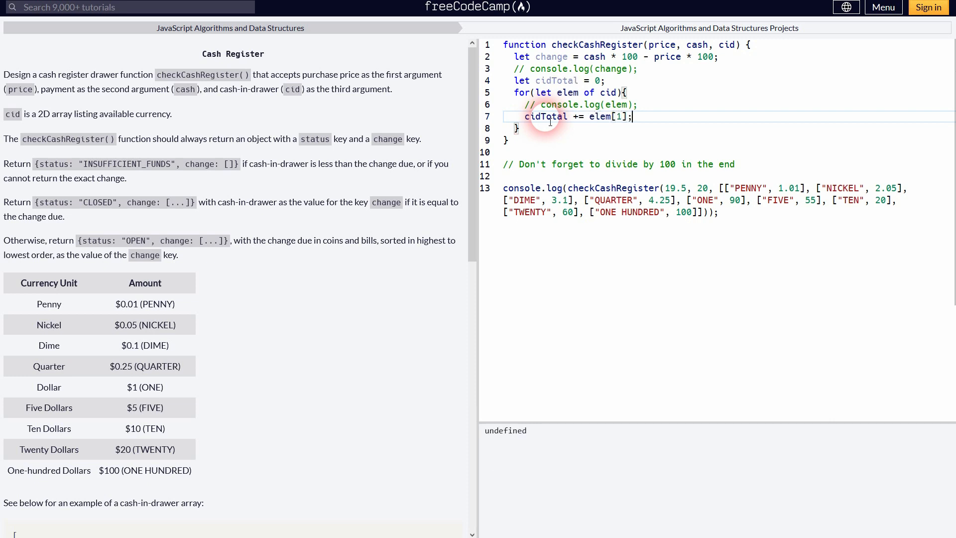
pyautogui.write('o')
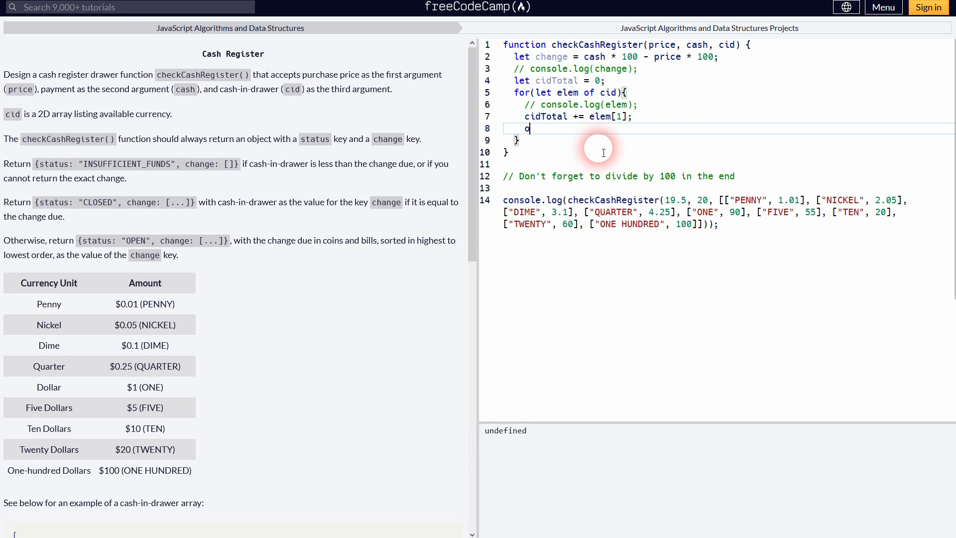
pyautogui.write('onsole.log')
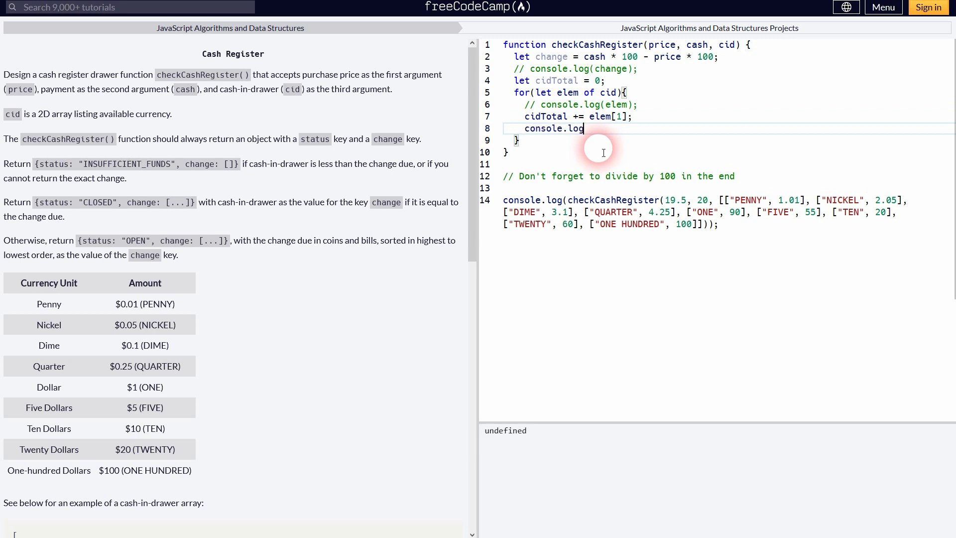
pyautogui.write('(cidTotal)')
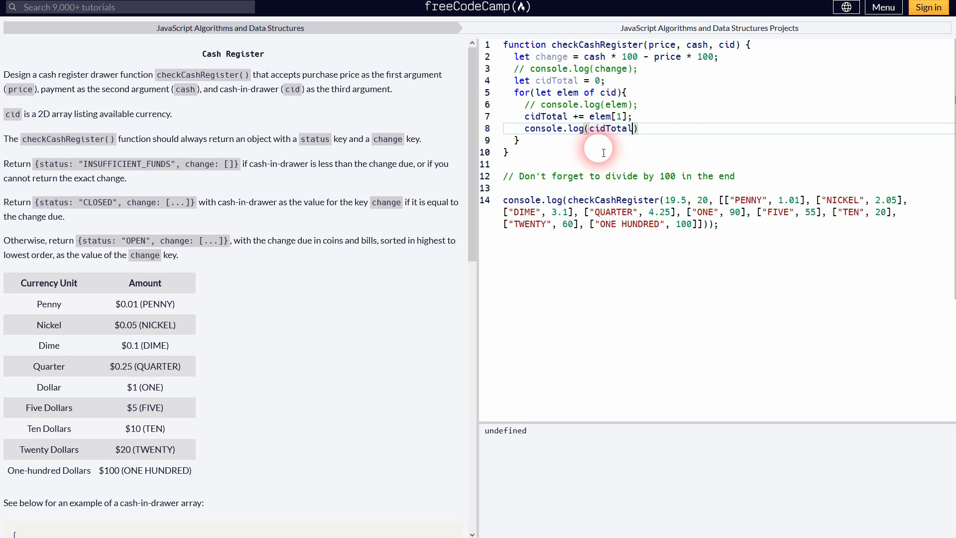
pyautogui.write(';')
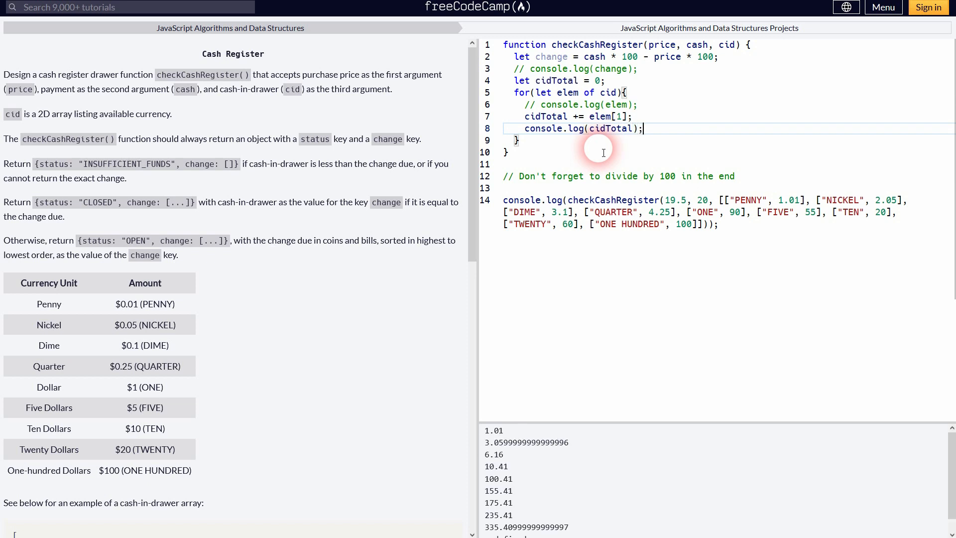
pyautogui.moveTo(633, 122)
pyautogui.write(' * 100')
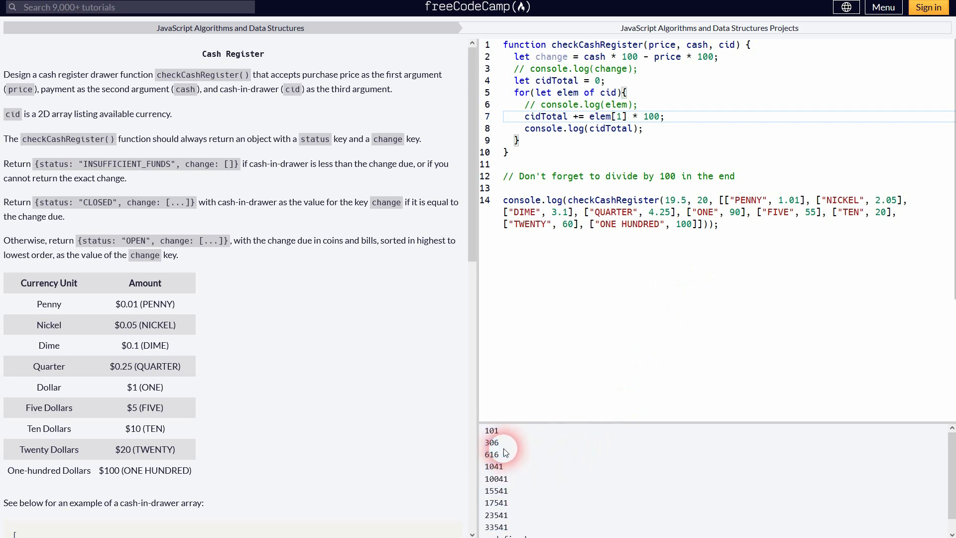
pyautogui.doubleClick(491, 430)
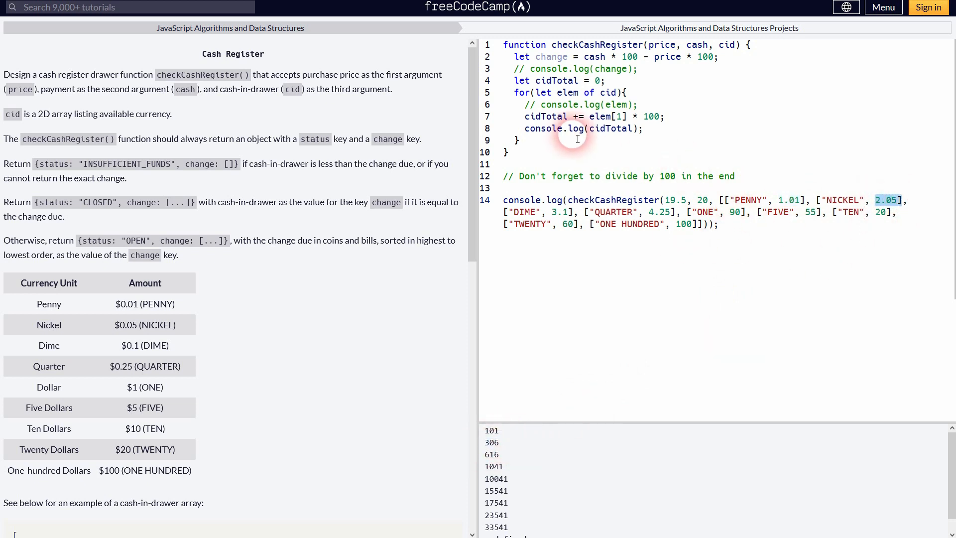
pyautogui.write('//')
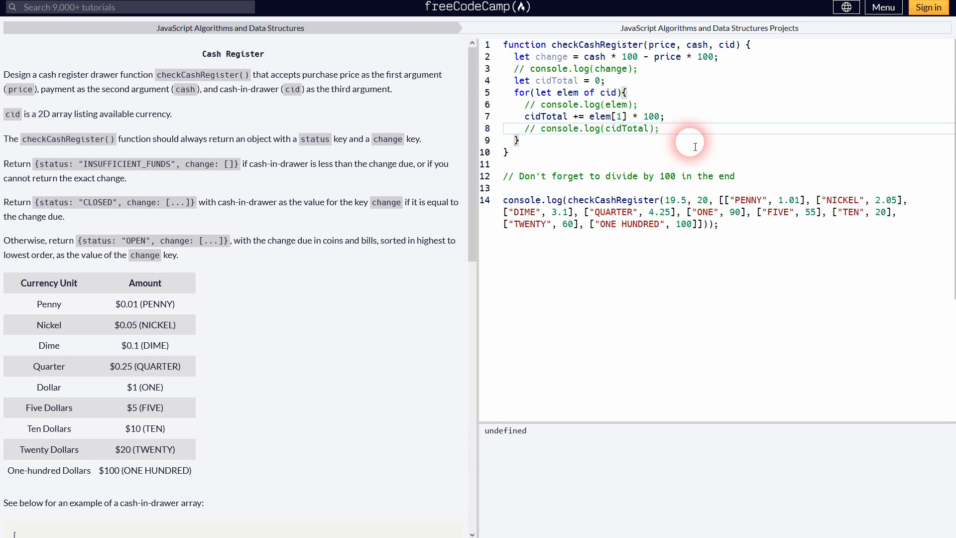
pyautogui.moveTo(777, 165)
pyautogui.write('console.log(change);')
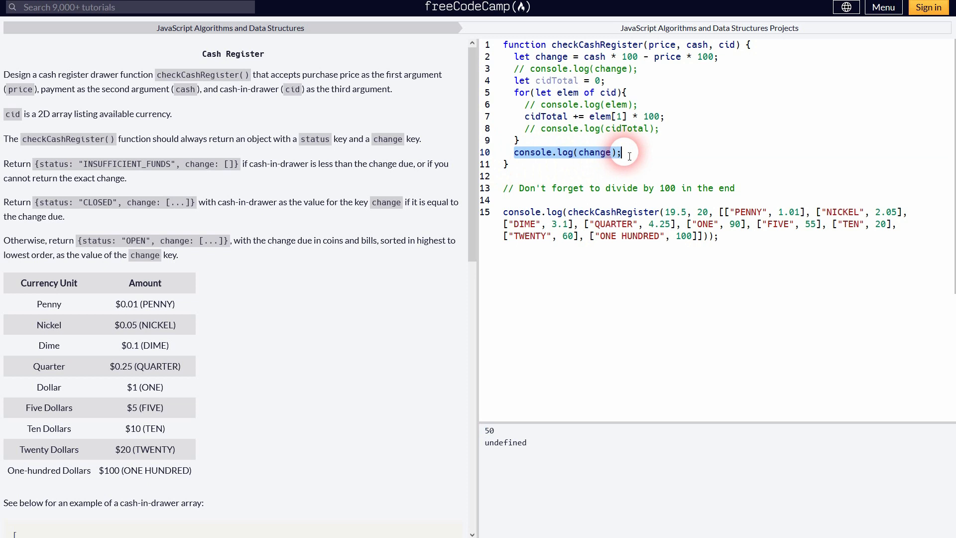
# Return {status: "INSUFFICIENT_FUNDS", change: []} when change > cidTotal, then run the tests
pyautogui.write('if()')
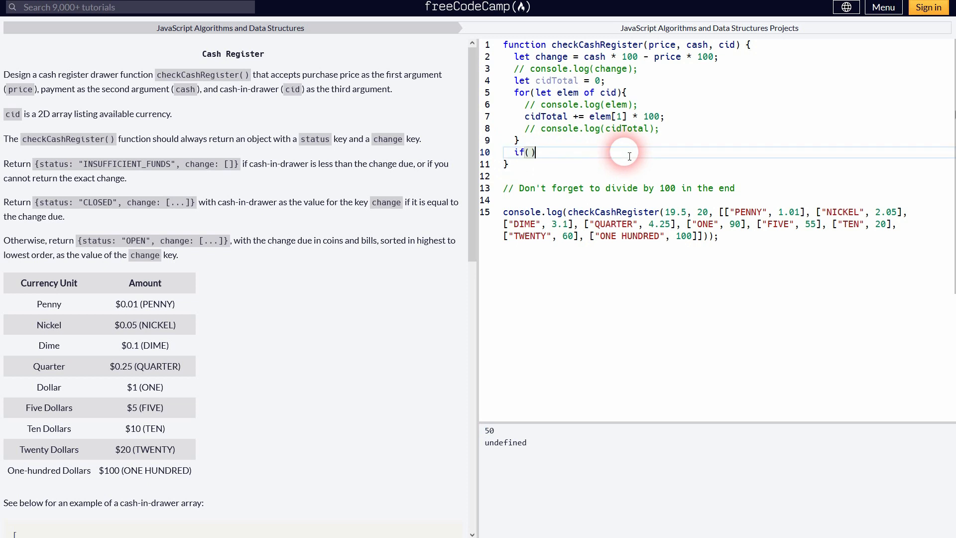
pyautogui.write('[')
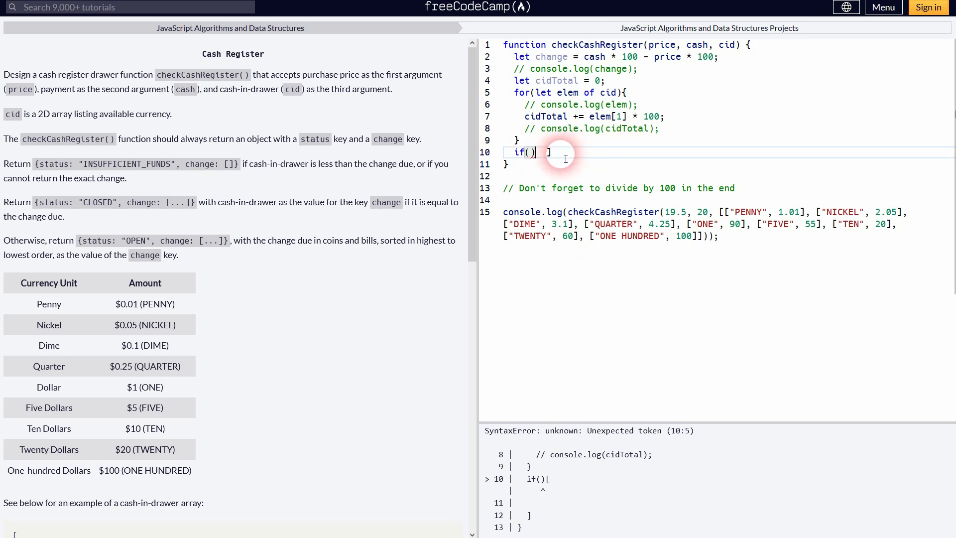
pyautogui.write('{}')
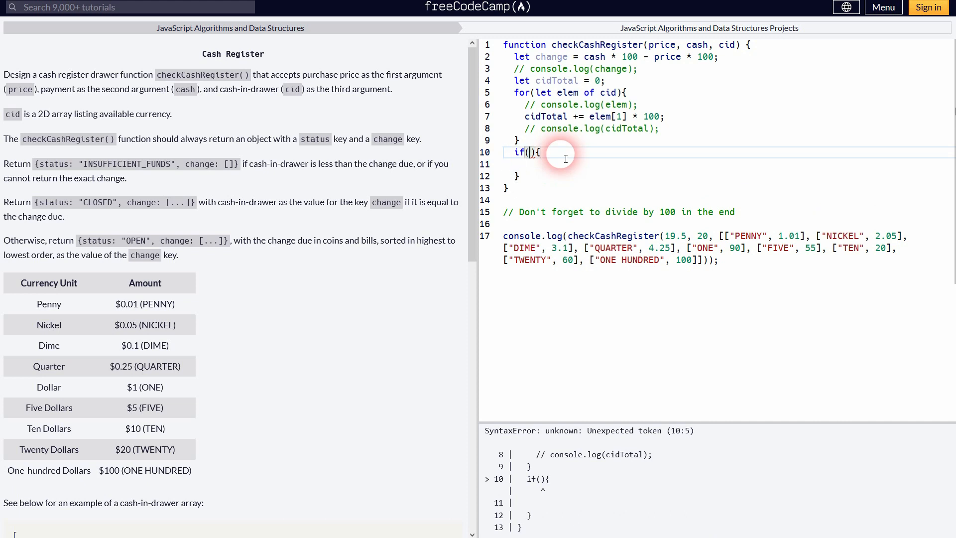
pyautogui.write('change >')
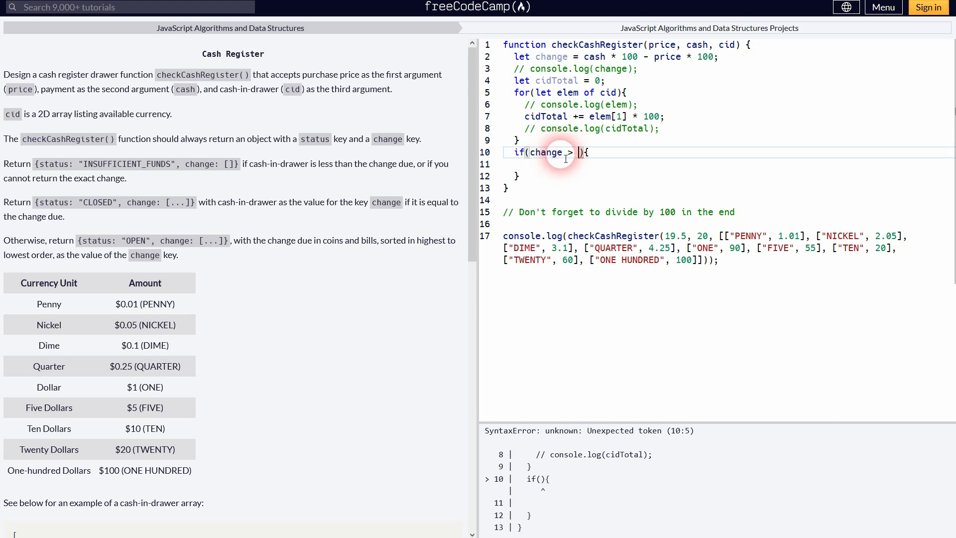
pyautogui.write('cidTotal')
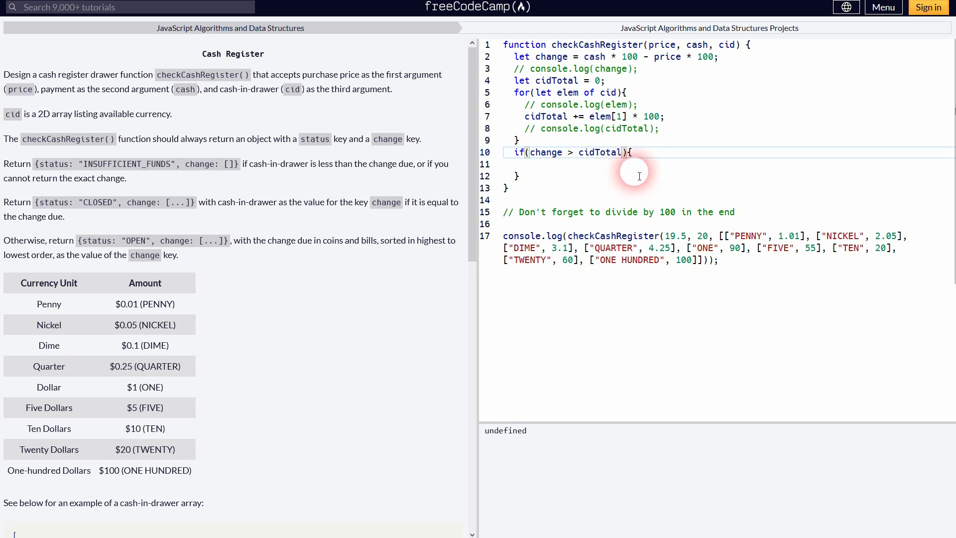
pyautogui.moveTo(27, 169)
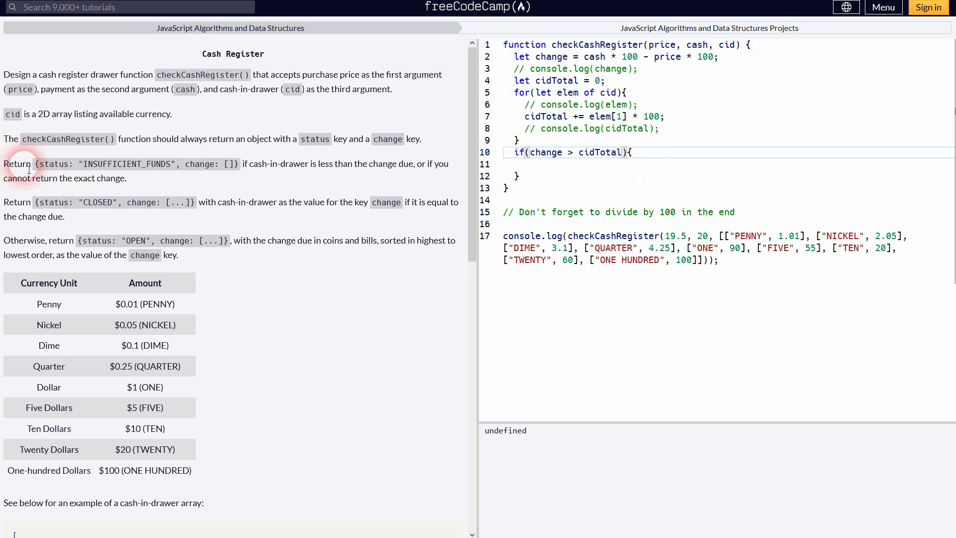
pyautogui.moveTo(249, 163); pyautogui.dragTo(393, 163)
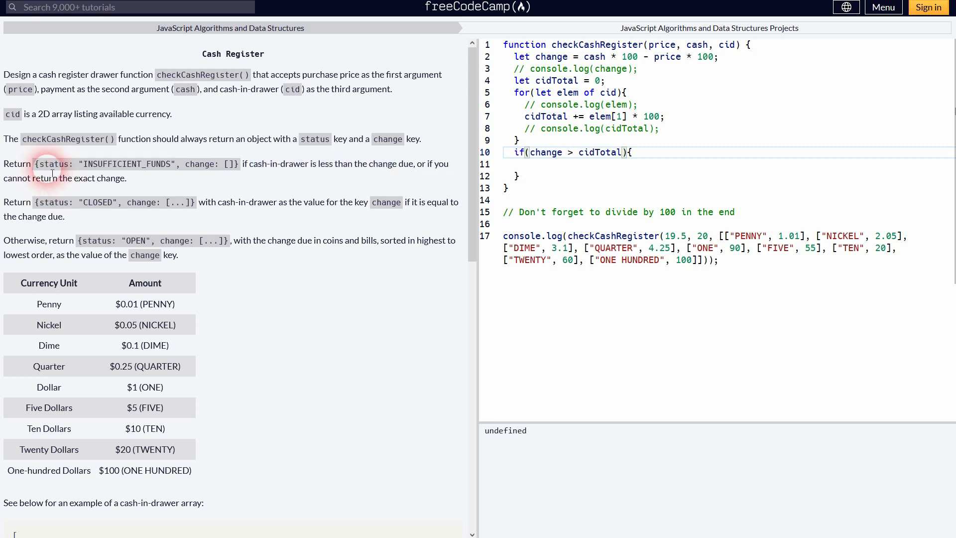
pyautogui.moveTo(51, 163); pyautogui.dragTo(187, 169)
pyautogui.write('re')
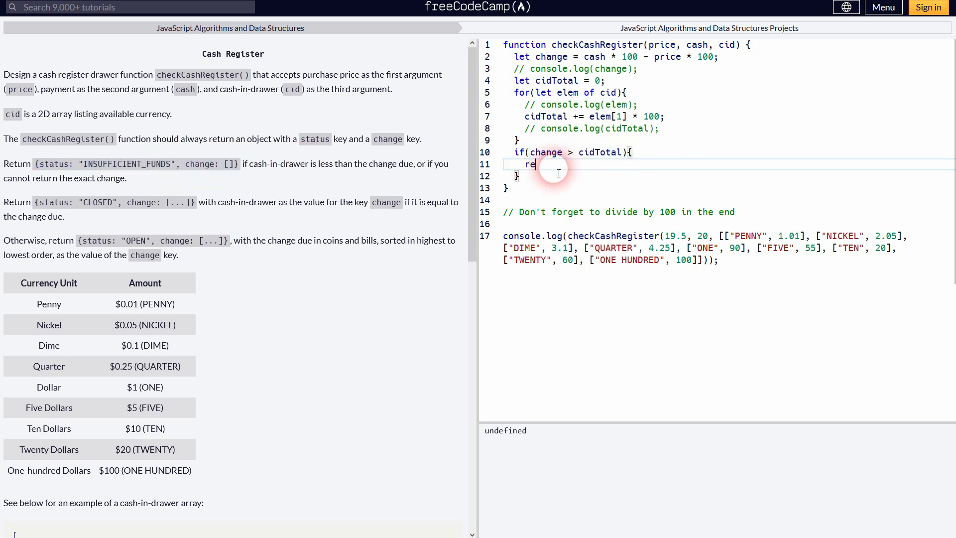
pyautogui.write('turn {status: "INSUFFICIENT_FUNDS", change: []};')
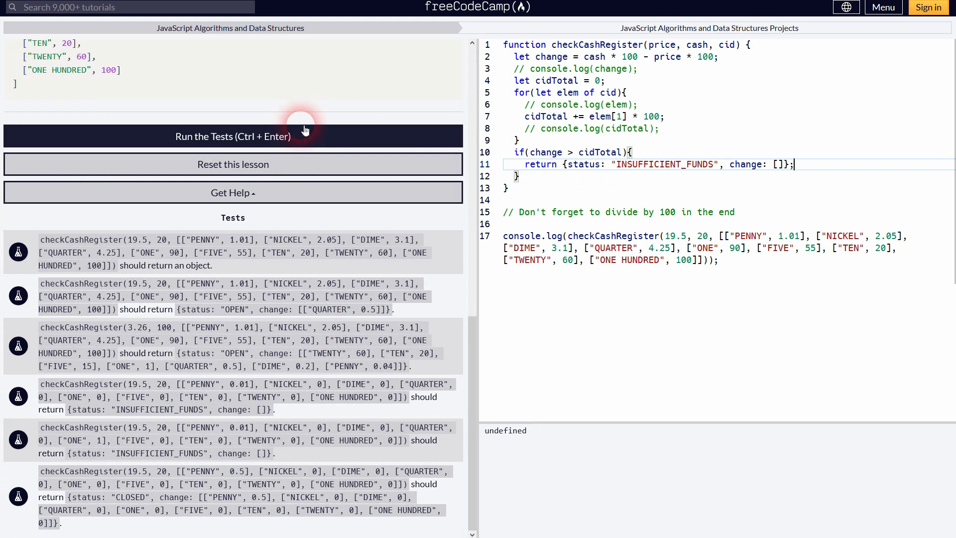
pyautogui.click(232, 136)
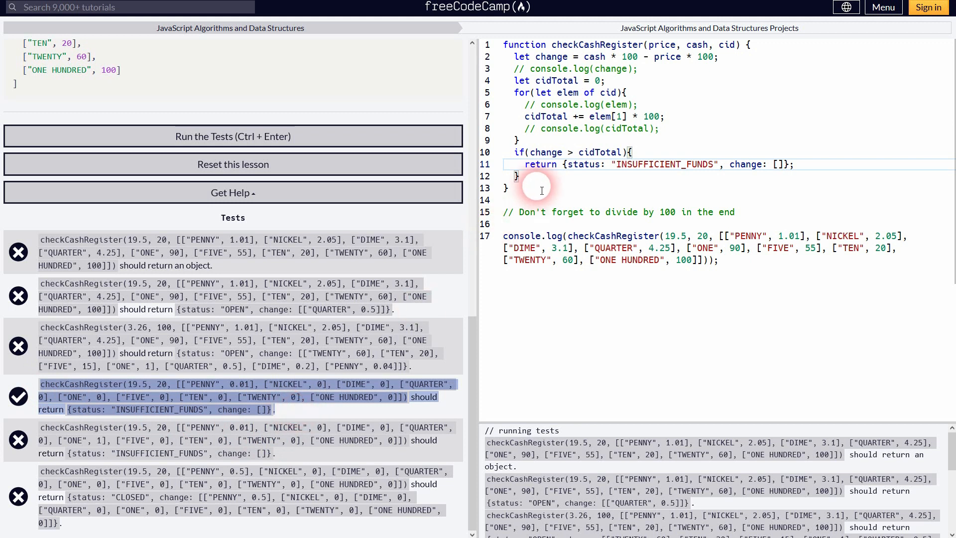
# Add else if (change === cidTotal) returning {status: "CLOSED", change: cid}, then rerun the tests
pyautogui.write('else if')
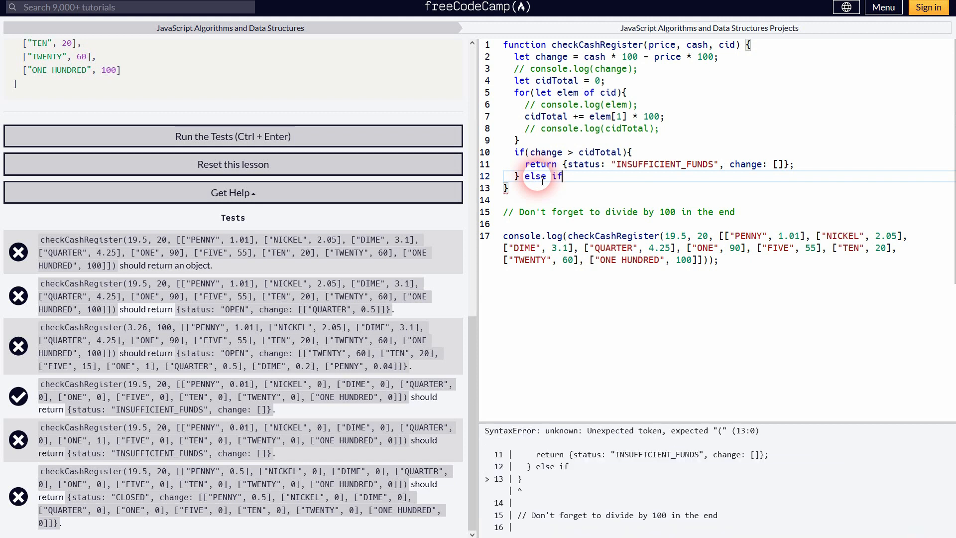
pyautogui.write('(){')
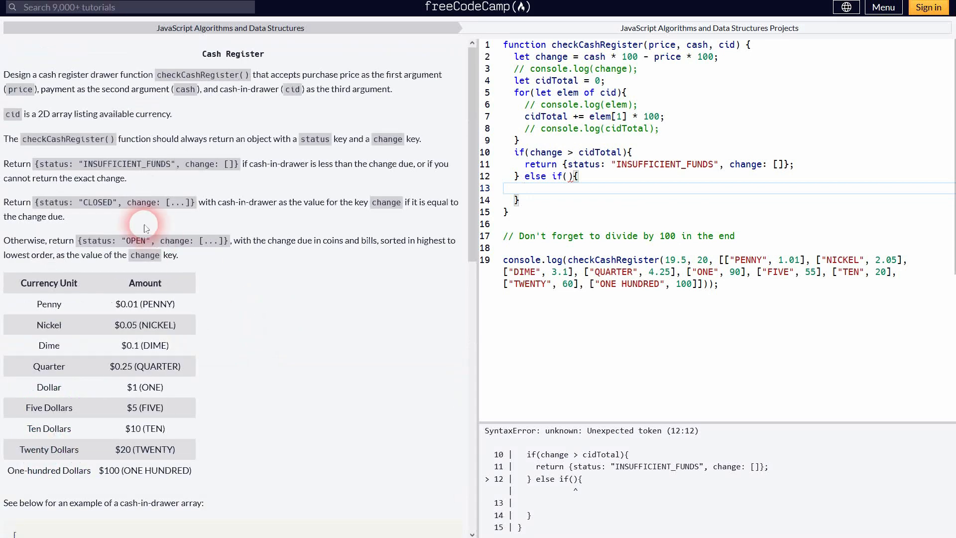
pyautogui.doubleClick(247, 202)
pyautogui.write('c')
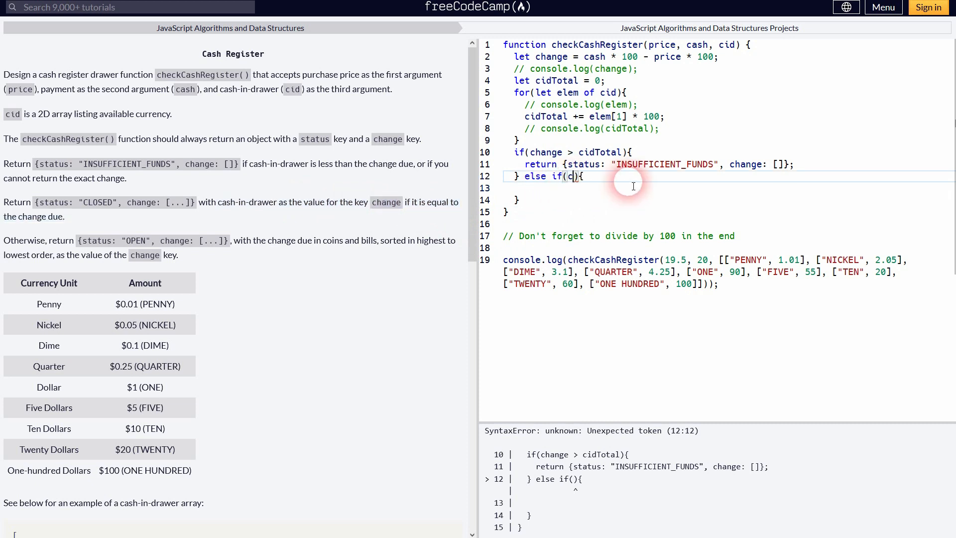
pyautogui.write('hange ===')
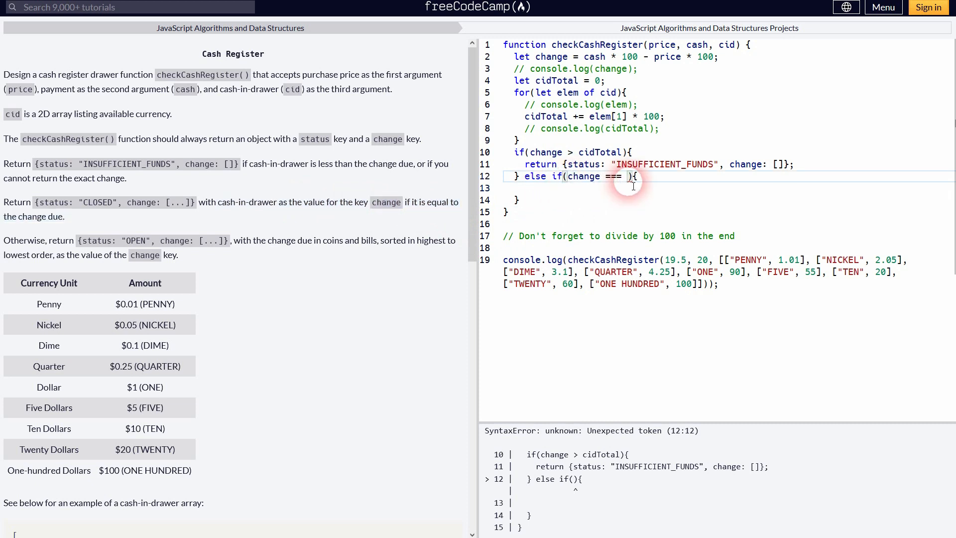
pyautogui.write('cidTotal')
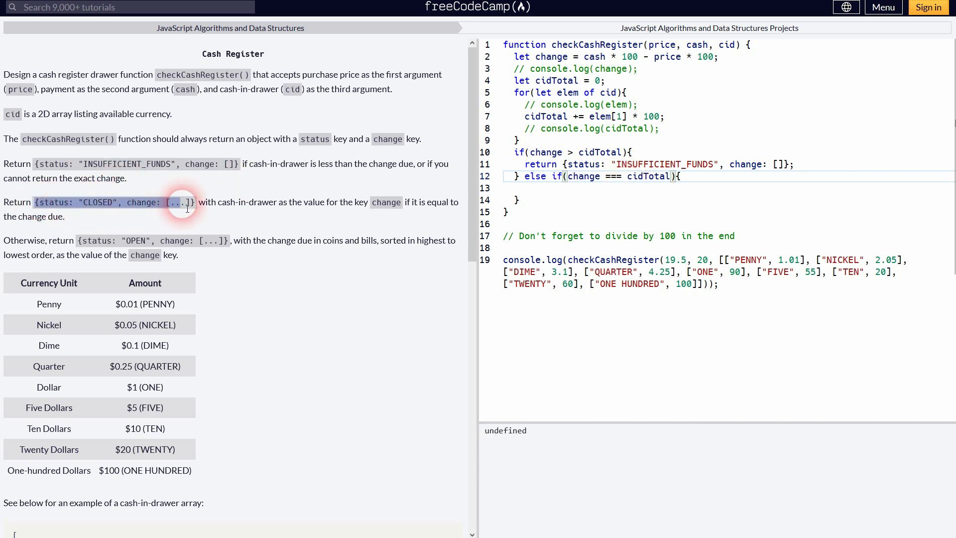
pyautogui.moveTo(594, 193)
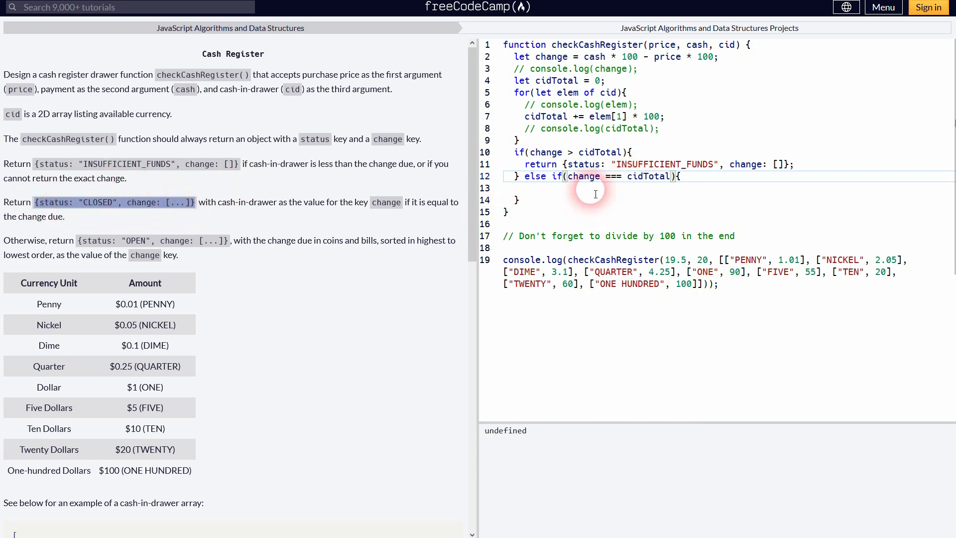
pyautogui.write('return')
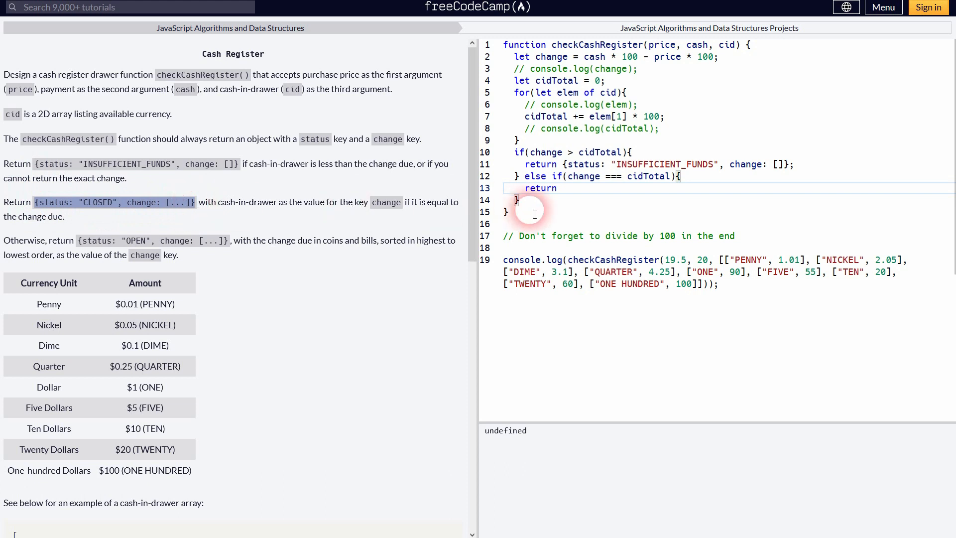
pyautogui.write('{status: "CLOSED", change: [...]}')
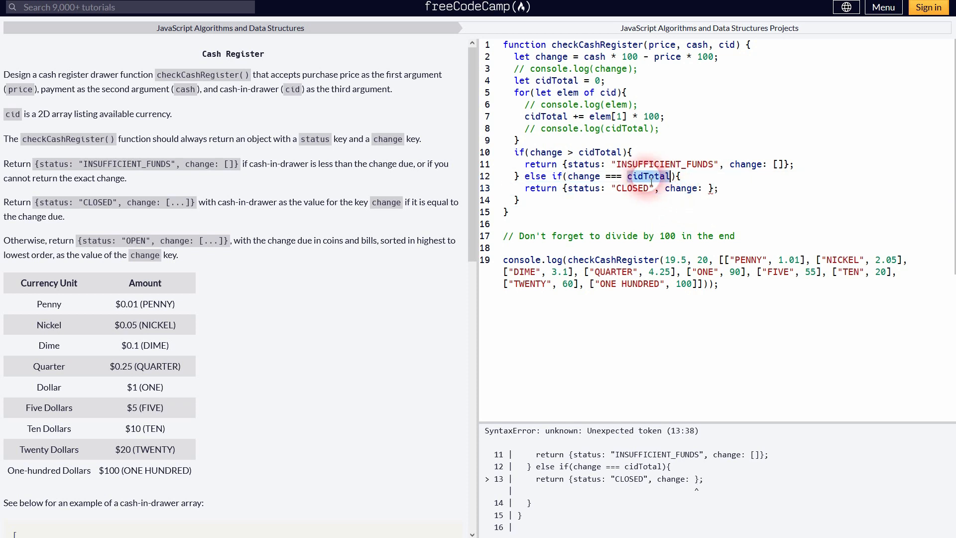
pyautogui.write('cidTotal')
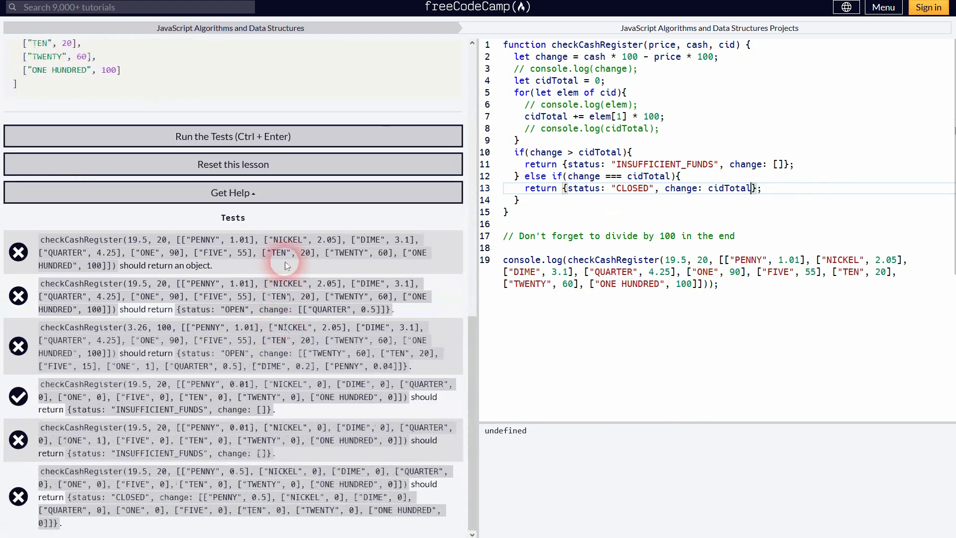
pyautogui.click(233, 136)
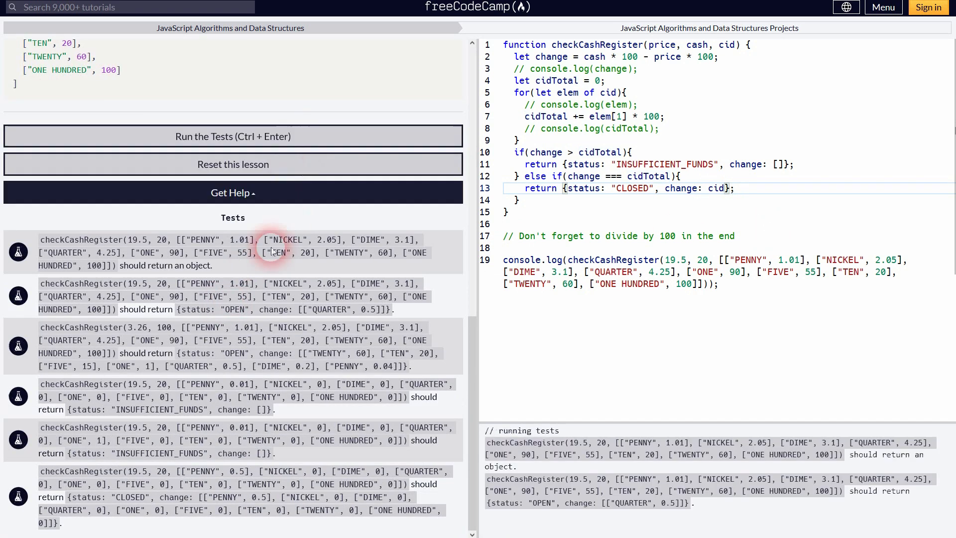
pyautogui.click(232, 136)
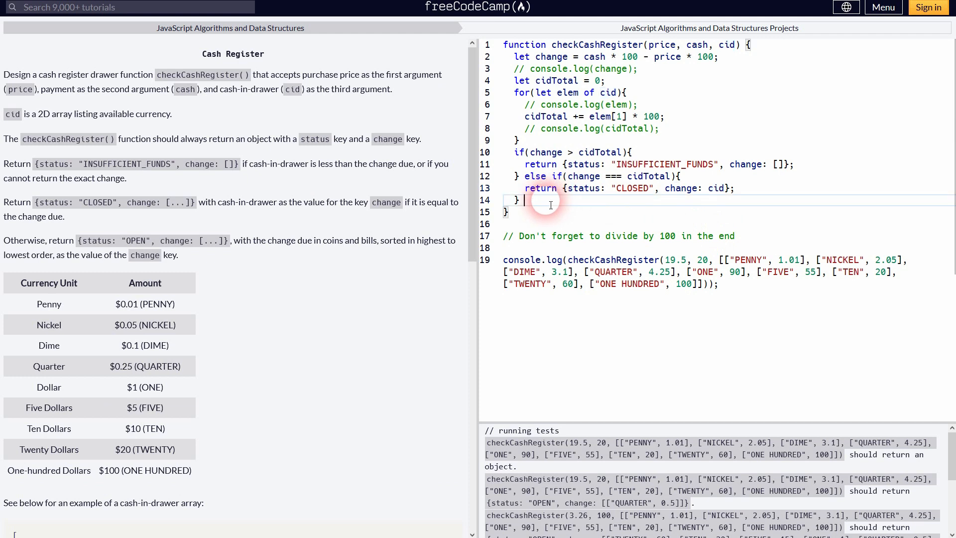
# Open an else block declaring let result = [] with the comment '// final result, for later'
pyautogui.write('else{')
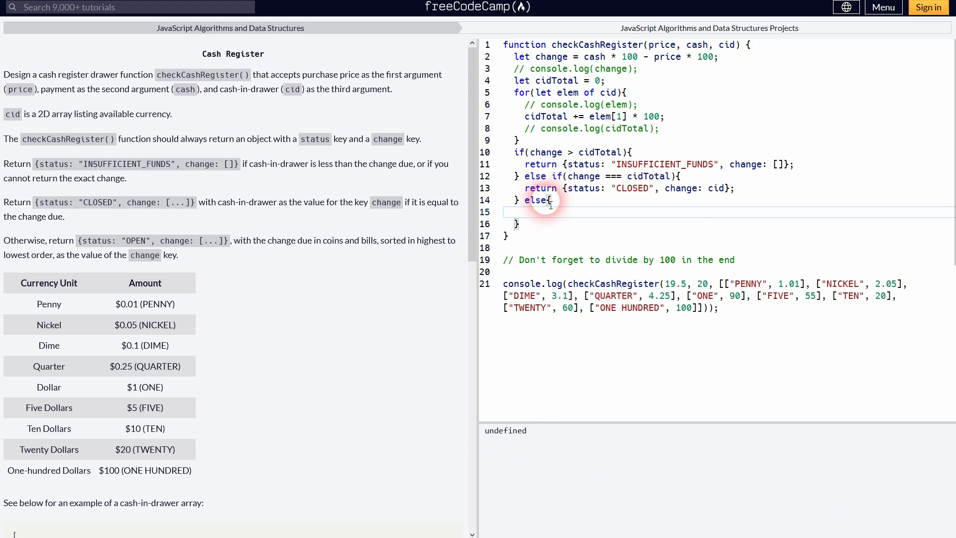
pyautogui.write('let result =')
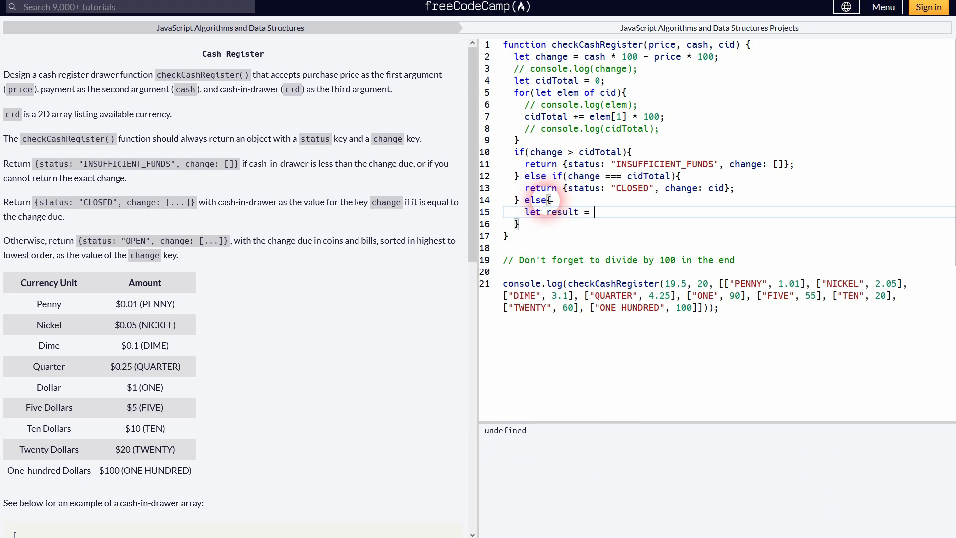
pyautogui.write('[]')
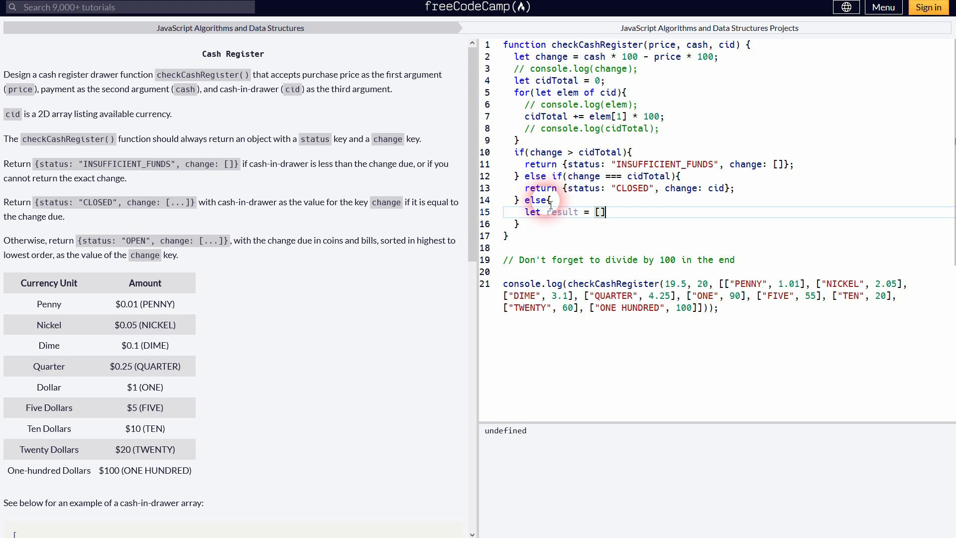
pyautogui.press('Enter')
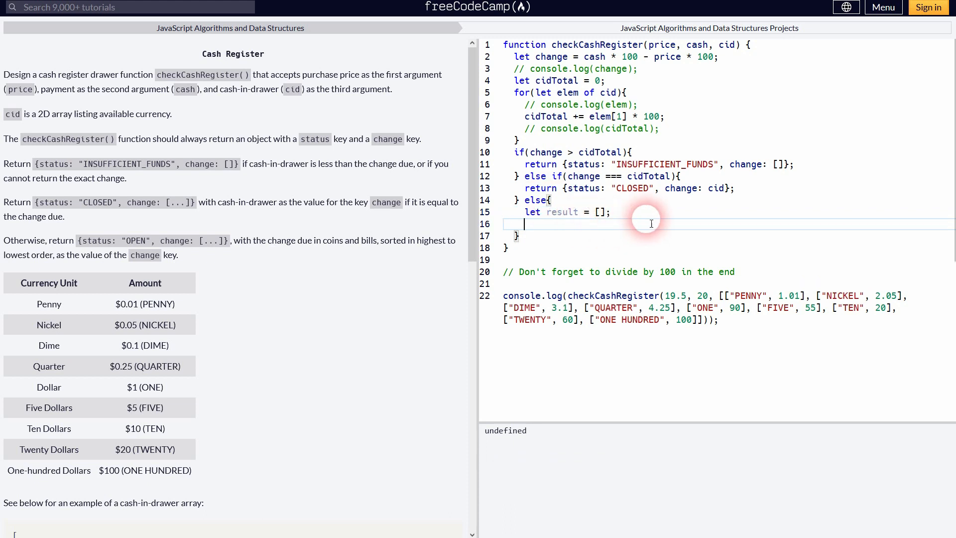
pyautogui.write('//')
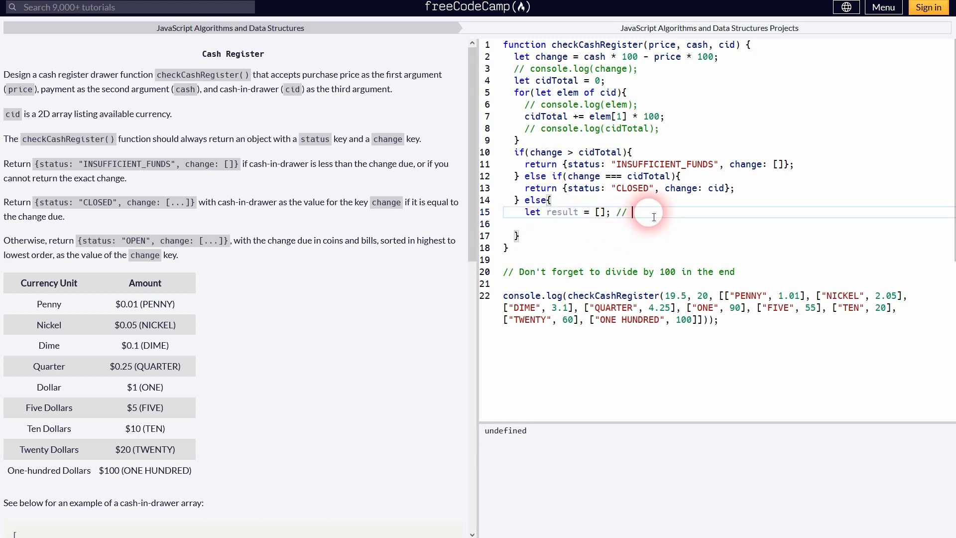
pyautogui.write('final result, for la')
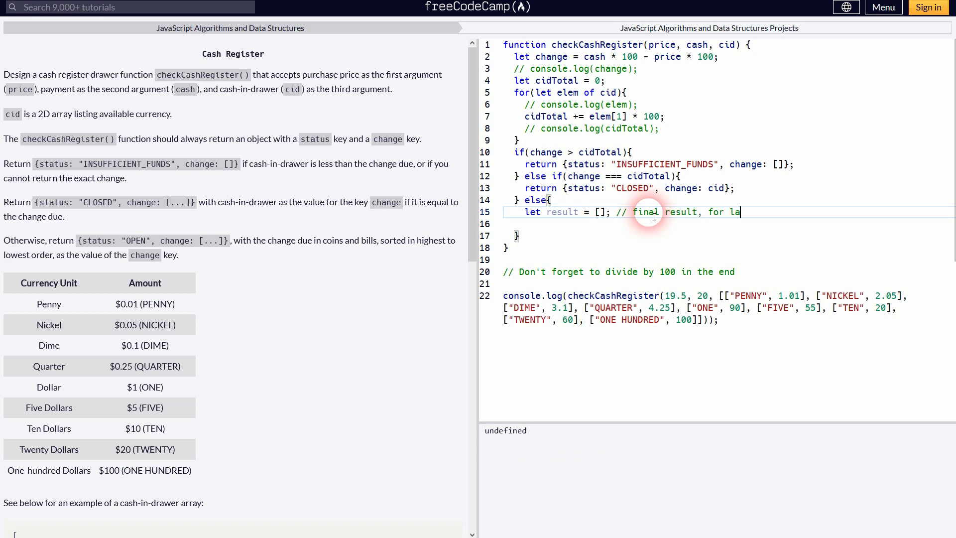
pyautogui.write('ter')
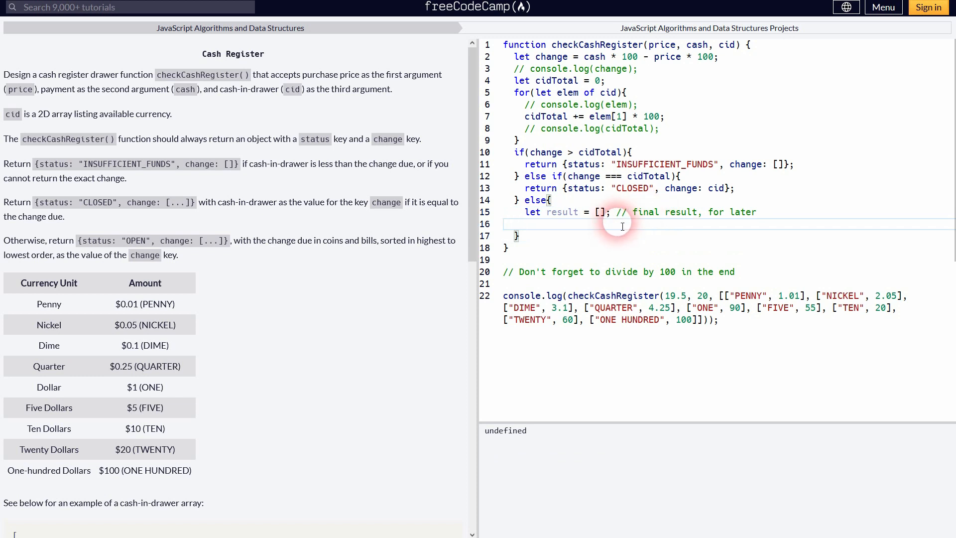
# Reverse cid to highest-first order with its console.log(cid) check commented out
pyautogui.write('cid = cid.reverse();')
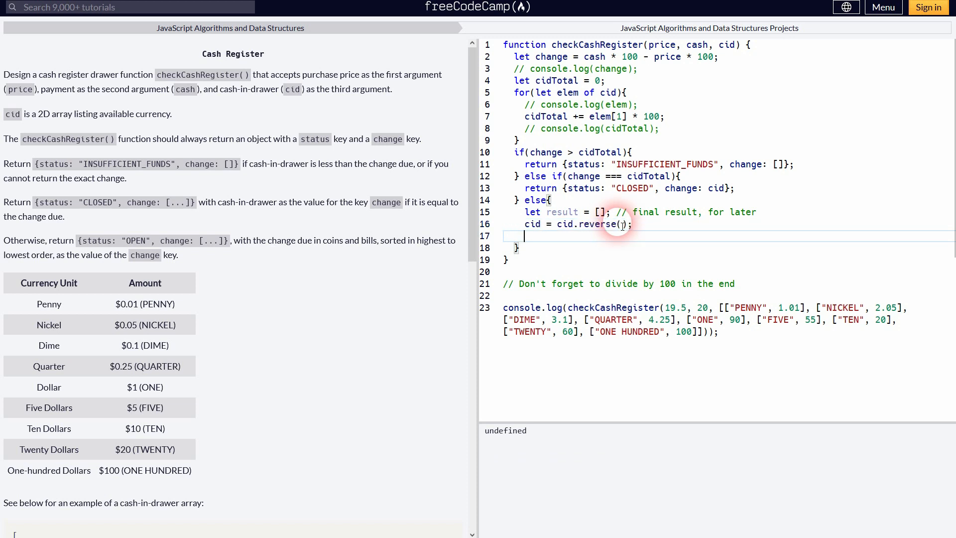
pyautogui.write('co')
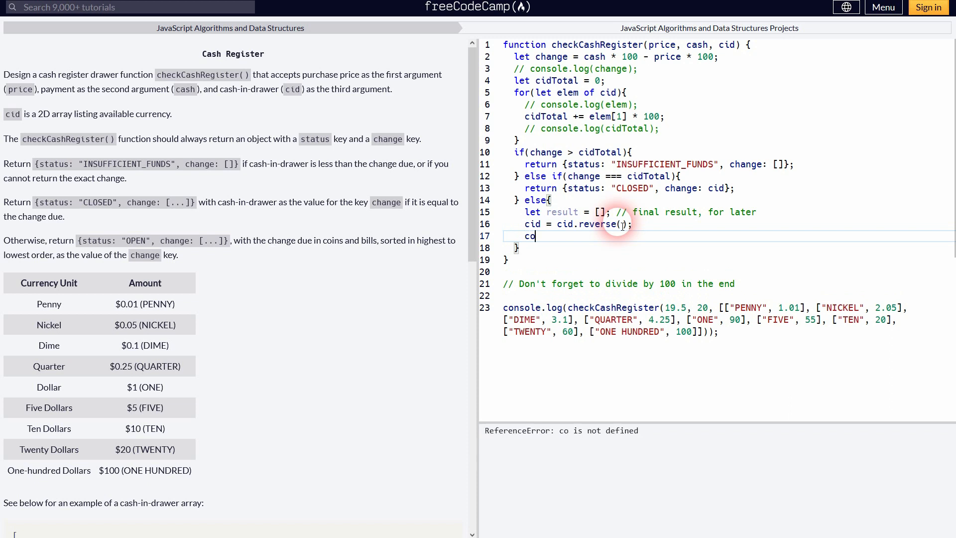
pyautogui.write('nsole.log(c)')
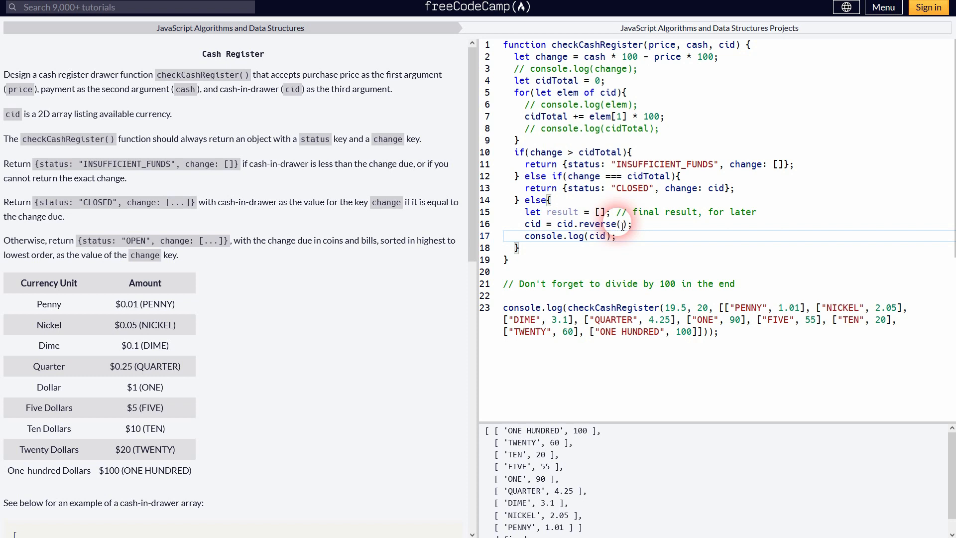
pyautogui.moveTo(777, 215)
pyautogui.write('// ')
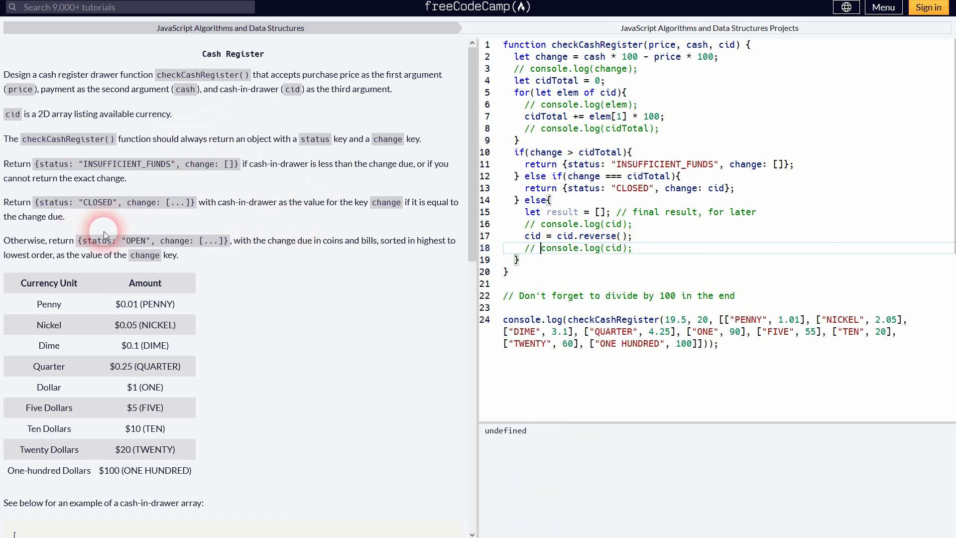
pyautogui.moveTo(279, 240); pyautogui.dragTo(376, 239)
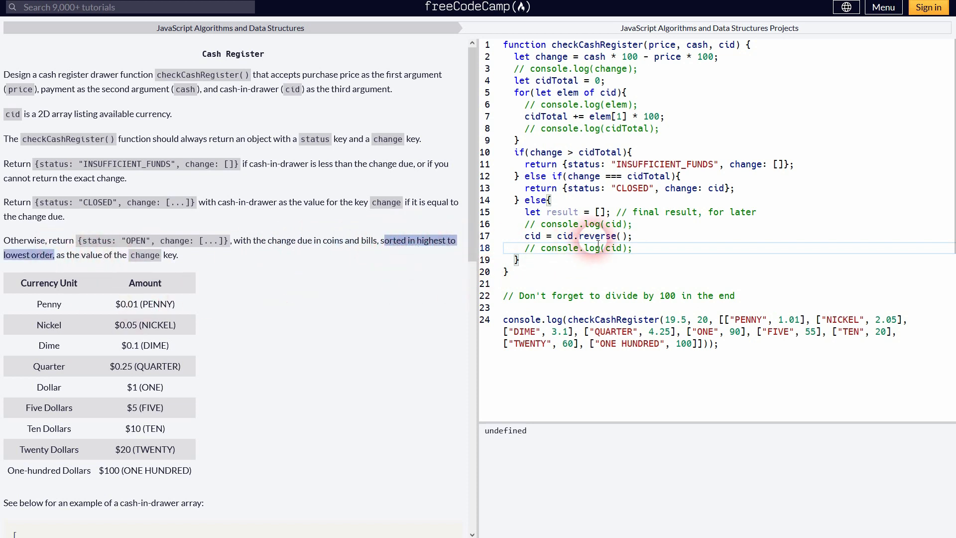
pyautogui.doubleClick(598, 236)
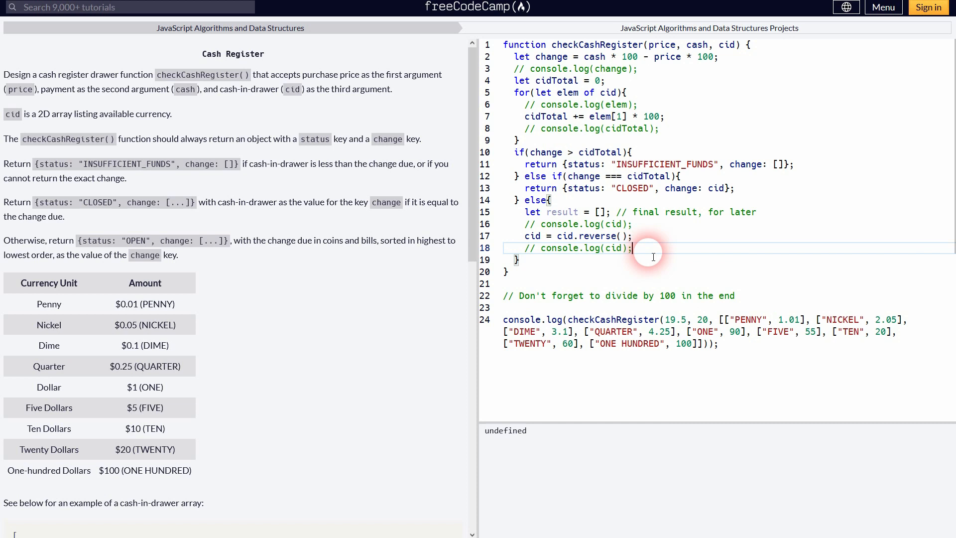
# Create the currencyUnit object starting with "ONE HUNDRED": 100*100
pyautogui.write('lwe')
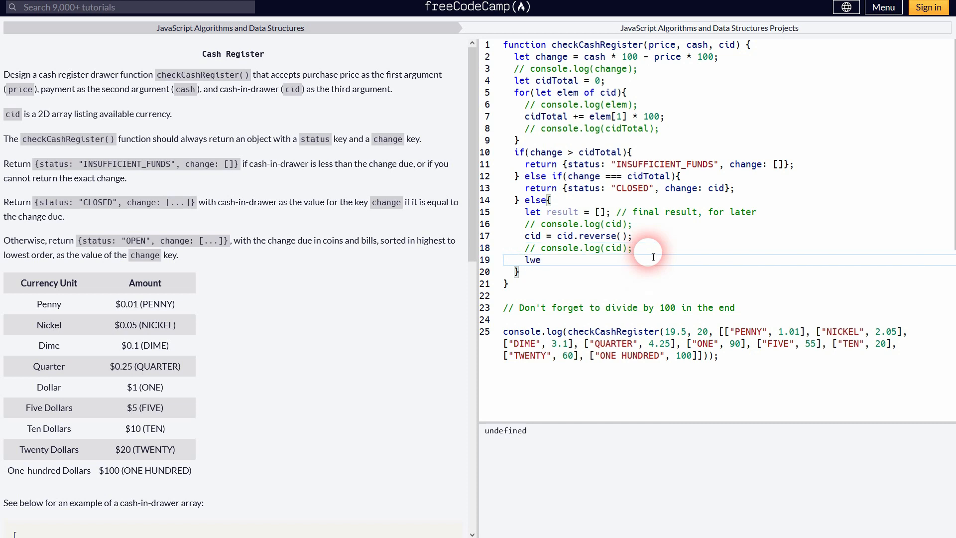
pyautogui.write('let')
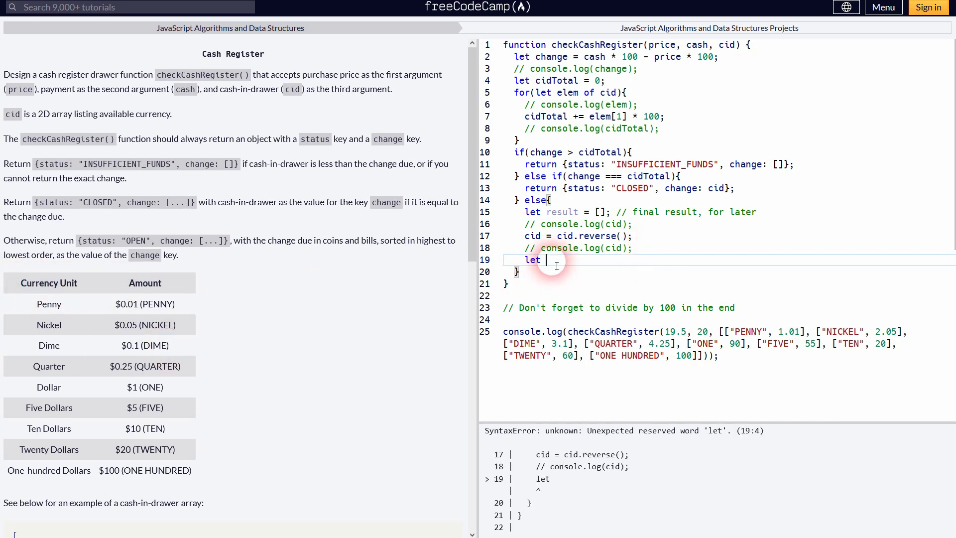
pyautogui.write('currency')
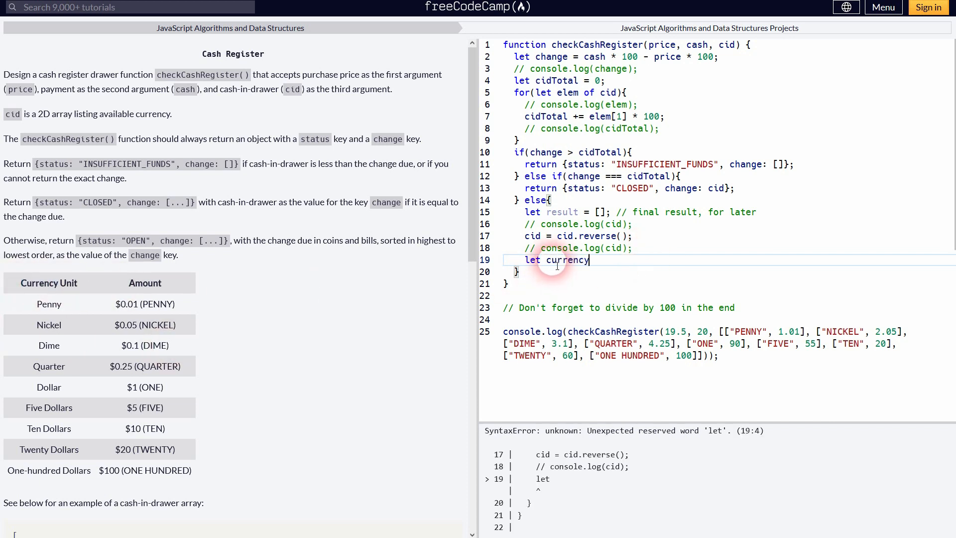
pyautogui.write('Unit = {}')
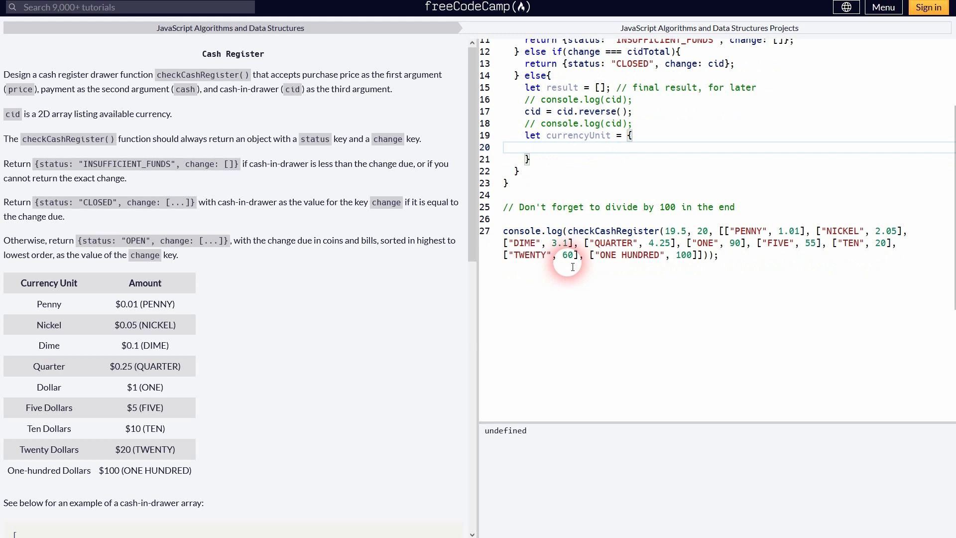
pyautogui.scroll(-3)
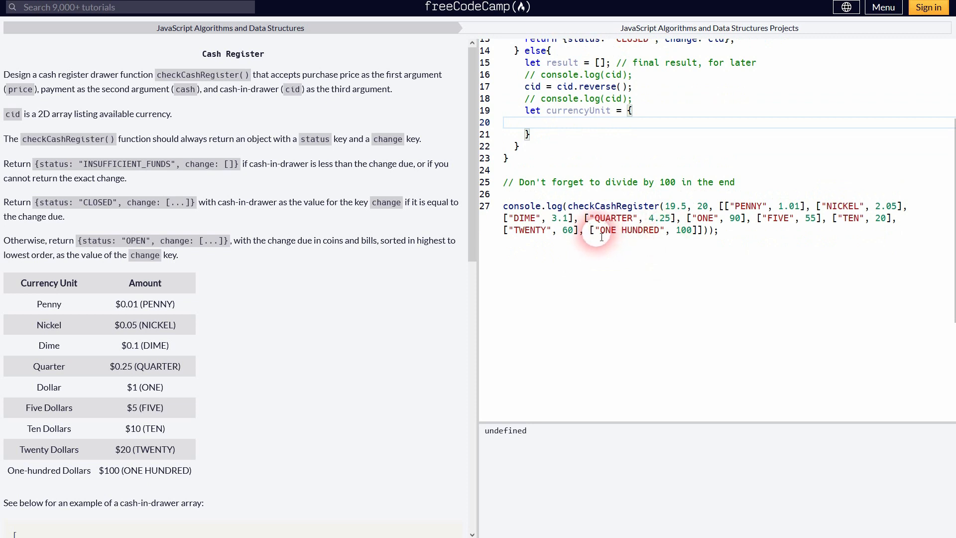
pyautogui.doubleClick(629, 230)
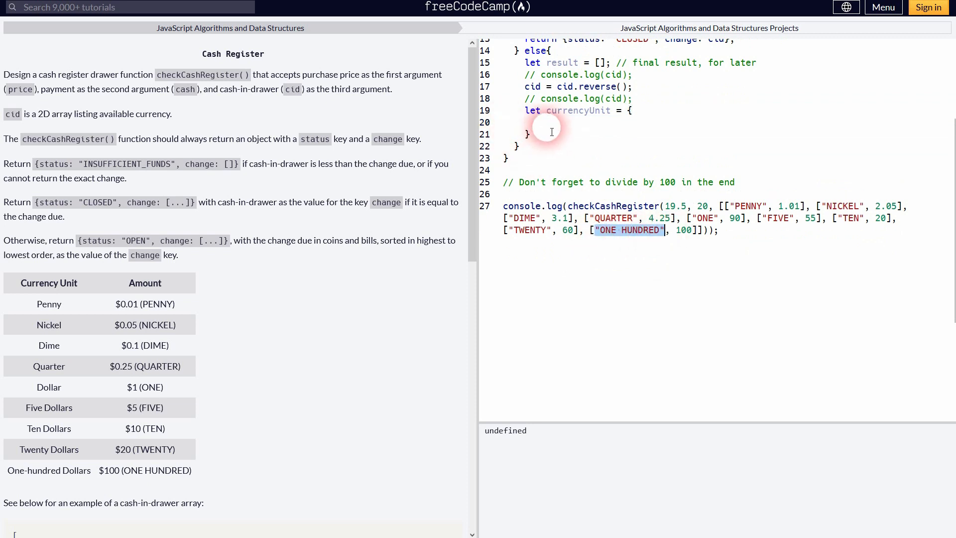
pyautogui.write('"ONE HUNDRED":')
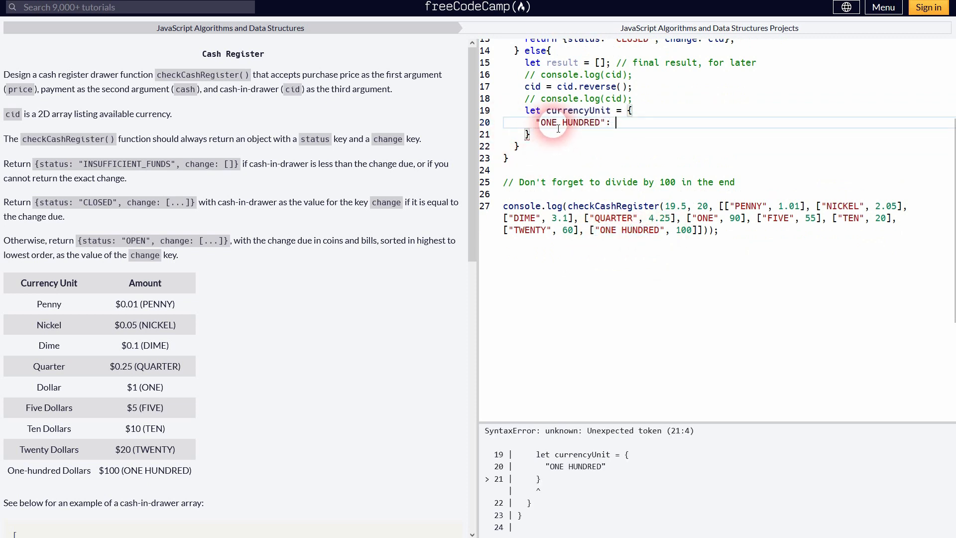
pyautogui.write('100')
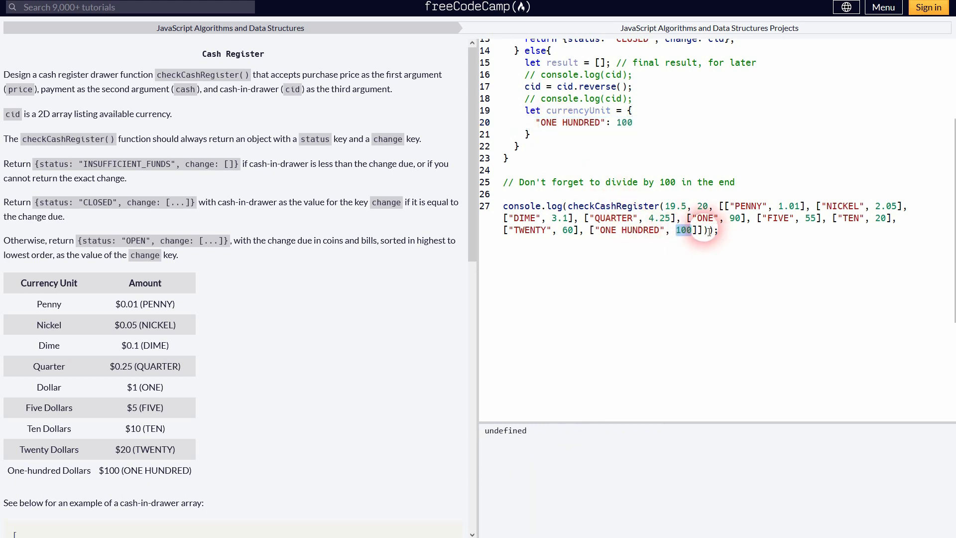
pyautogui.click(634, 122)
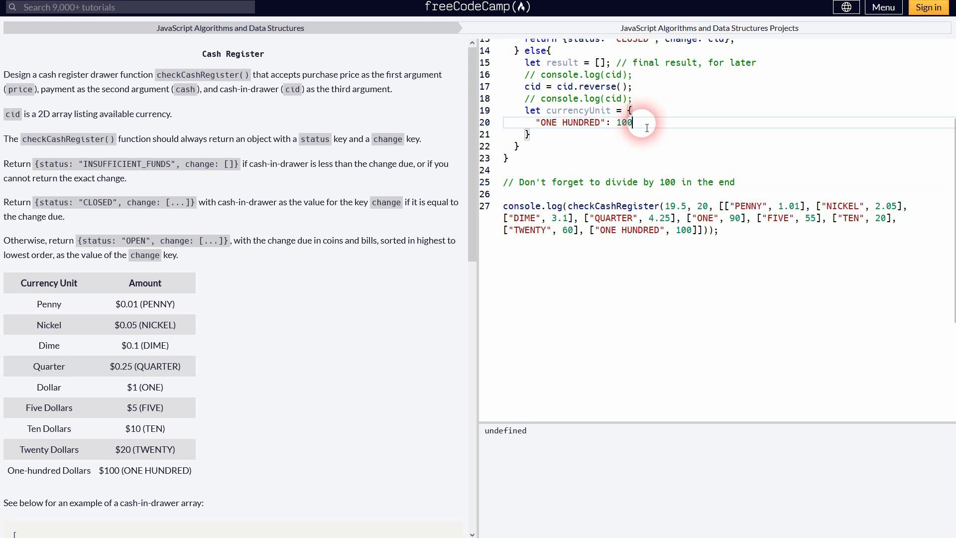
pyautogui.write('*1')
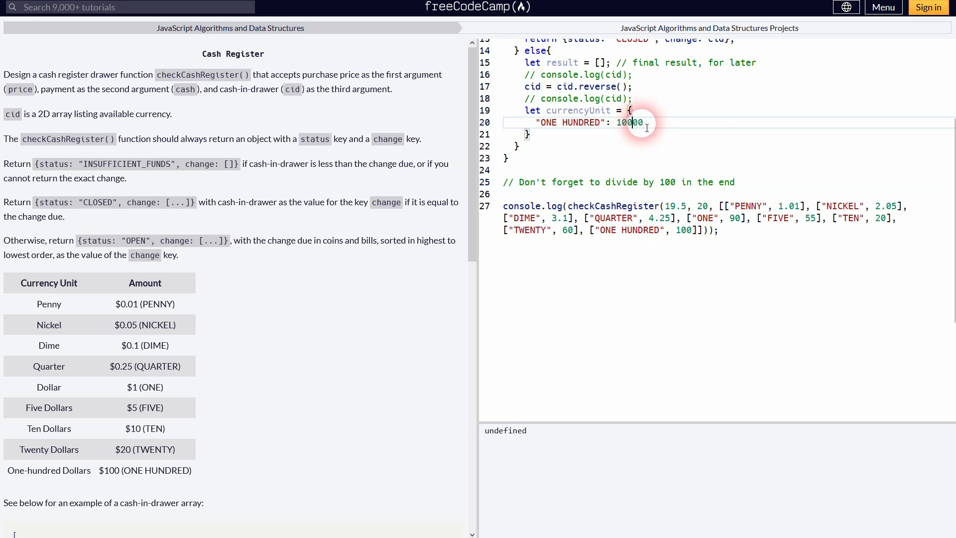
pyautogui.press('Enter')
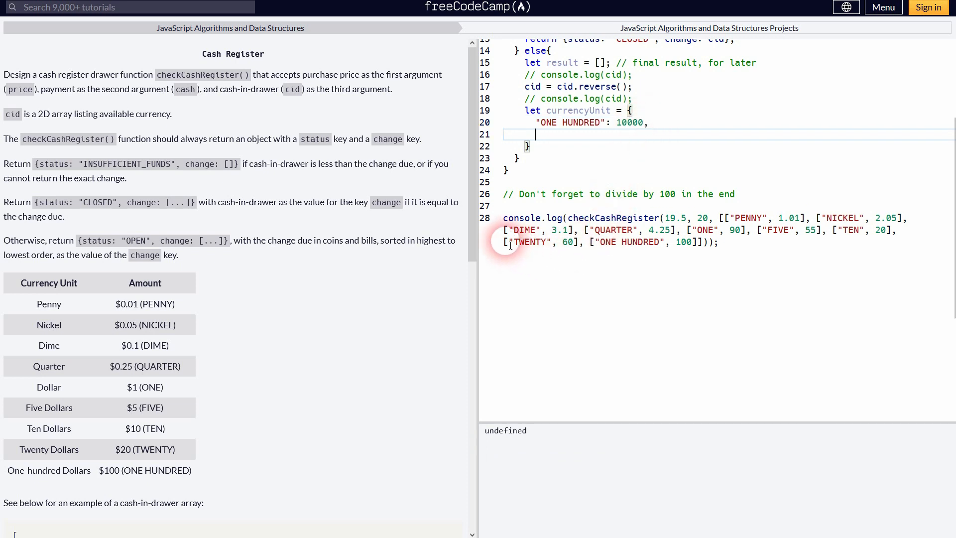
# Add TWENTY: 2000, TEN: 1000, FIVE: 500 and ONE: 100 to currencyUnit
pyautogui.write('"TWENTY":')
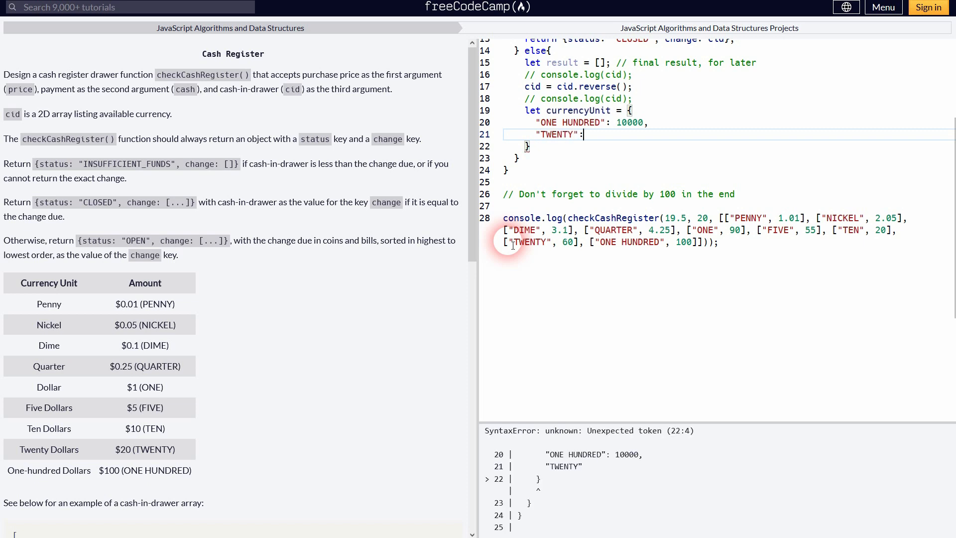
pyautogui.write('2000,')
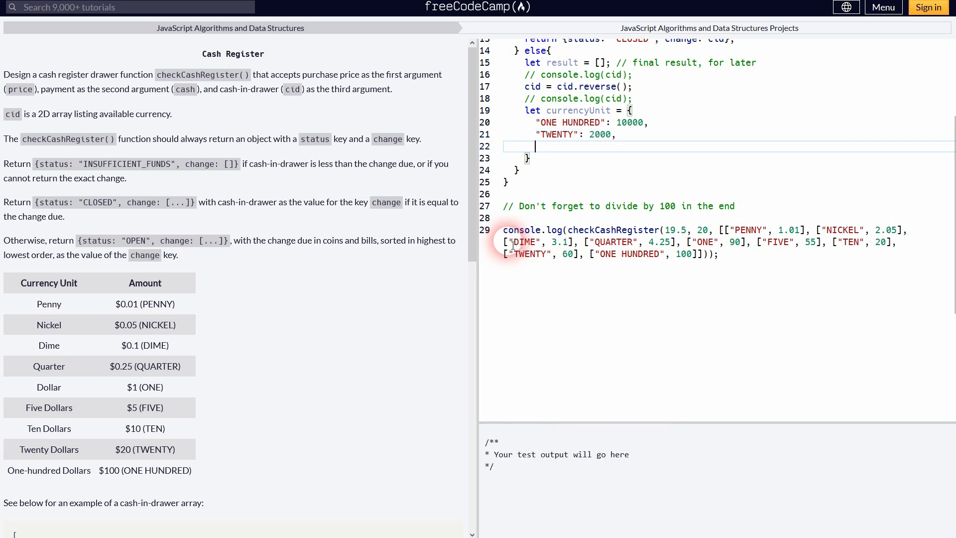
pyautogui.write('"TEN":')
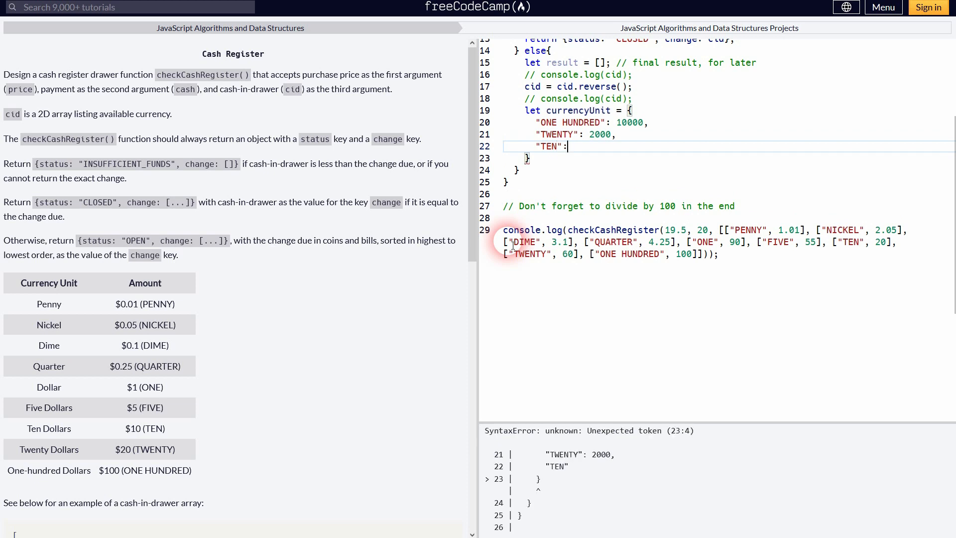
pyautogui.write('1000,')
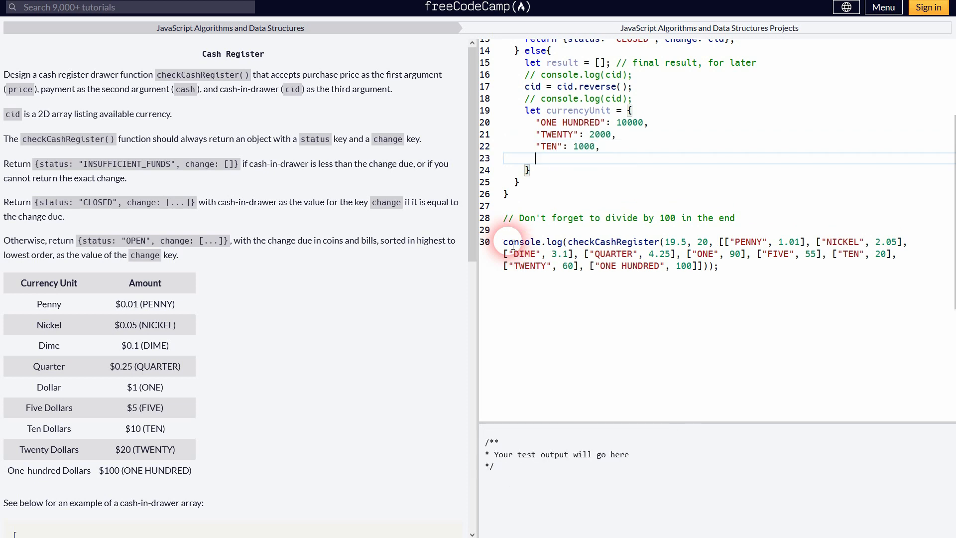
pyautogui.write('FIVE')
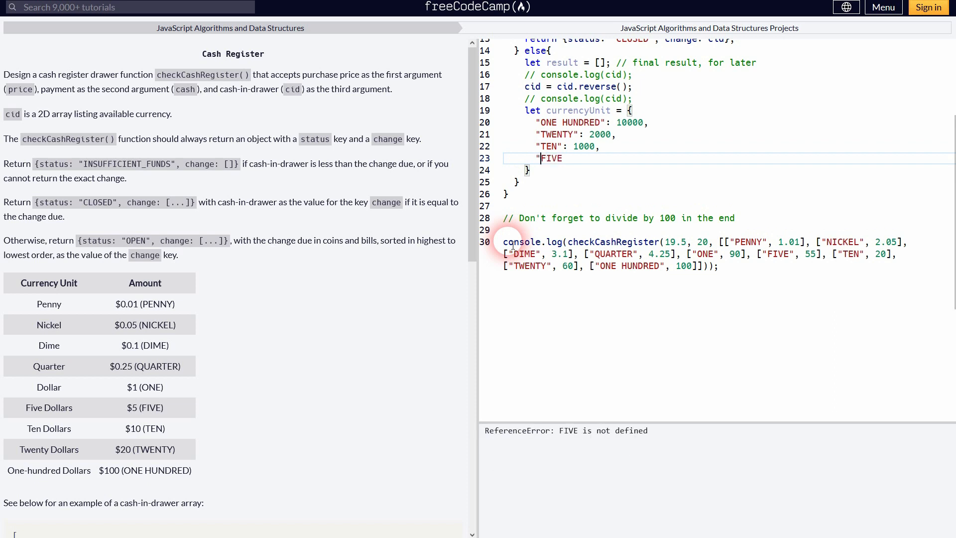
pyautogui.write('": 500,')
pyautogui.write('"ON')
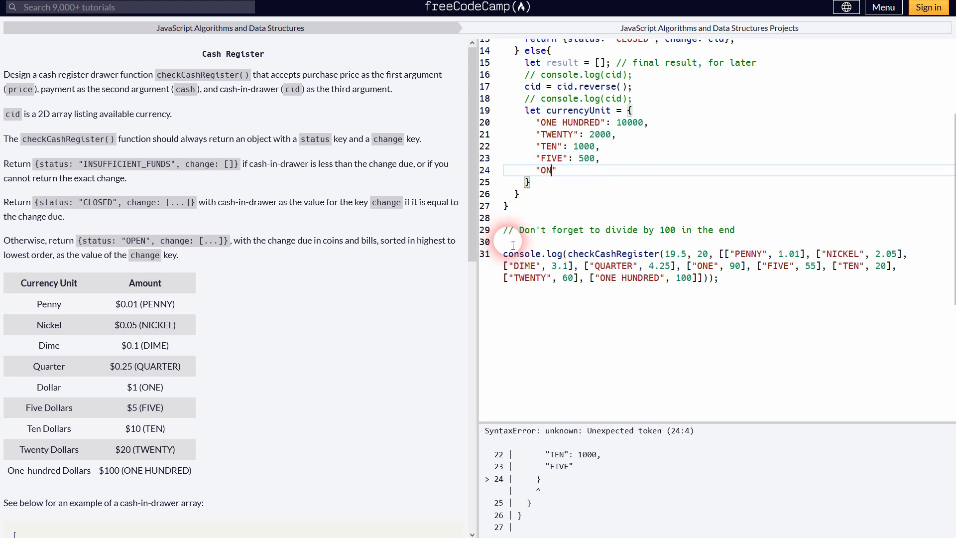
pyautogui.write('E": 1')
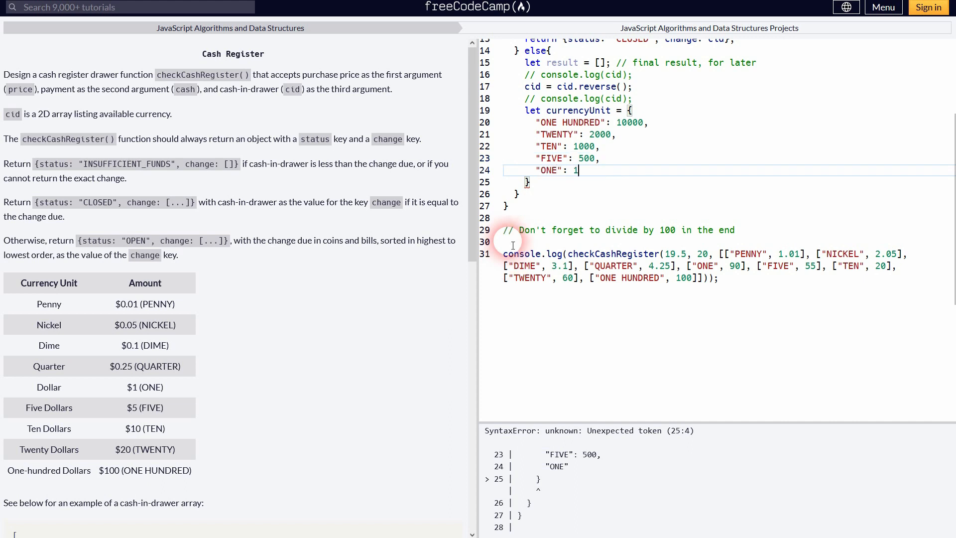
pyautogui.write('00,')
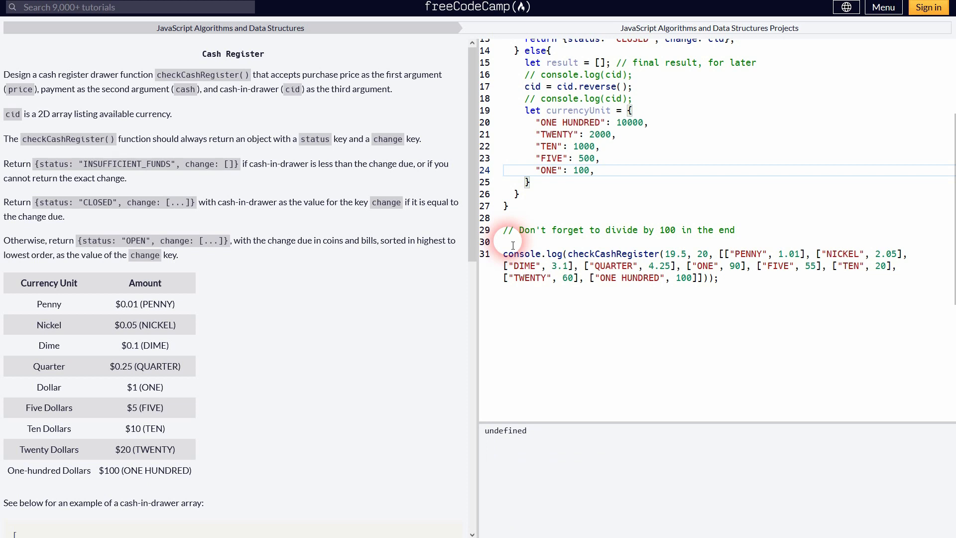
# Add QUARTER: 25, DIME: 10, NICKEL: 5 and PENNY: 1 to currencyUnit
pyautogui.write('""')
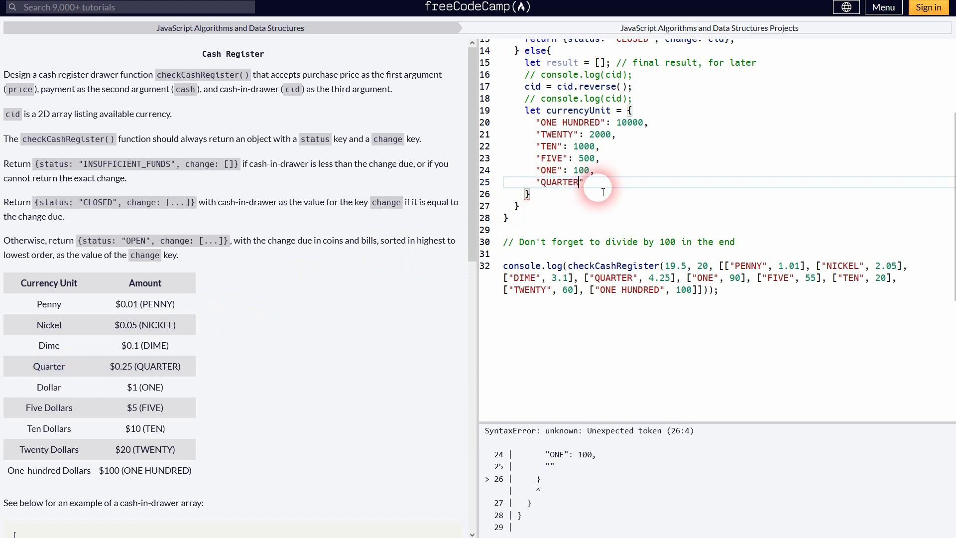
pyautogui.write(': 25,')
pyautogui.write('"')
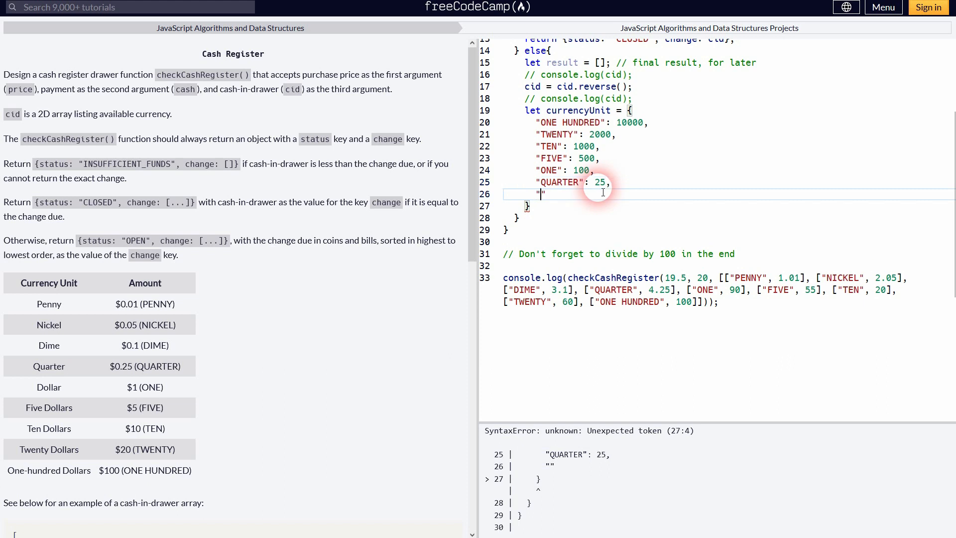
pyautogui.write('DIME": 1')
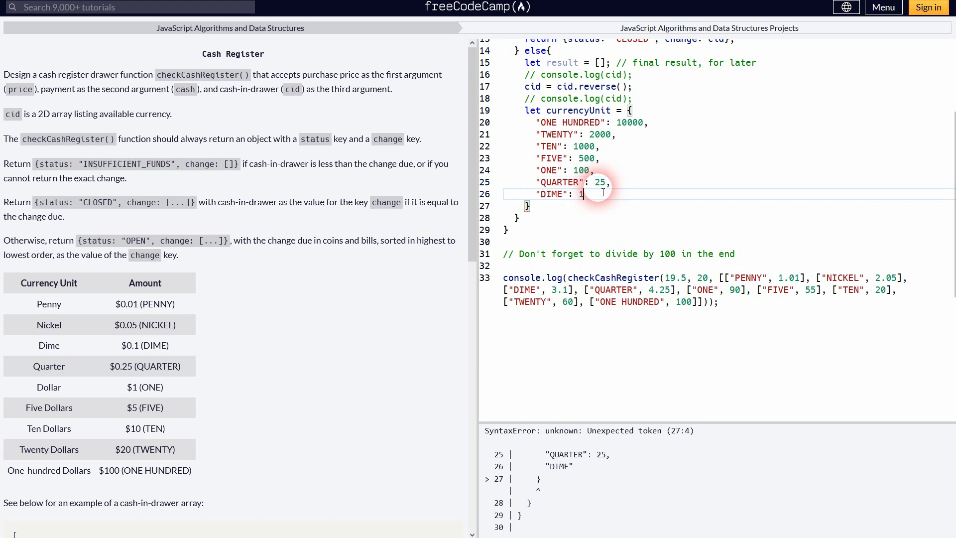
pyautogui.write('0,')
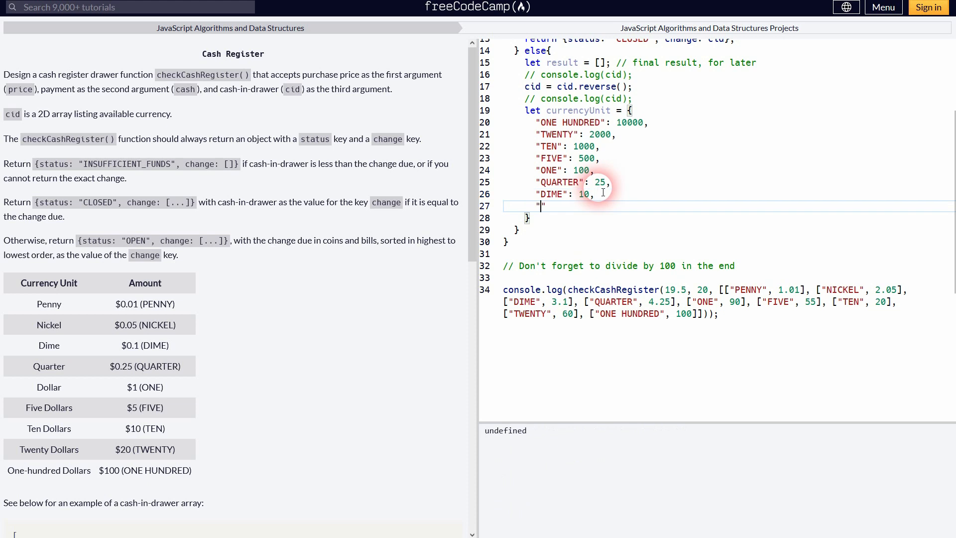
pyautogui.write('NIKCEL')
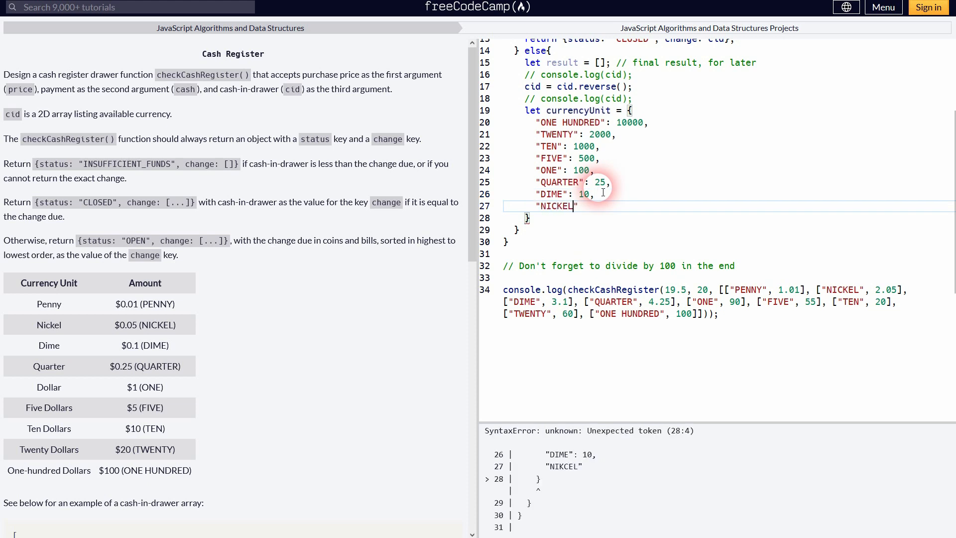
pyautogui.write(': 5,')
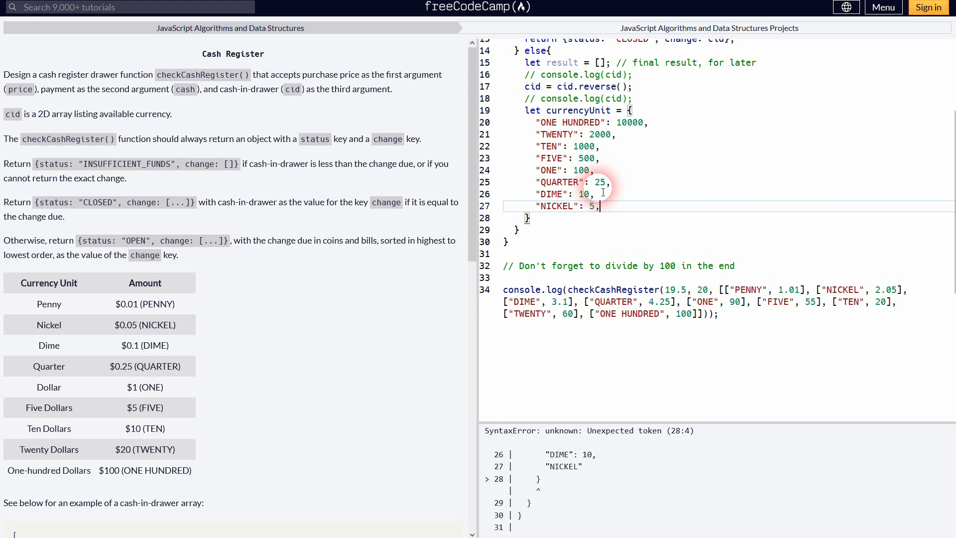
pyautogui.write('"PENNY": 1')
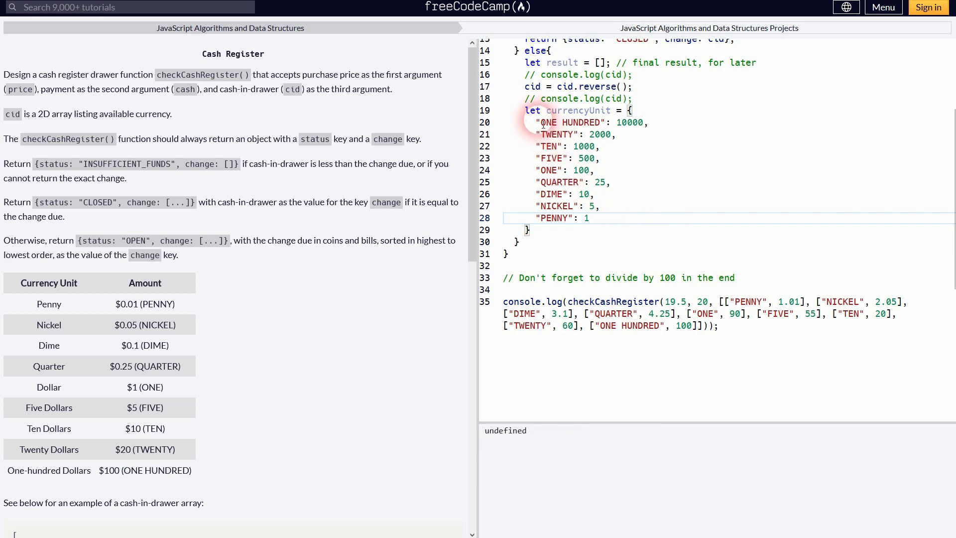
pyautogui.moveTo(543, 122); pyautogui.dragTo(555, 170)
pyautogui.write('for(){')
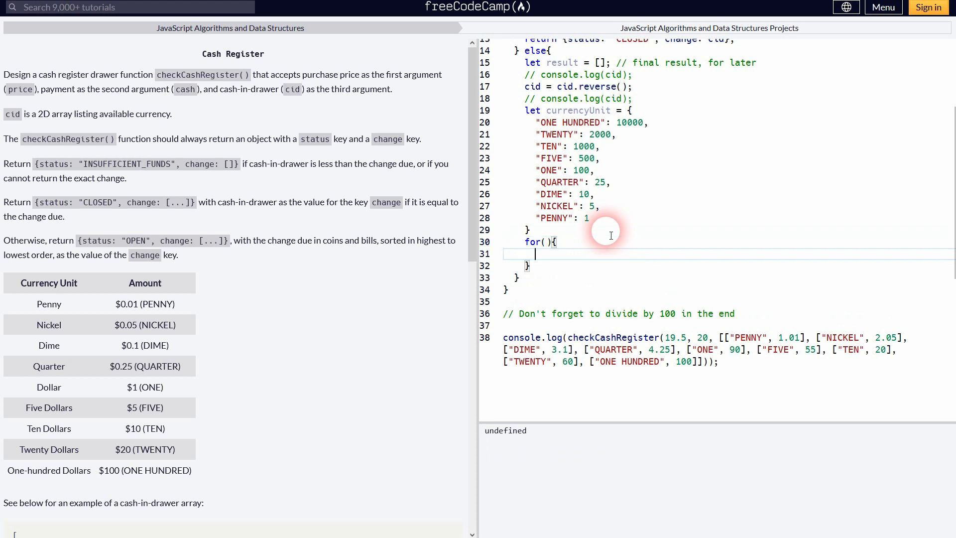
# Add a for (let elem of cid) loop declaring a moneyHolder variable
pyautogui.write('let e')
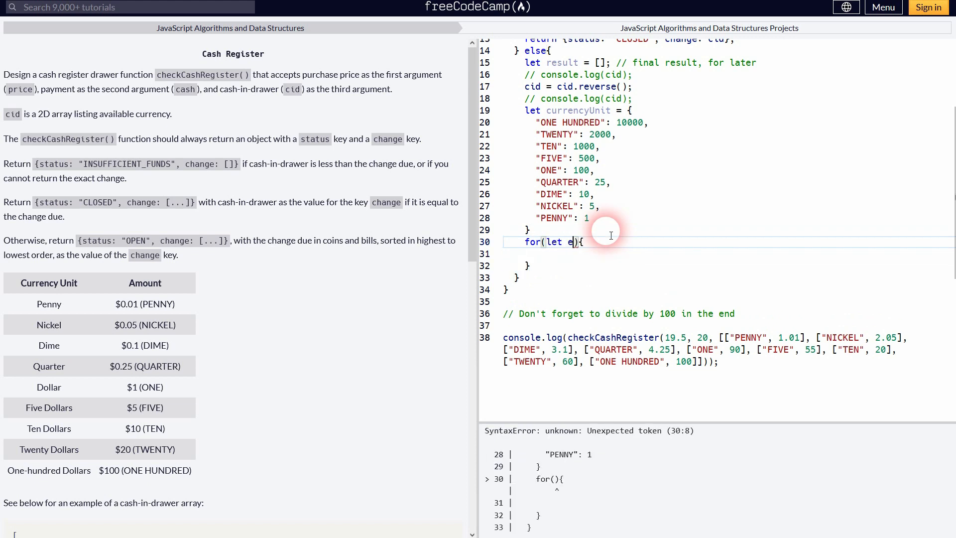
pyautogui.write('lem of')
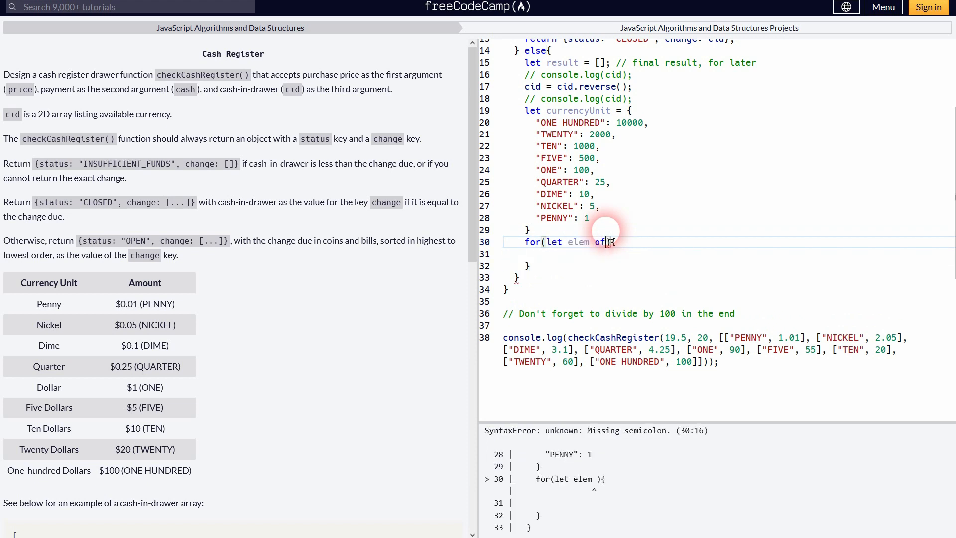
pyautogui.write('cid')
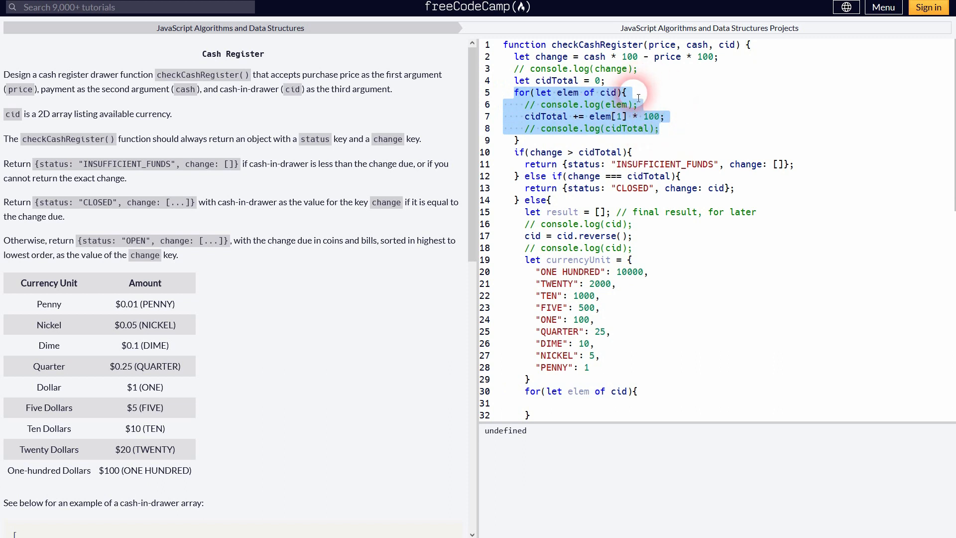
pyautogui.scroll(-3)
pyautogui.write('let')
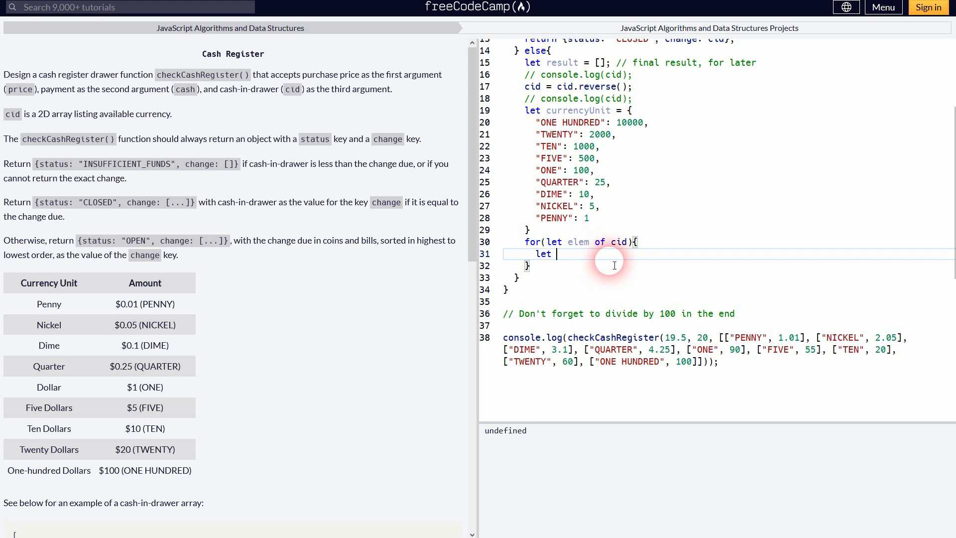
pyautogui.write('money')
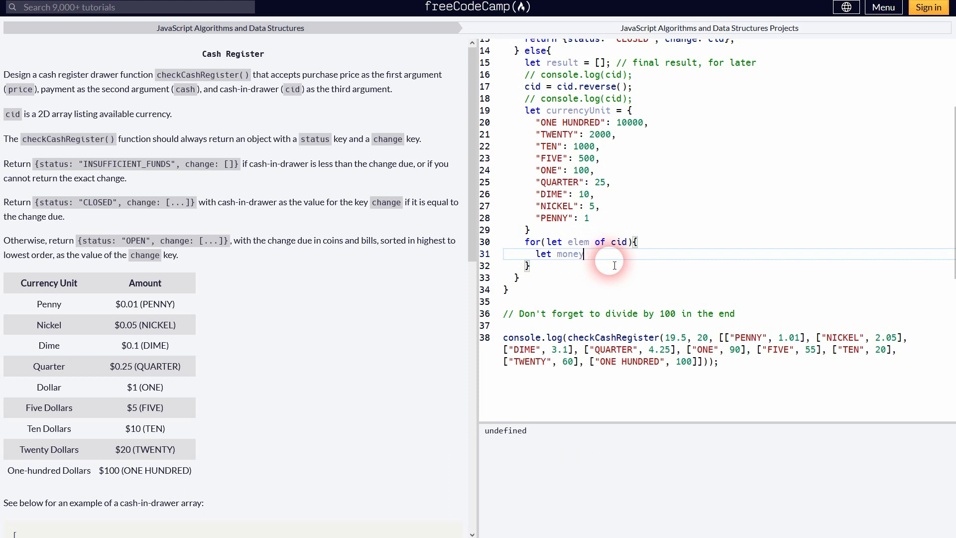
pyautogui.write('Holder')
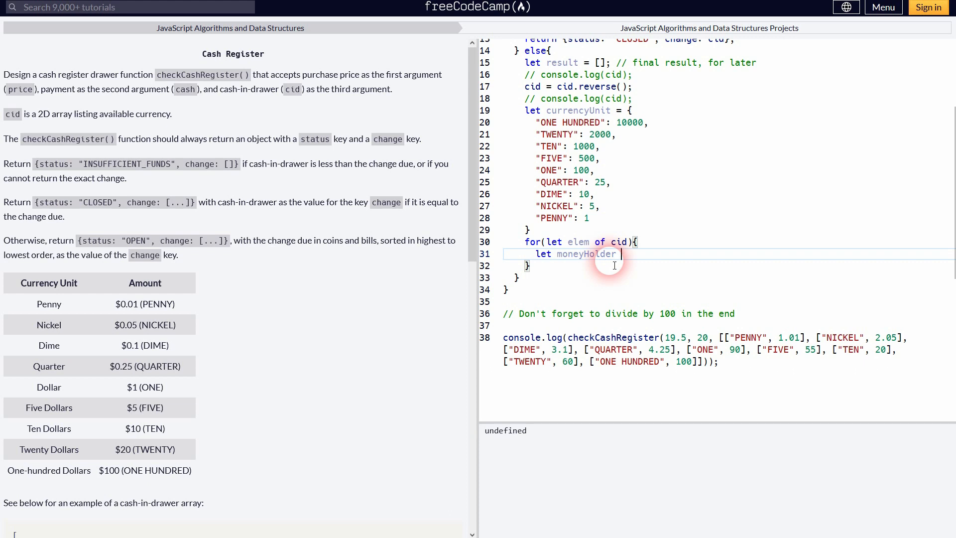
pyautogui.write('= 0')
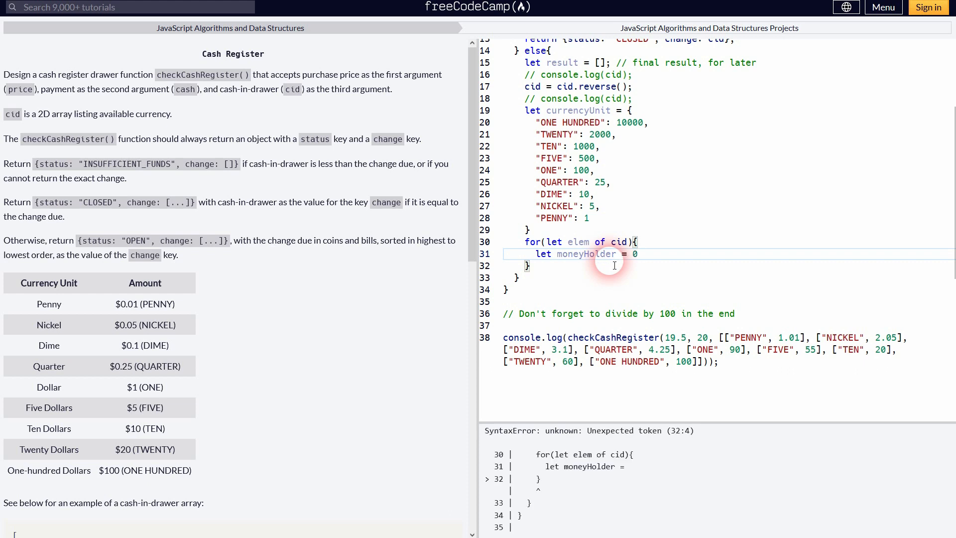
# Log moneyHolder, set it to [elem[0], 0], and comment out the log
pyautogui.write('console.log();')
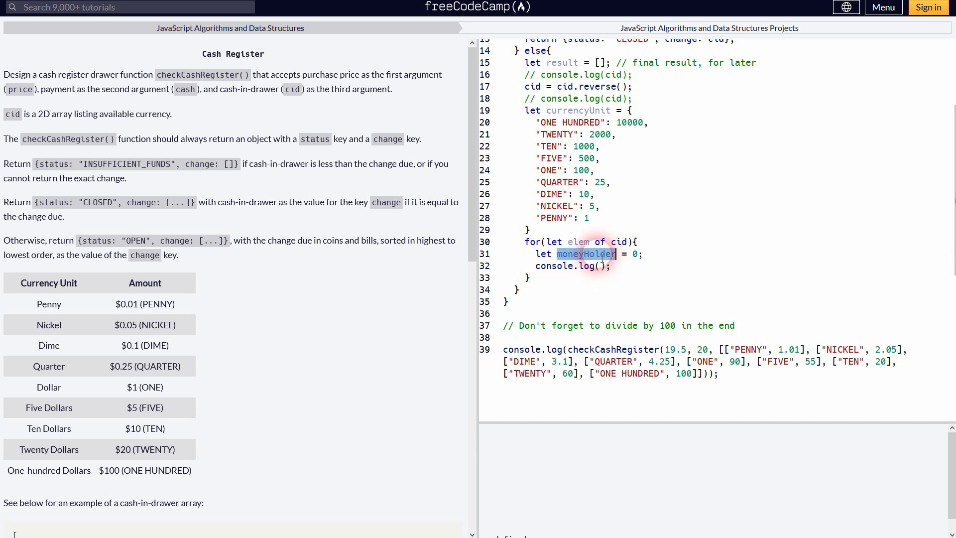
pyautogui.write('moneyHolder')
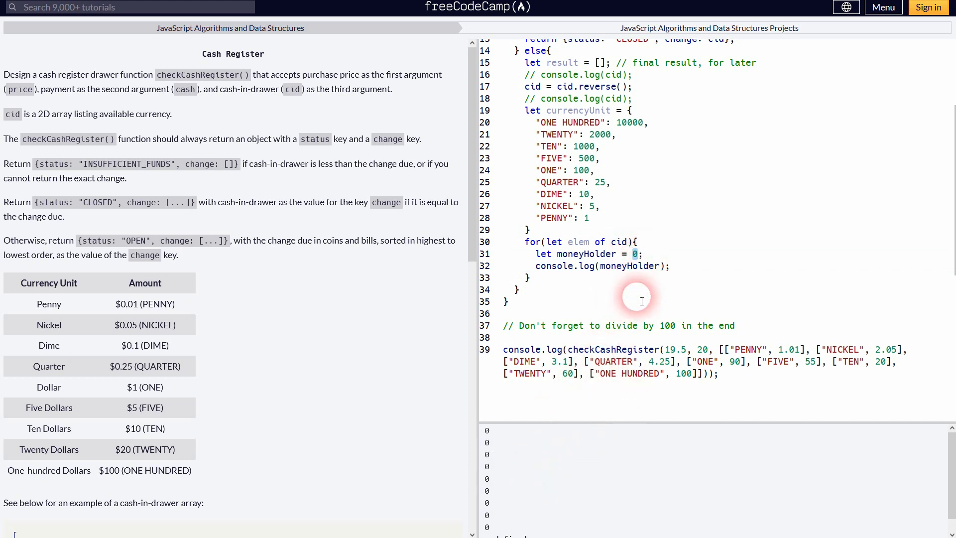
pyautogui.moveTo(781, 307)
pyautogui.write('[elem')
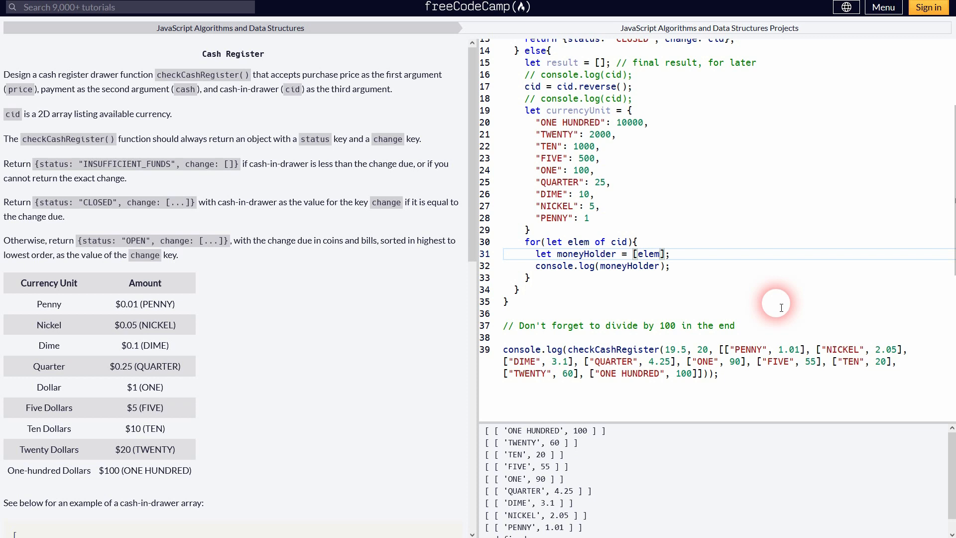
pyautogui.write('[0]')
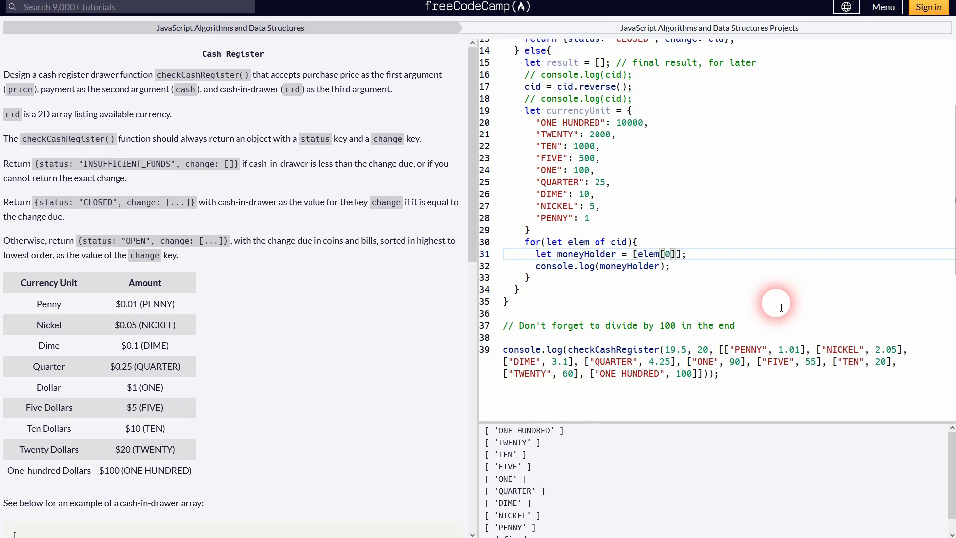
pyautogui.write(',')
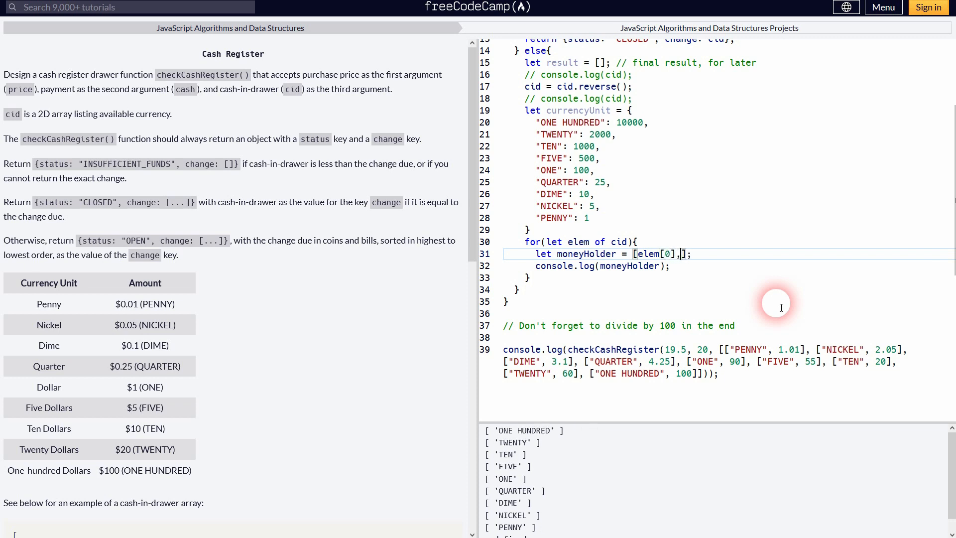
pyautogui.write('0')
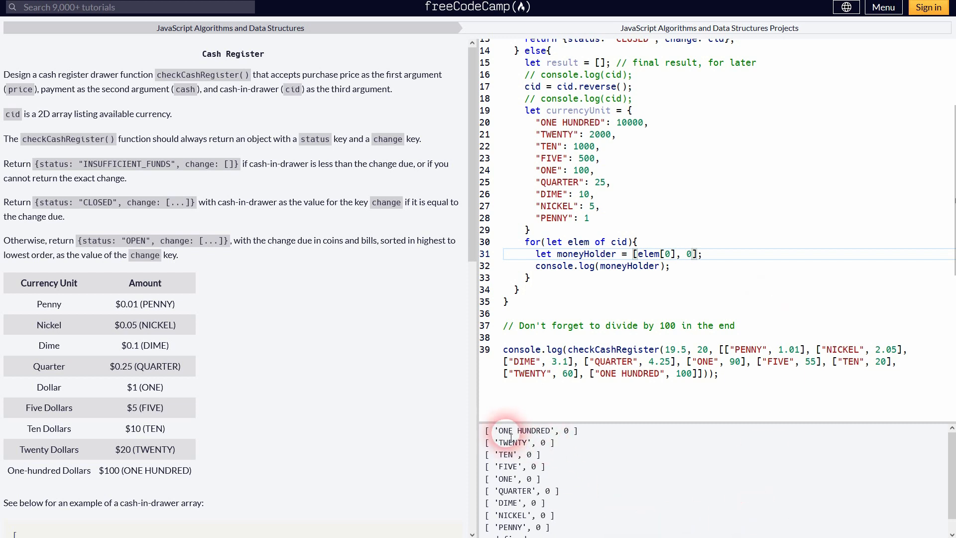
pyautogui.doubleClick(513, 442)
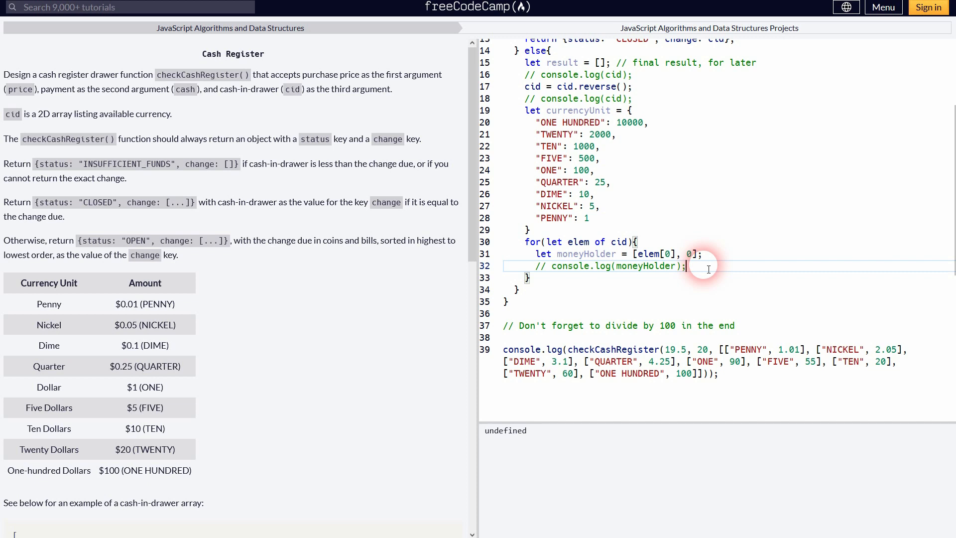
# Convert each drawer amount to cents with elem[1] = elem[1] * 100
pyautogui.write('e')
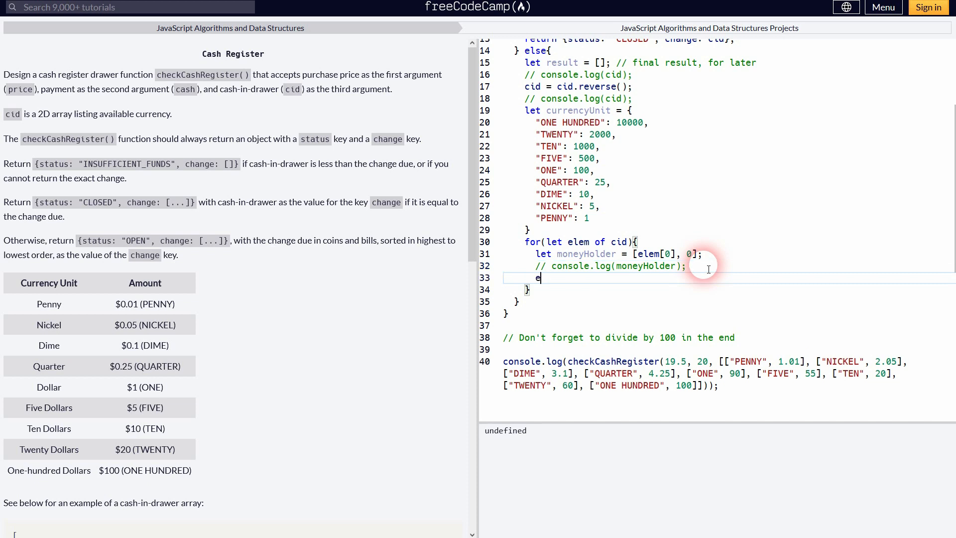
pyautogui.write('lem[1]')
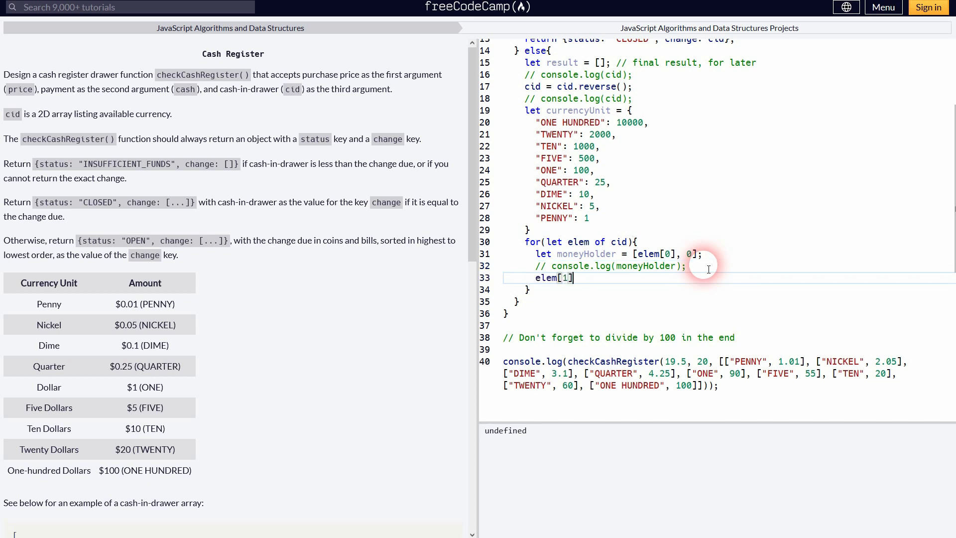
pyautogui.write('-=')
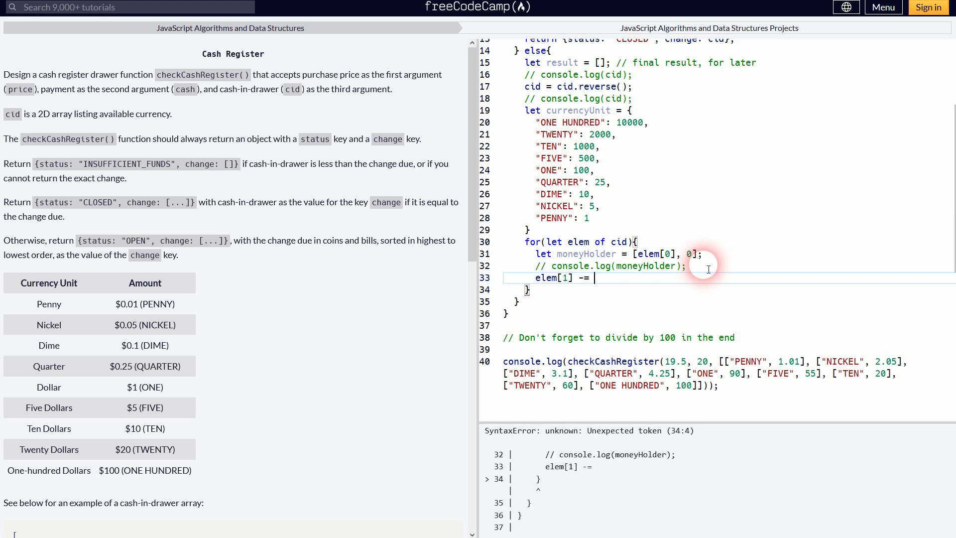
pyautogui.doubleClick(586, 278)
pyautogui.write(' elem')
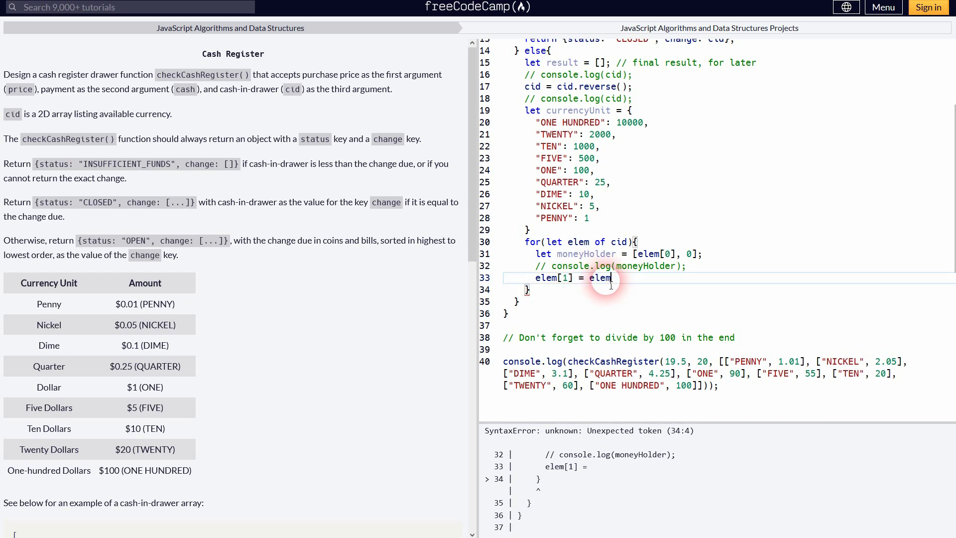
pyautogui.write('[1]')
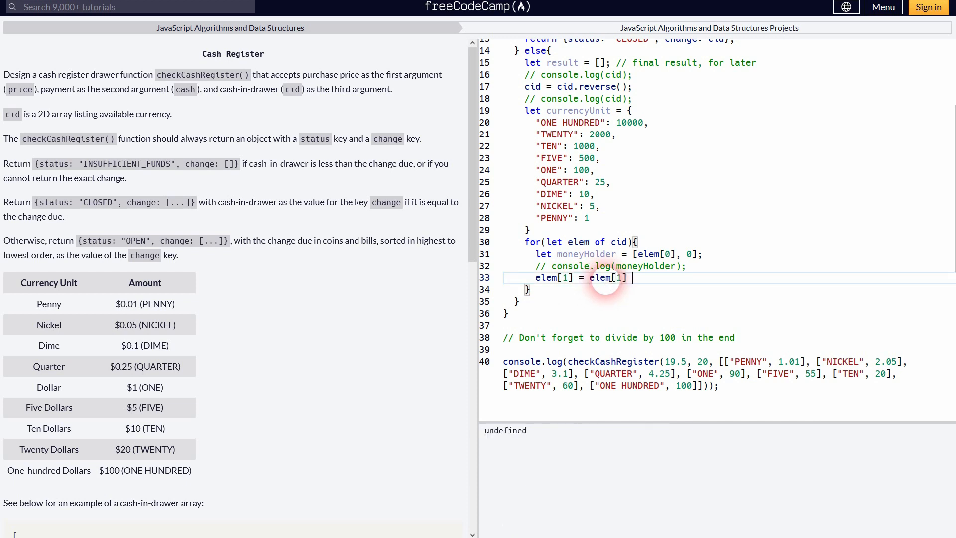
pyautogui.write('* 100')
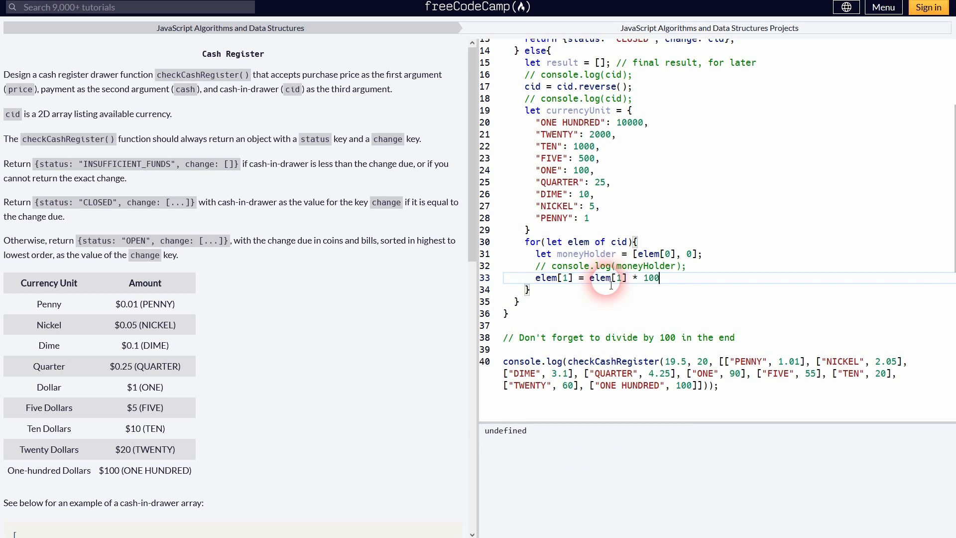
pyautogui.write(';')
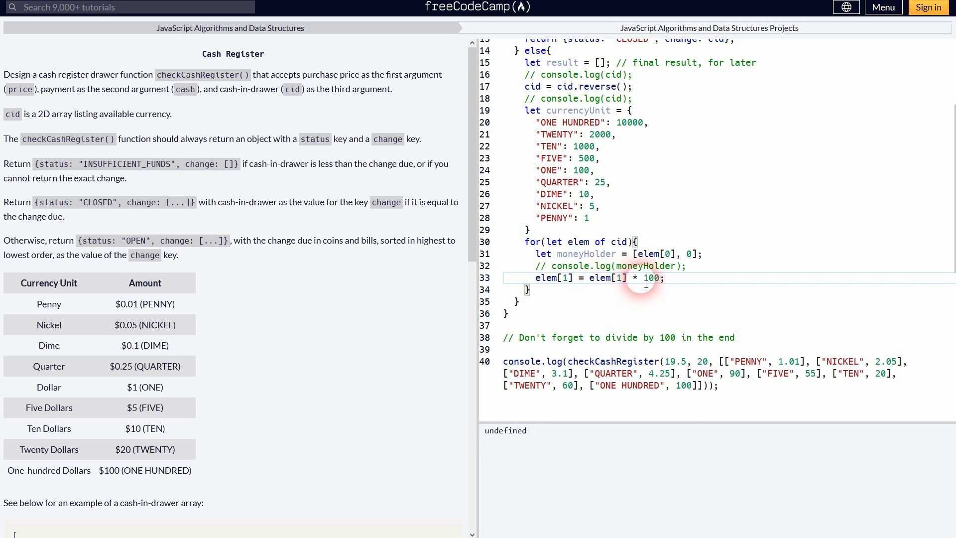
# Add while (change >= currencyUnit[elem[0]]) logging currencyUnit[elem[0]]
pyautogui.doubleClick(658, 337)
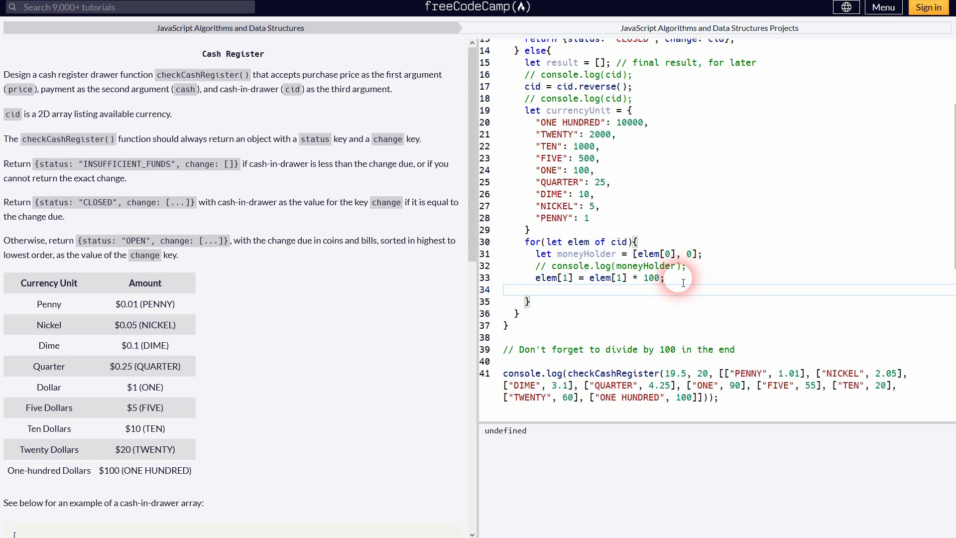
pyautogui.write('while(){')
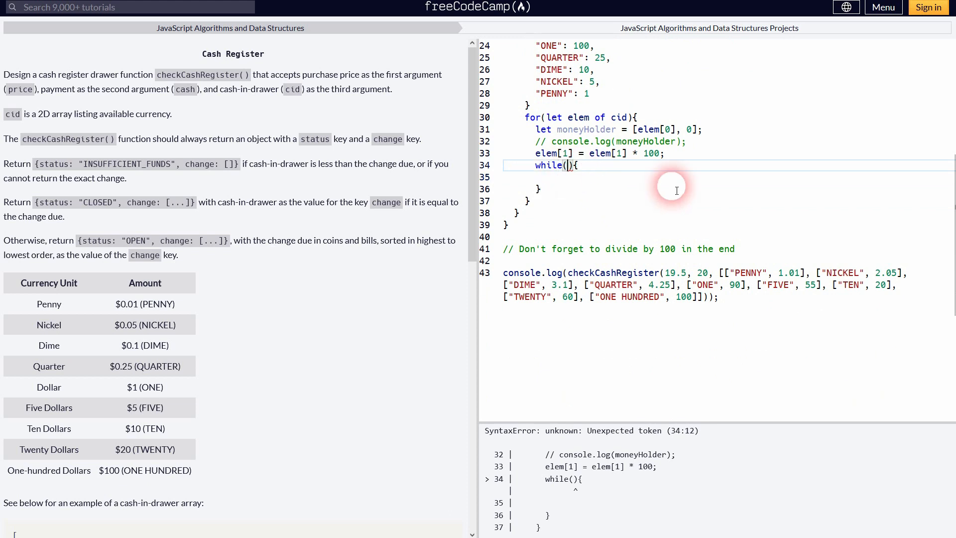
pyautogui.write('change')
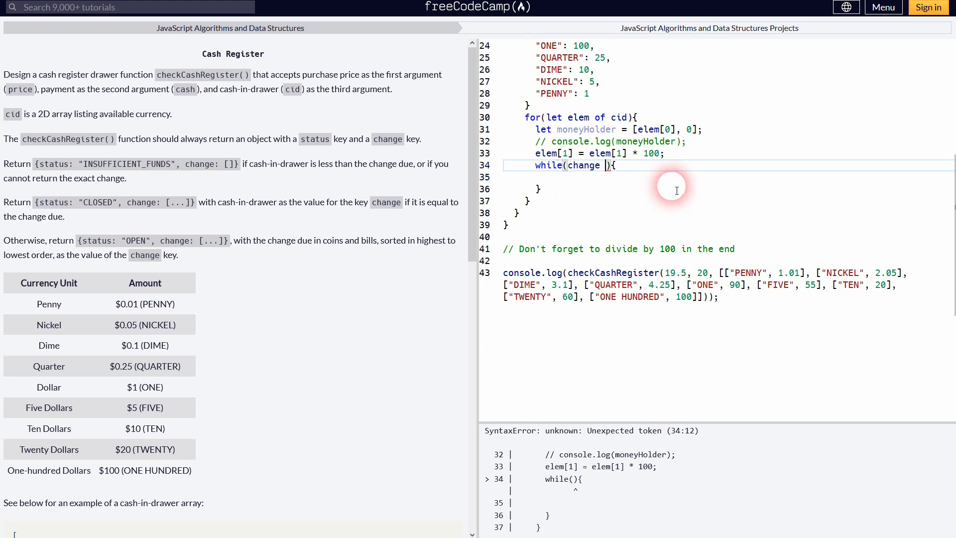
pyautogui.write('>=')
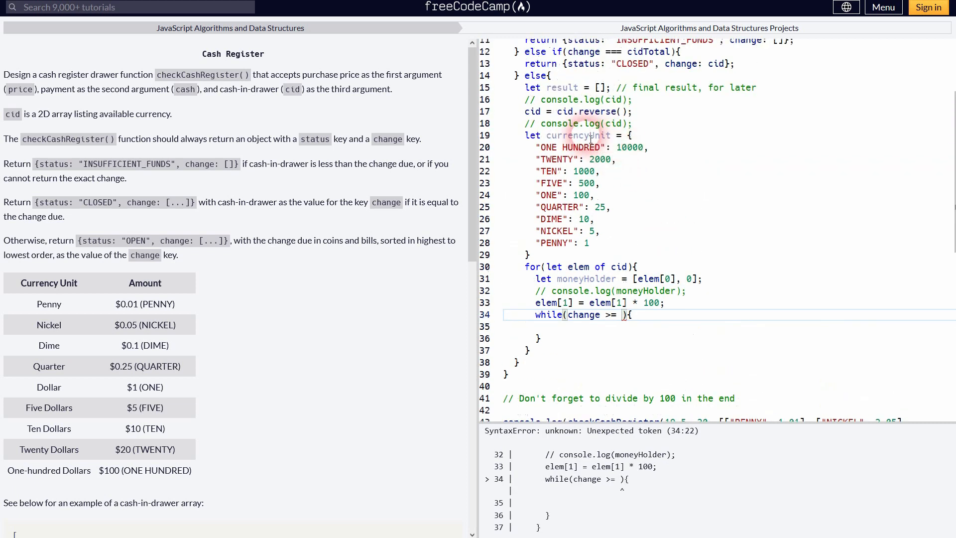
pyautogui.doubleClick(578, 135)
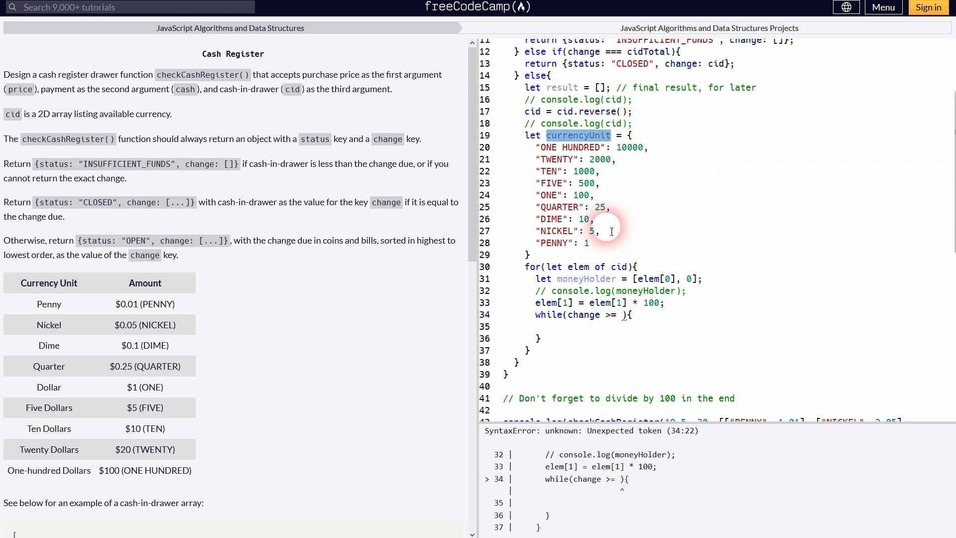
pyautogui.write('currencyUnit')
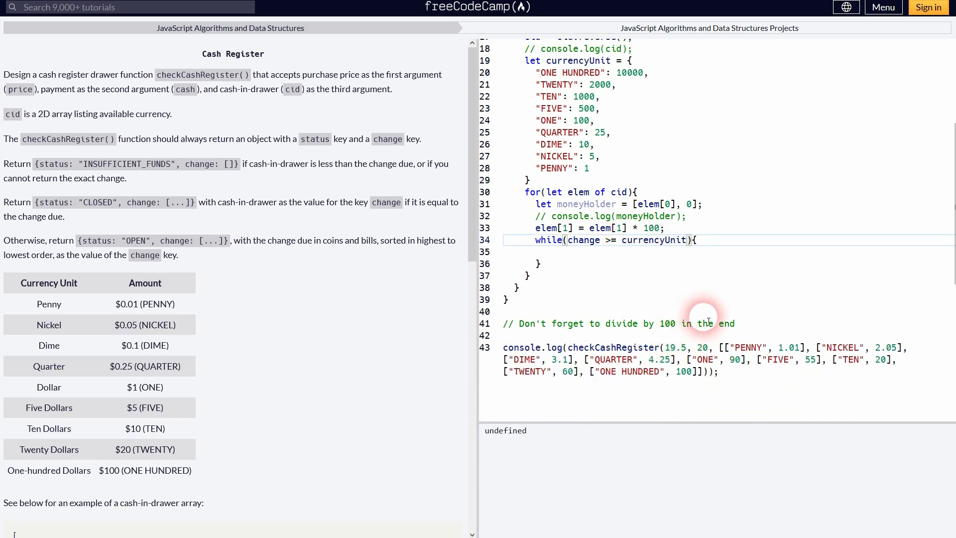
pyautogui.write('[elem]')
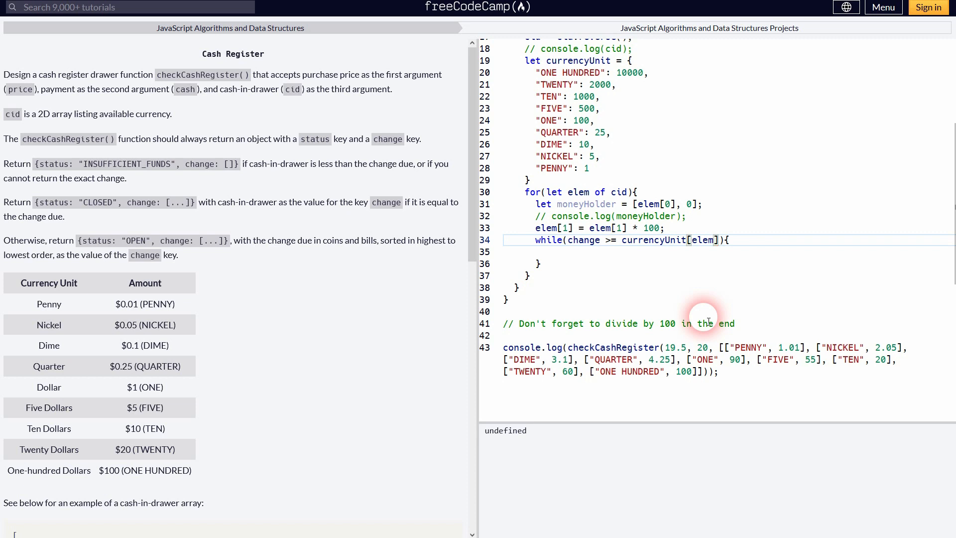
pyautogui.write('[0]')
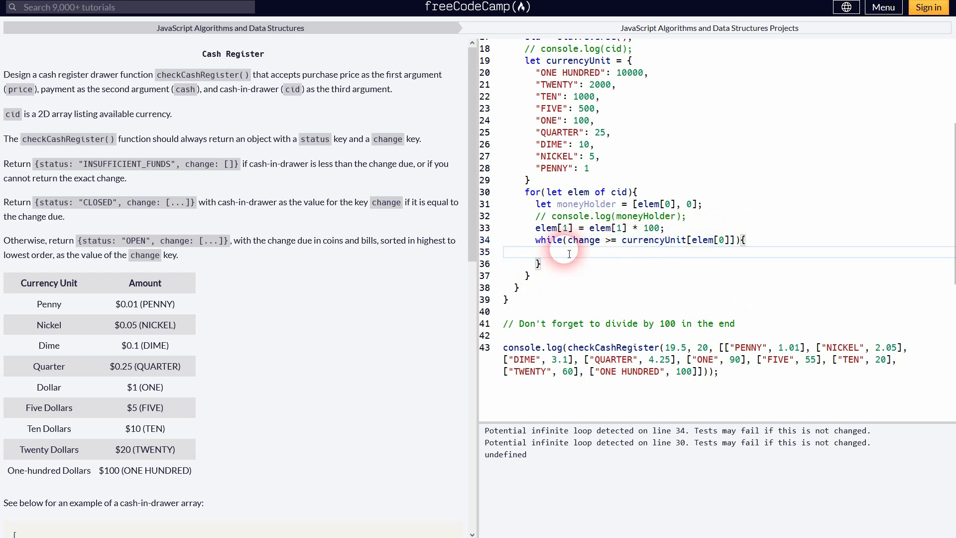
pyautogui.write('console.')
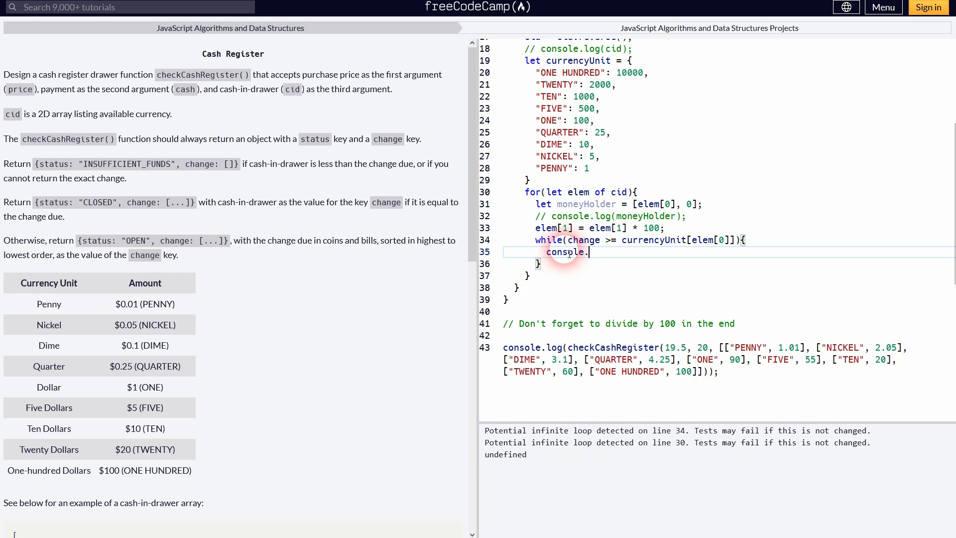
pyautogui.write('log(currencyUnit[elem[0]])')
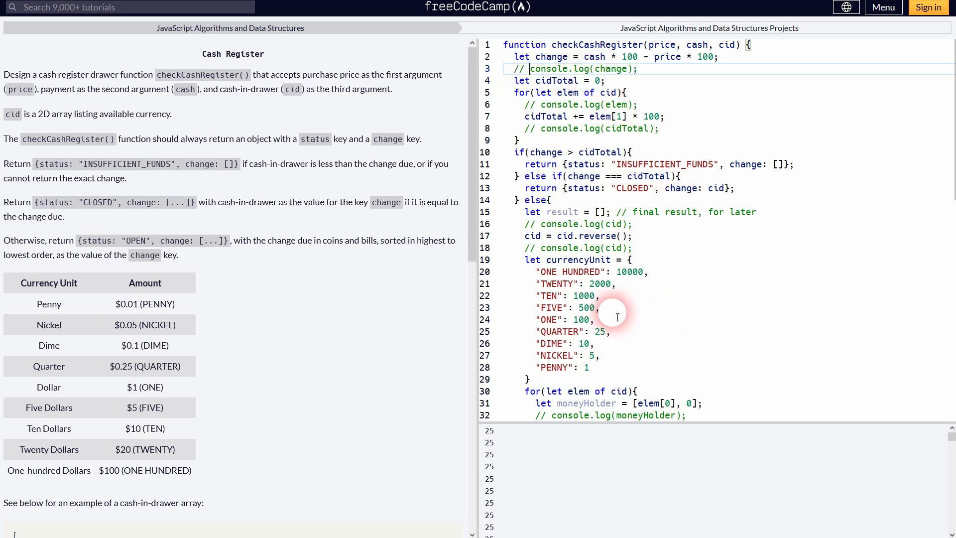
# Comment the ONE entry: 100 exceeds 50, so it maps to Quarter = 25
pyautogui.click(617, 319)
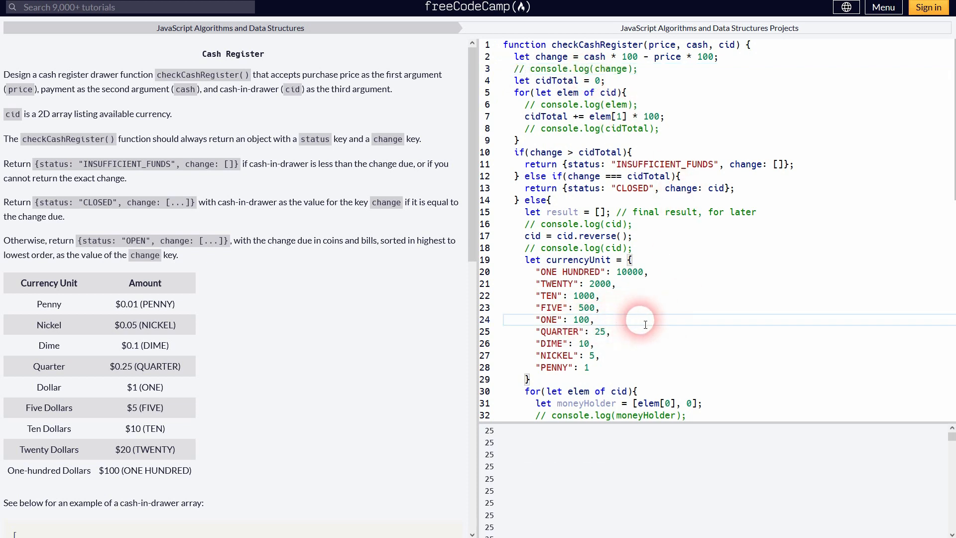
pyautogui.write('// 100 is bigger than 50, therefore it goes to Quarter = 25')
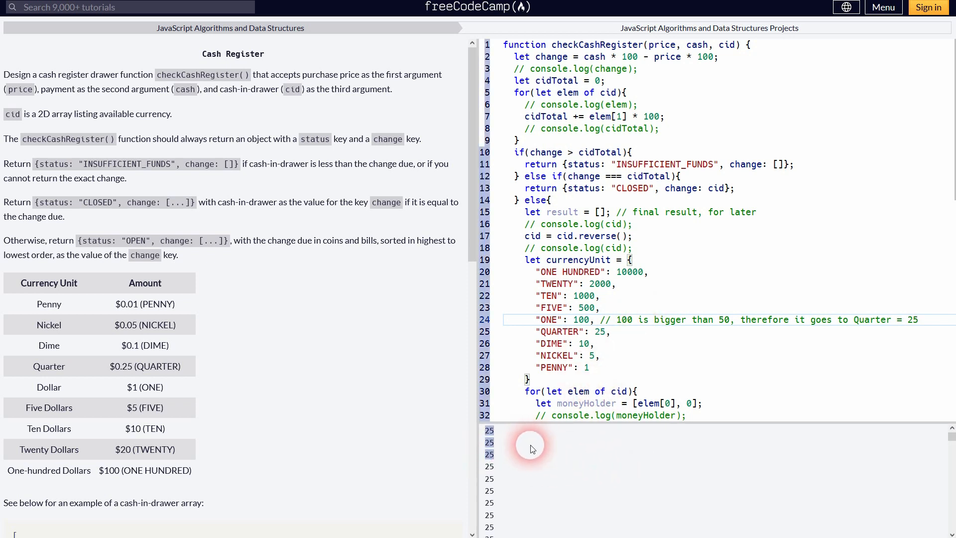
pyautogui.scroll(-3)
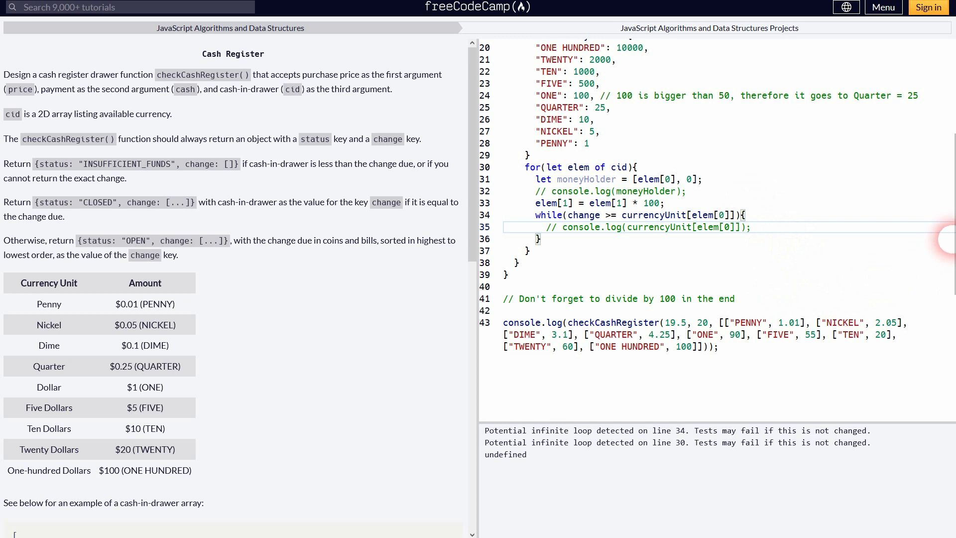
pyautogui.moveTo(740, 217)
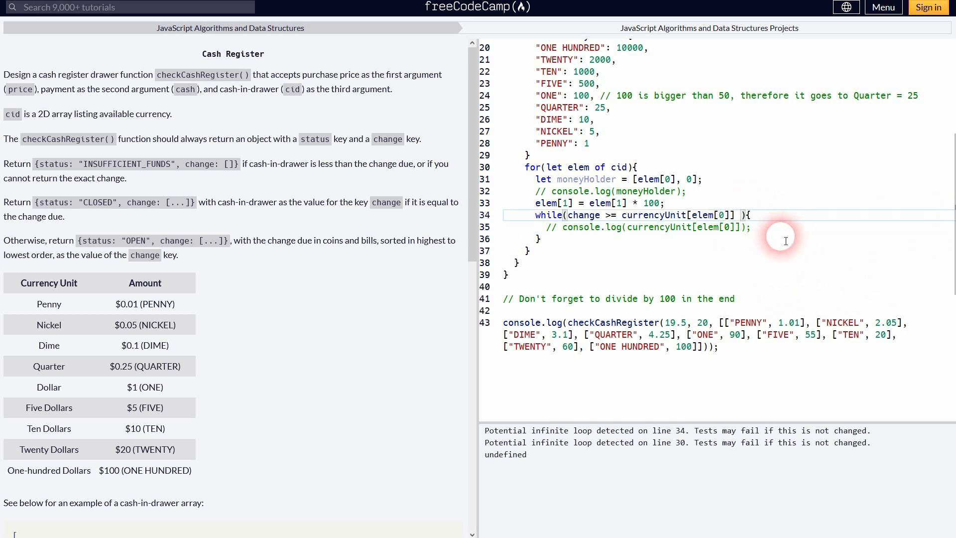
# Extend the while condition with && elem[1] > 0 and add a commented-out console.log(elem[1])
pyautogui.write('&& elem[]')
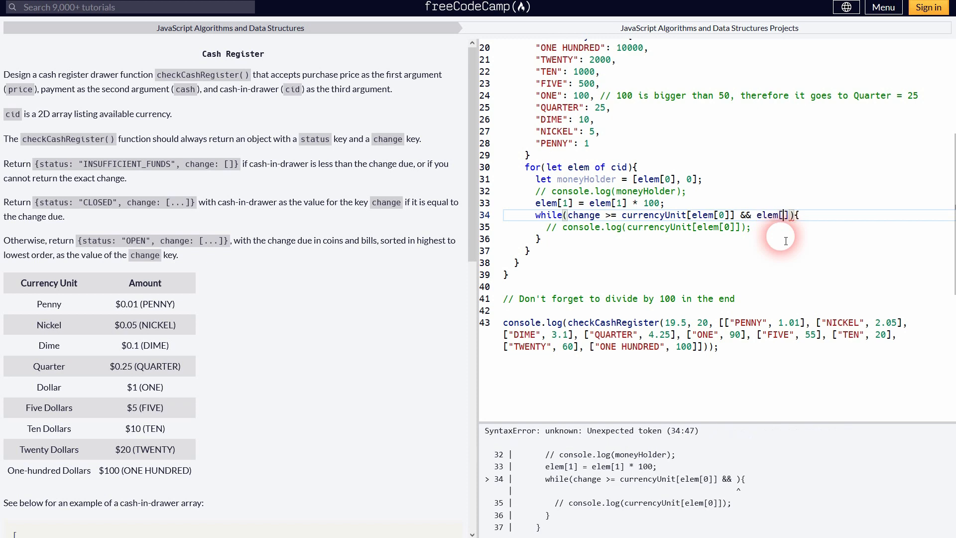
pyautogui.write('1')
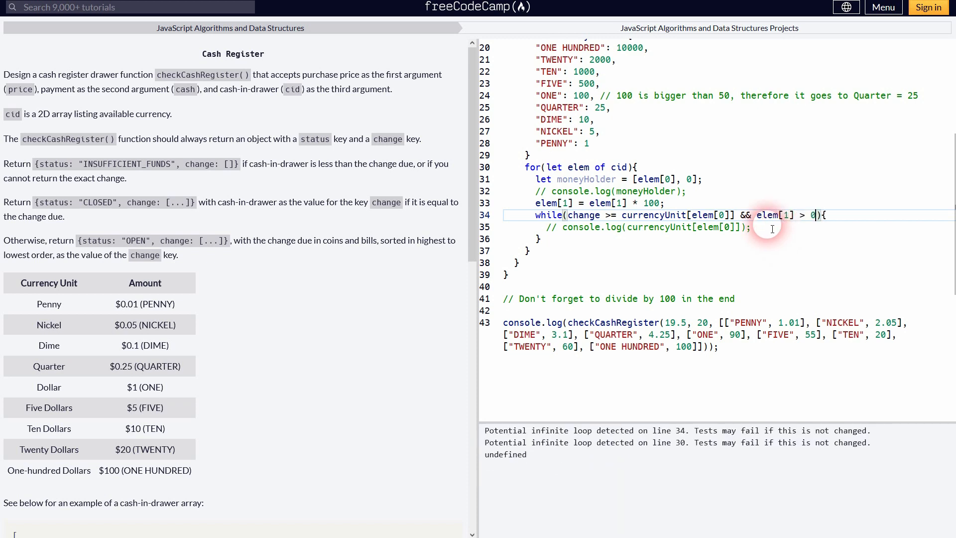
pyautogui.doubleClick(775, 215)
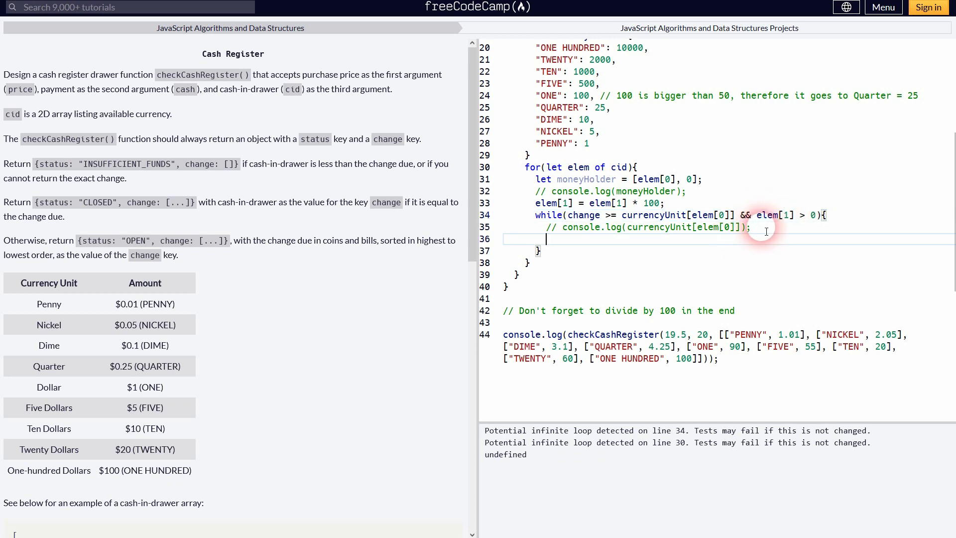
pyautogui.write('console.log(')
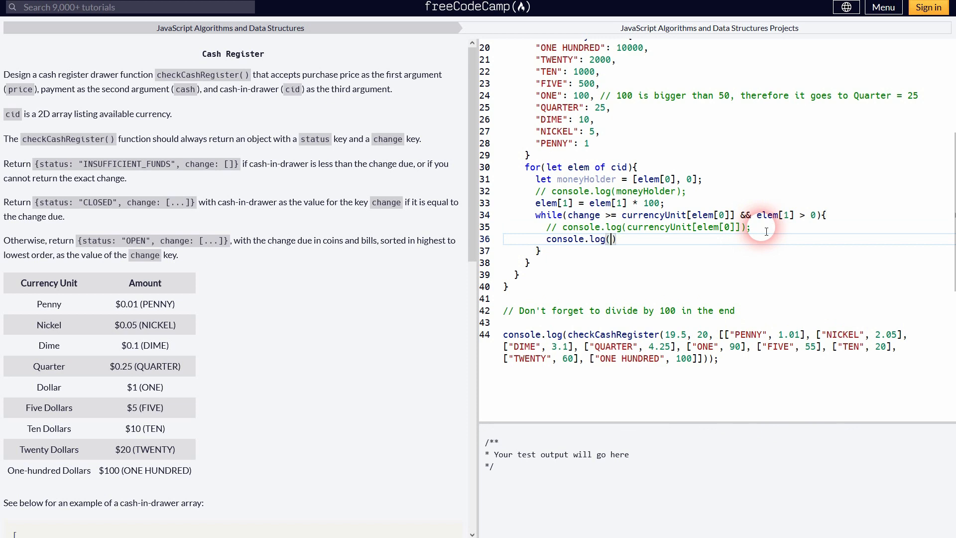
pyautogui.write('elem[1]')
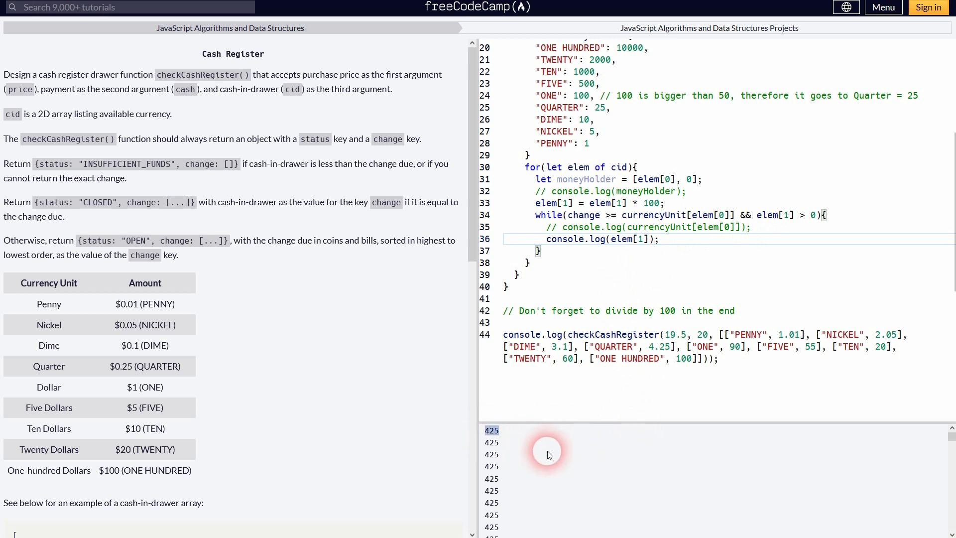
pyautogui.doubleClick(616, 346)
pyautogui.write('// ')
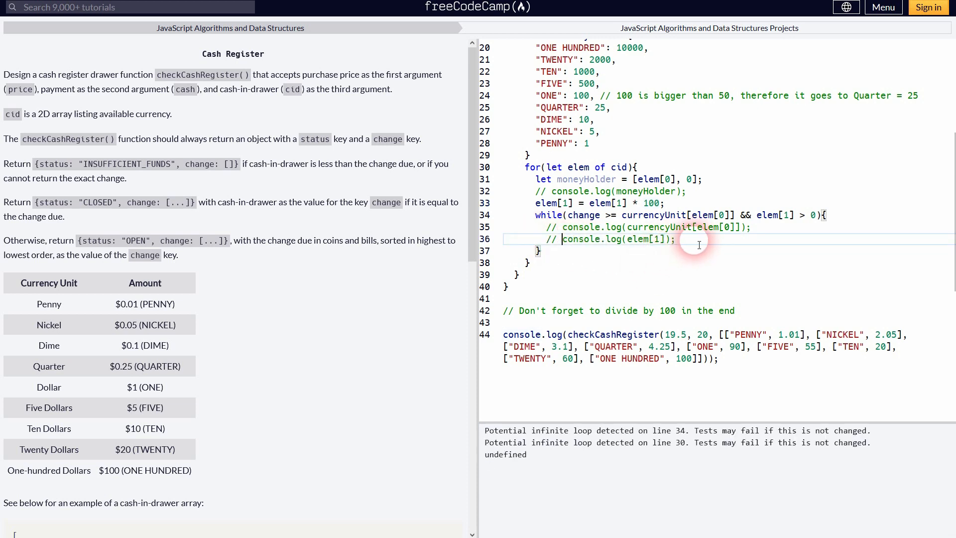
pyautogui.moveTo(727, 262)
pyautogui.write('change -=')
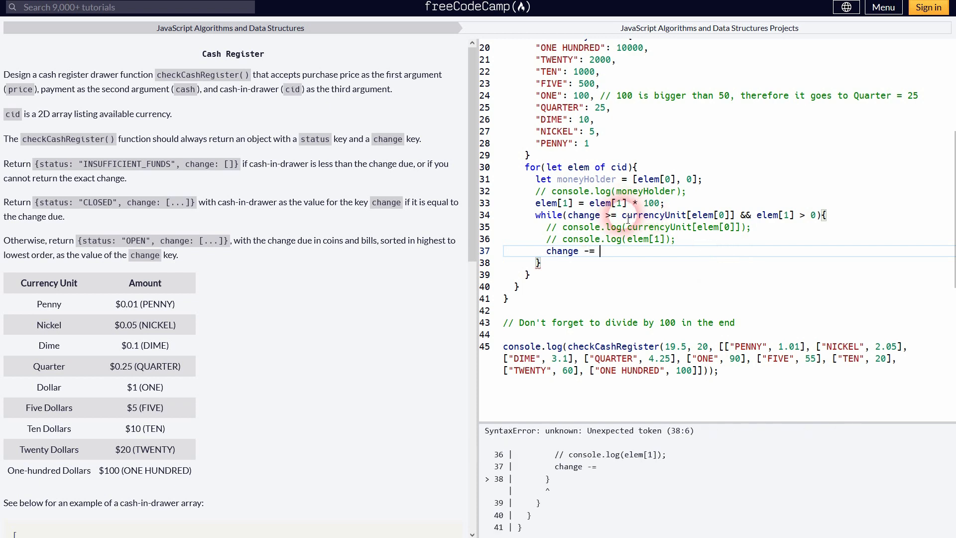
# Complete change -= currencyUnit[elem[0]]; in the while loop and begin a change log
pyautogui.doubleClick(676, 215)
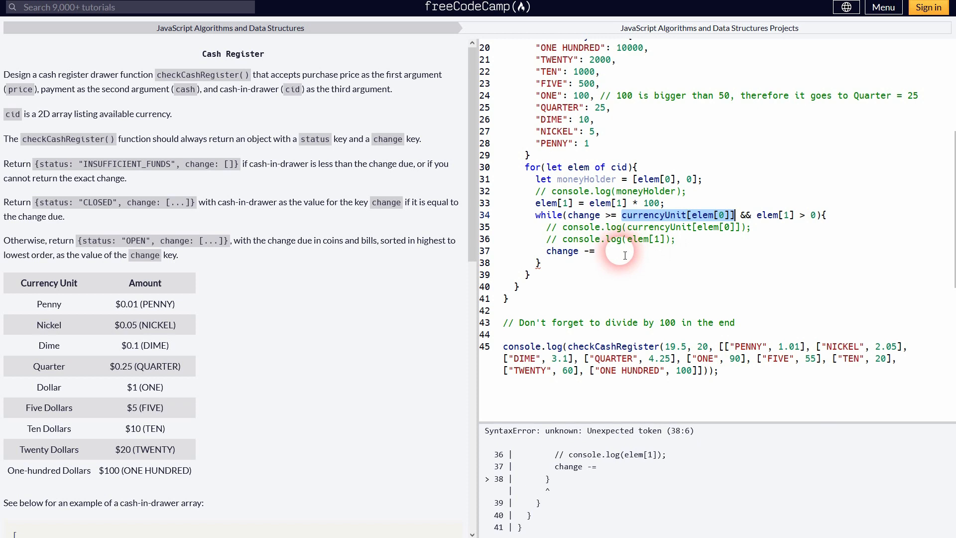
pyautogui.write('currencyUnit[elem[0]];')
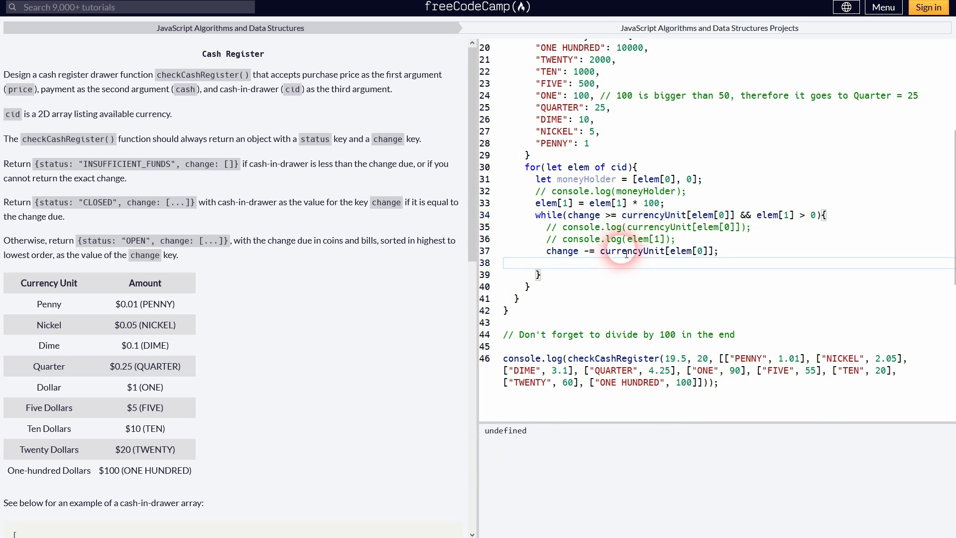
pyautogui.write('console.log(change);')
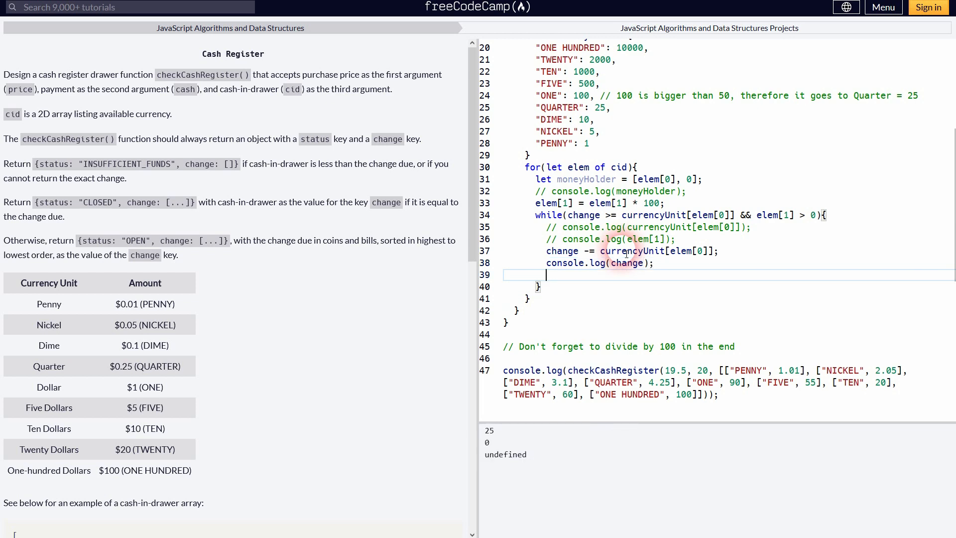
pyautogui.moveTo(715, 179)
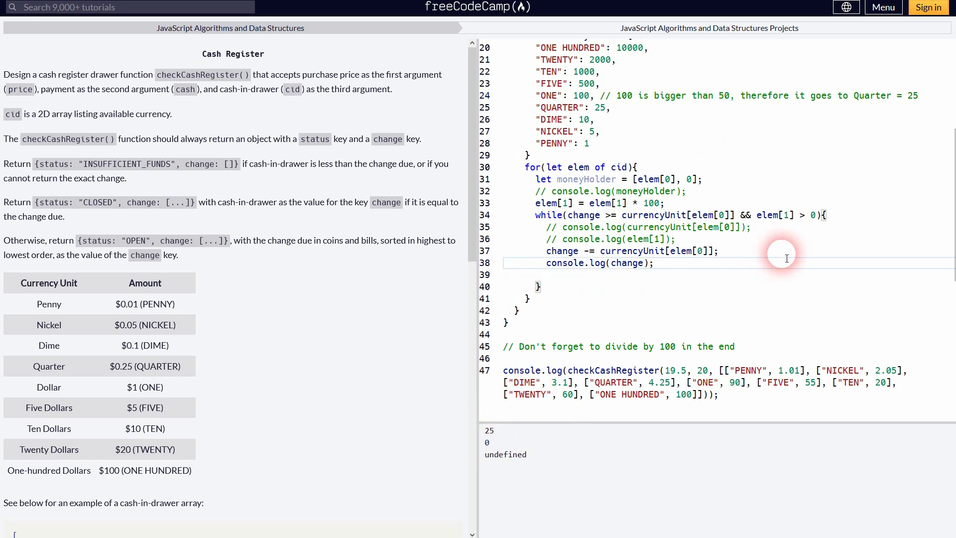
pyautogui.moveTo(589, 218)
pyautogui.write('// ')
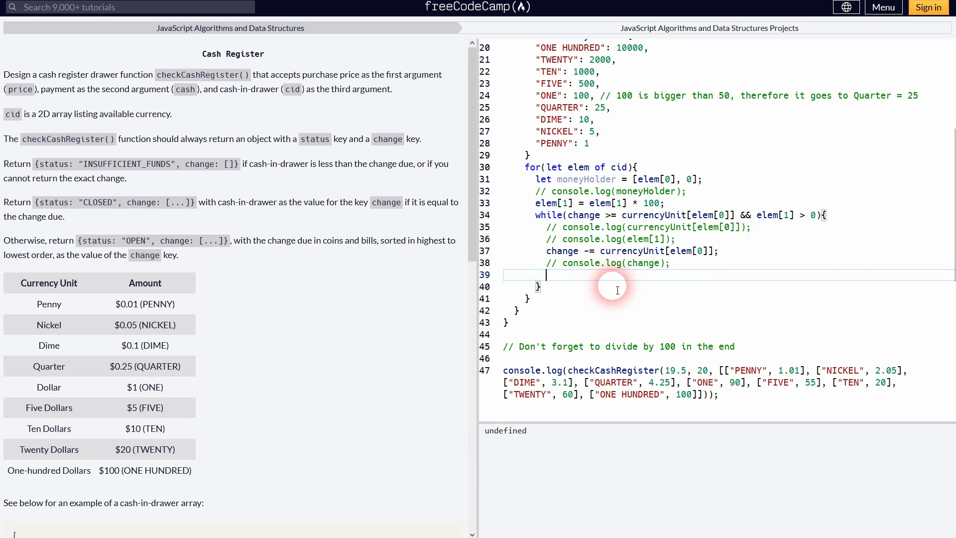
pyautogui.moveTo(749, 239)
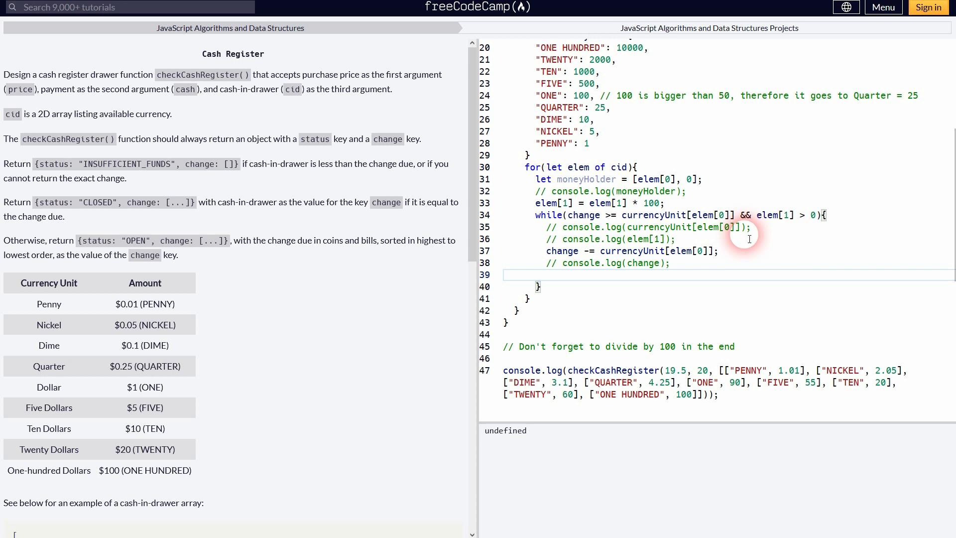
# Add elem[1] -= currencyUnit[elem[0]]; and log elem[1], checking it prints 400 then 375
pyautogui.write('elem[1]')
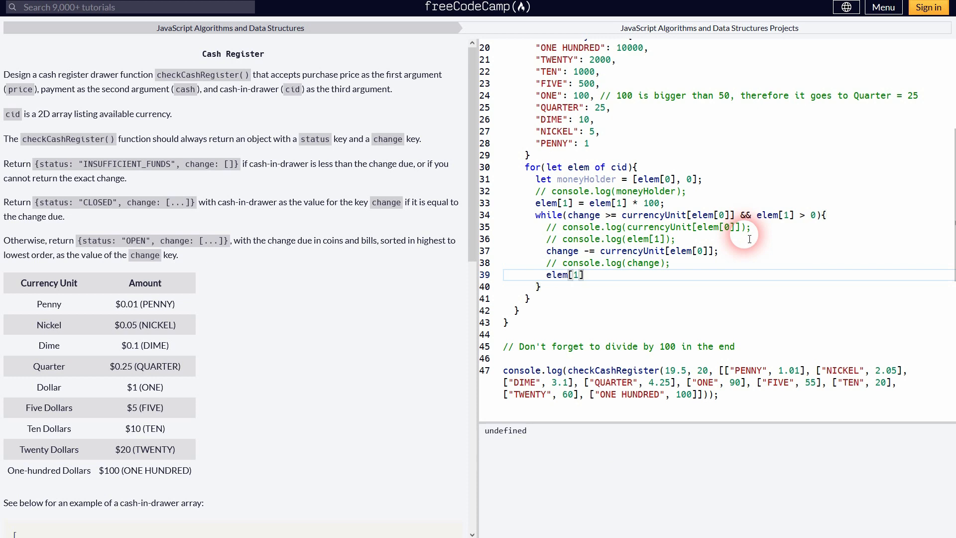
pyautogui.write('-=')
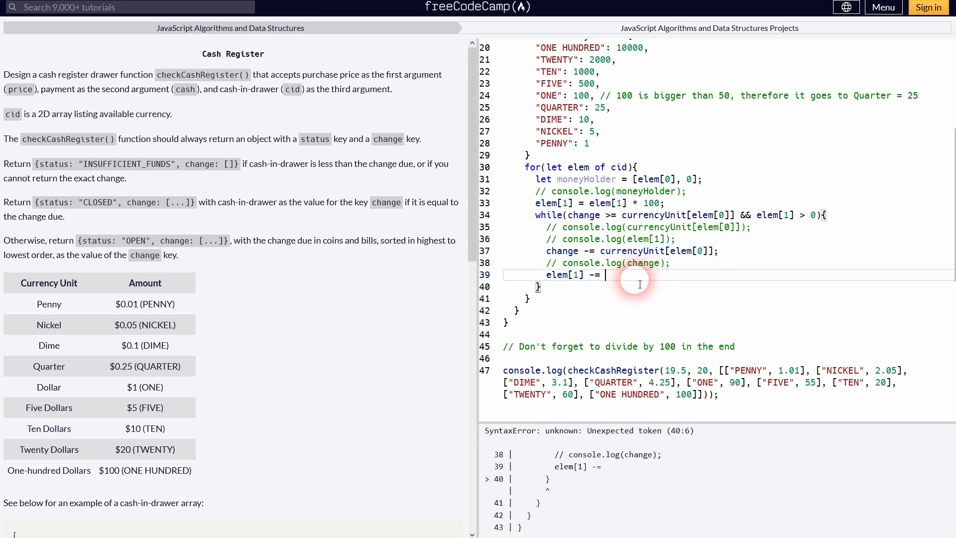
pyautogui.write('currencyUnit[elem[0]];')
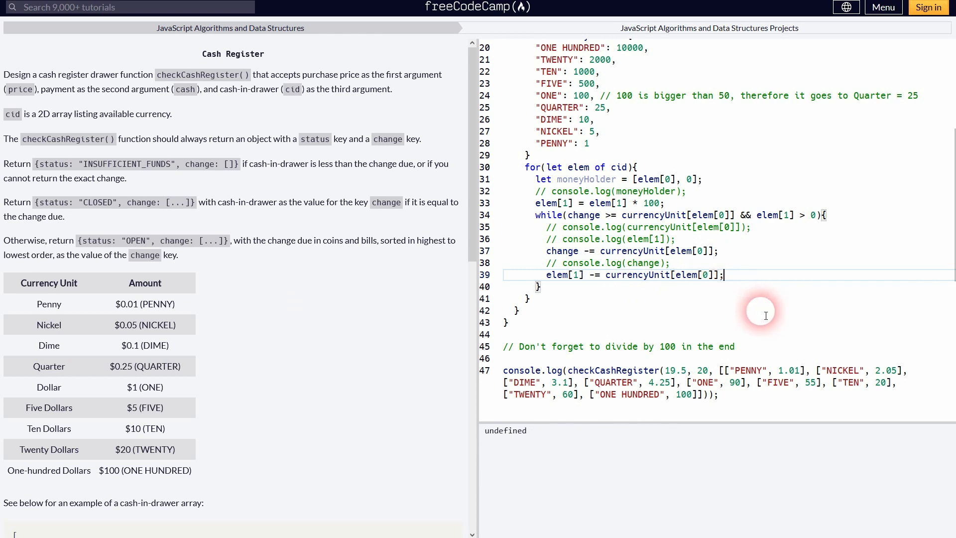
pyautogui.press('enter')
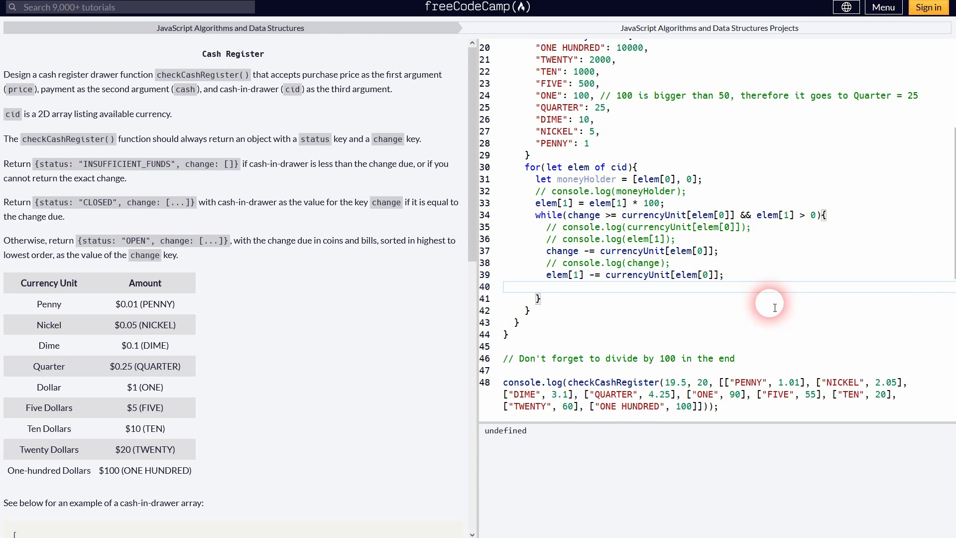
pyautogui.moveTo(683, 269)
pyautogui.write('console.log(e);')
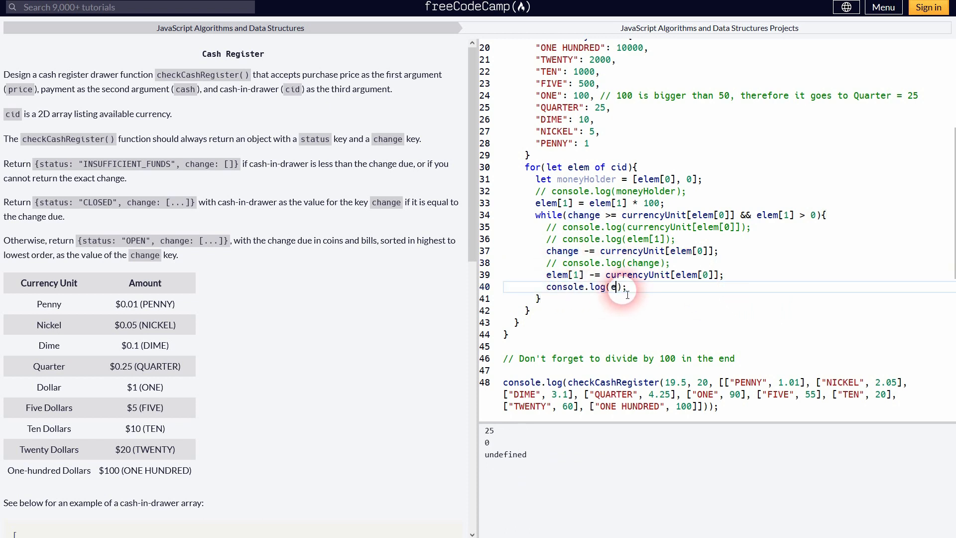
pyautogui.write('lem[1]')
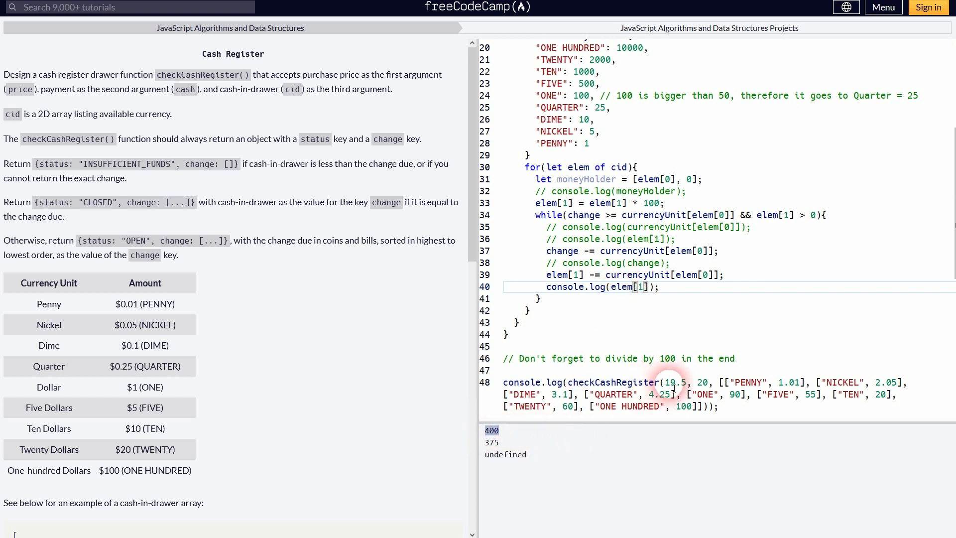
pyautogui.doubleClick(660, 394)
pyautogui.write('// ')
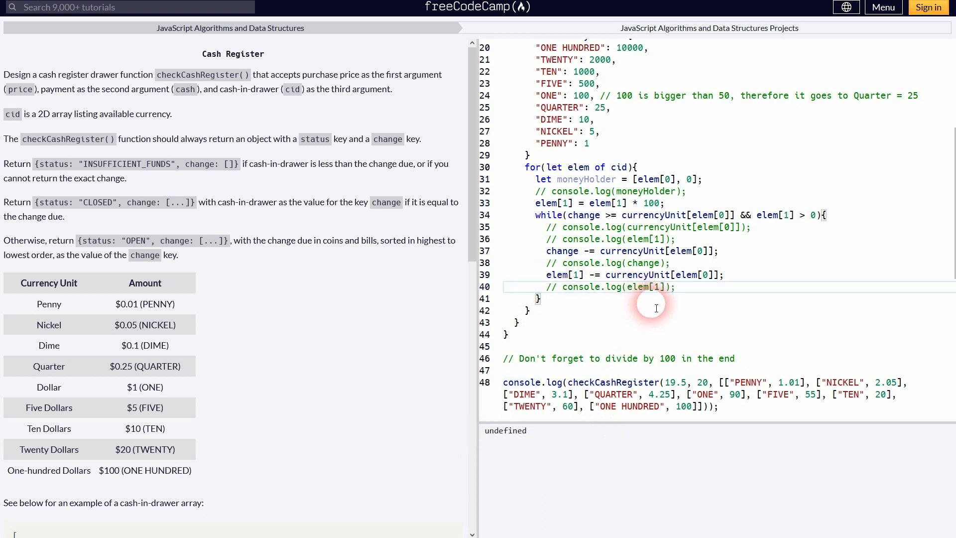
pyautogui.moveTo(689, 291)
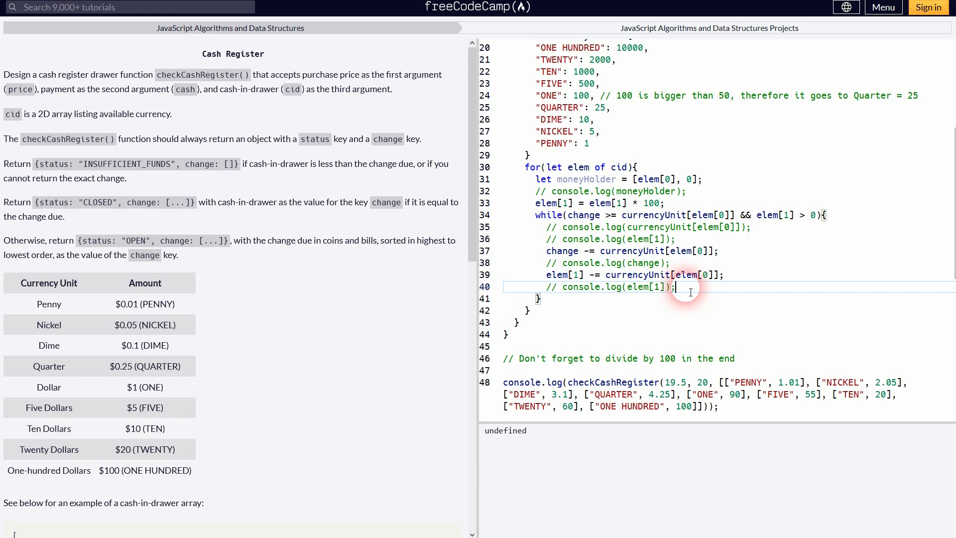
pyautogui.press('enter')
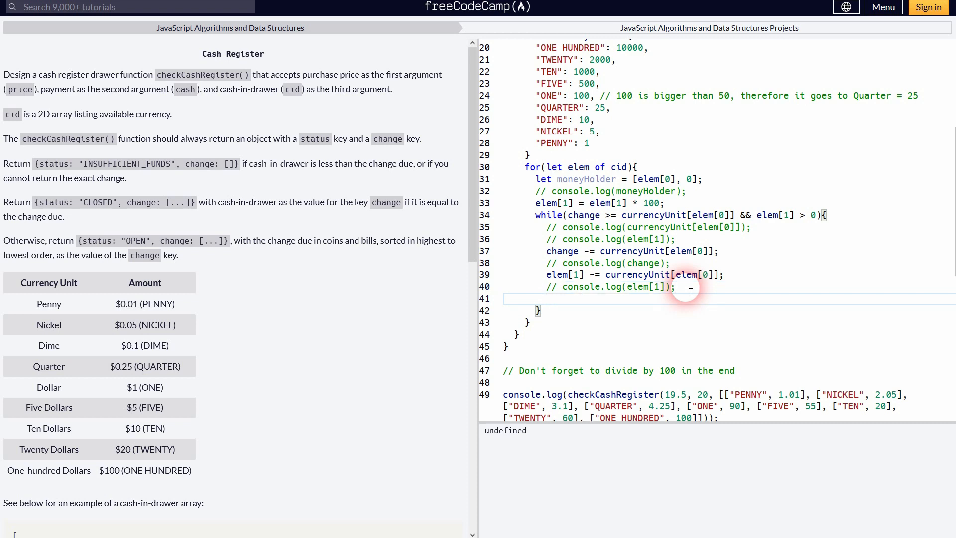
# Start a moneyHolder += accumulation line and add console.log(moneyHolder) to check it
pyautogui.doubleClick(586, 179)
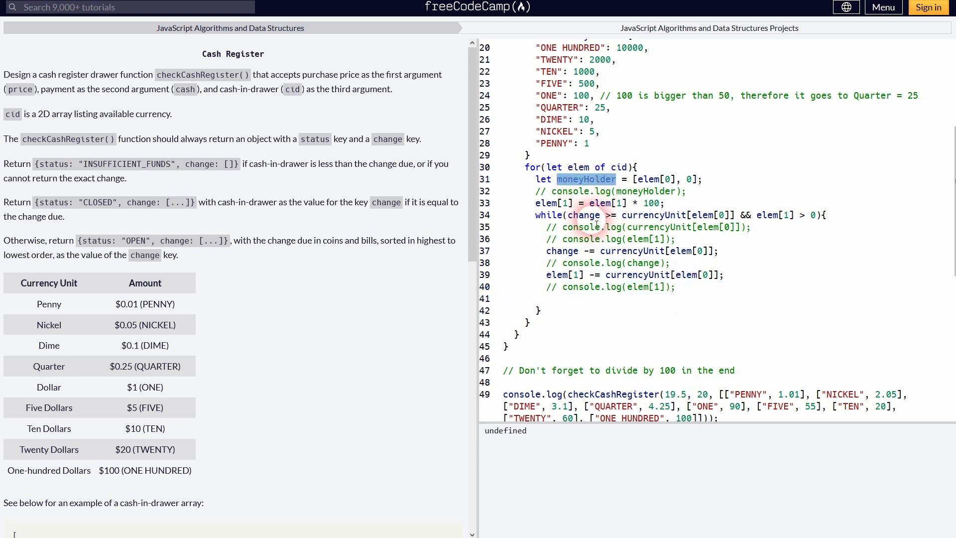
pyautogui.write('moneyHolder')
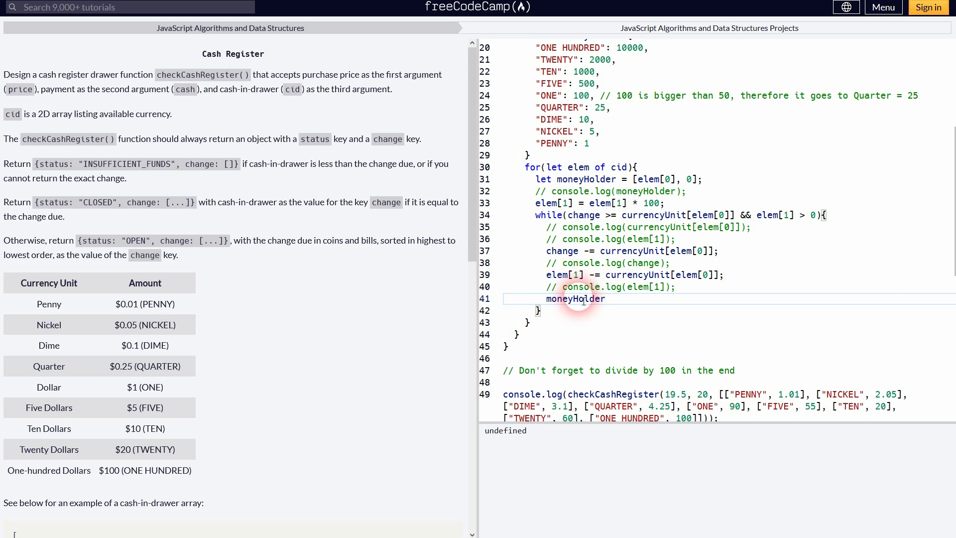
pyautogui.write('+= currencyUnit[elem[0]];')
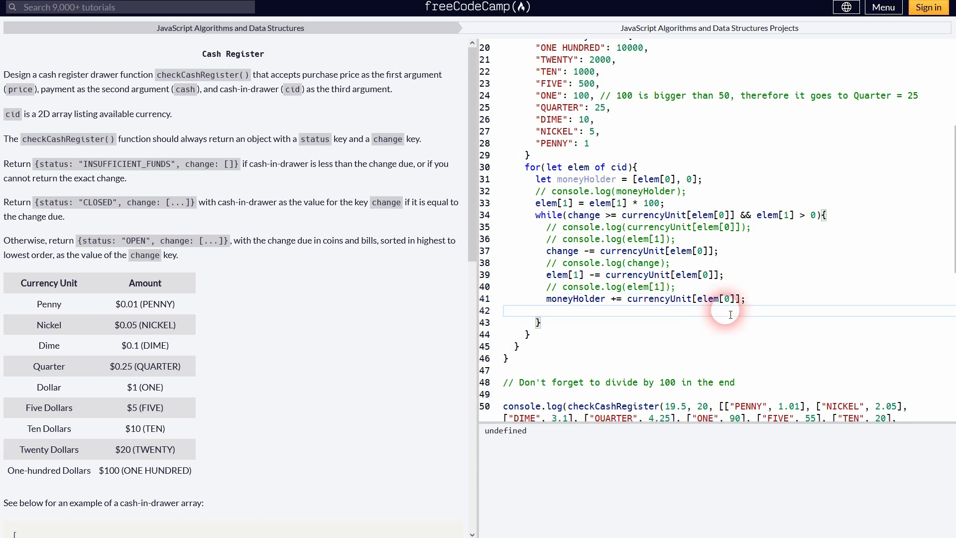
pyautogui.write('console.log')
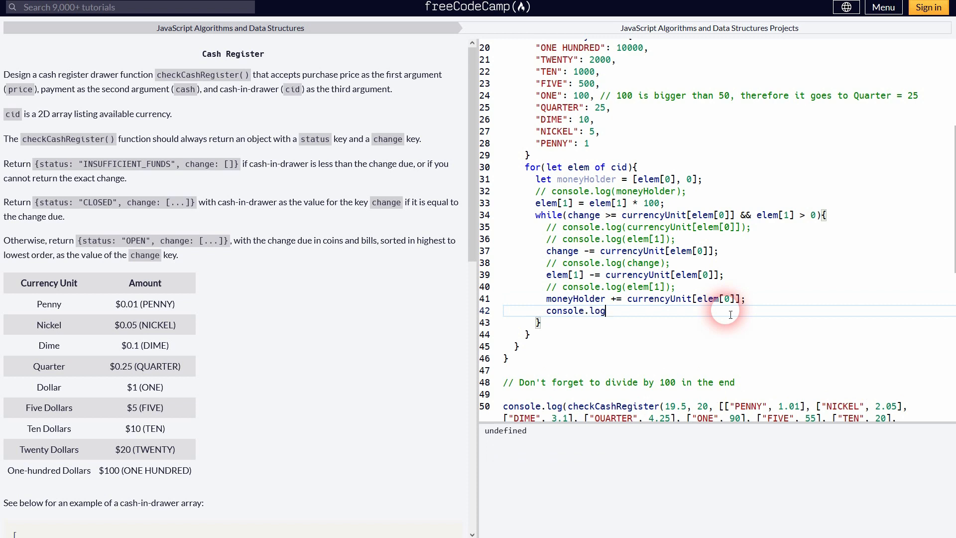
pyautogui.write('()')
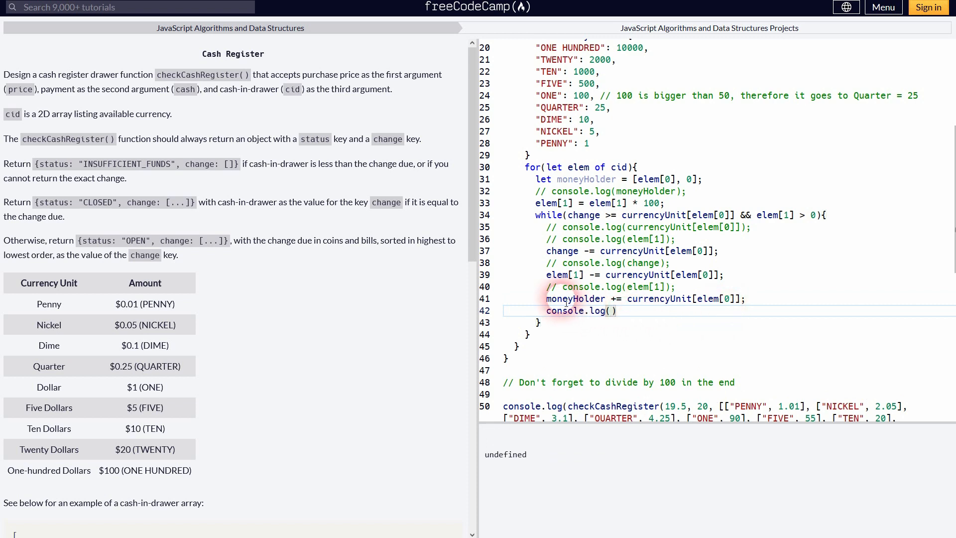
pyautogui.write('moneyHolder')
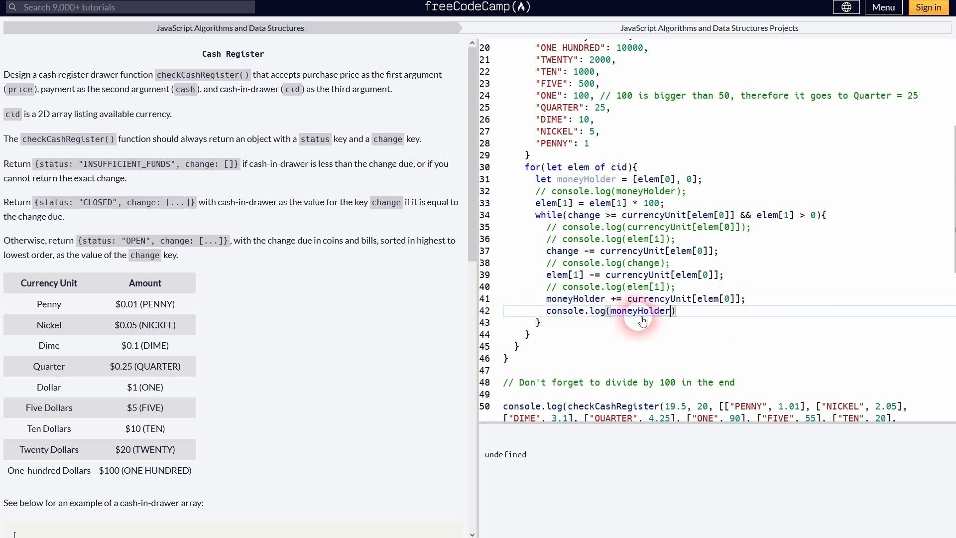
pyautogui.write(';')
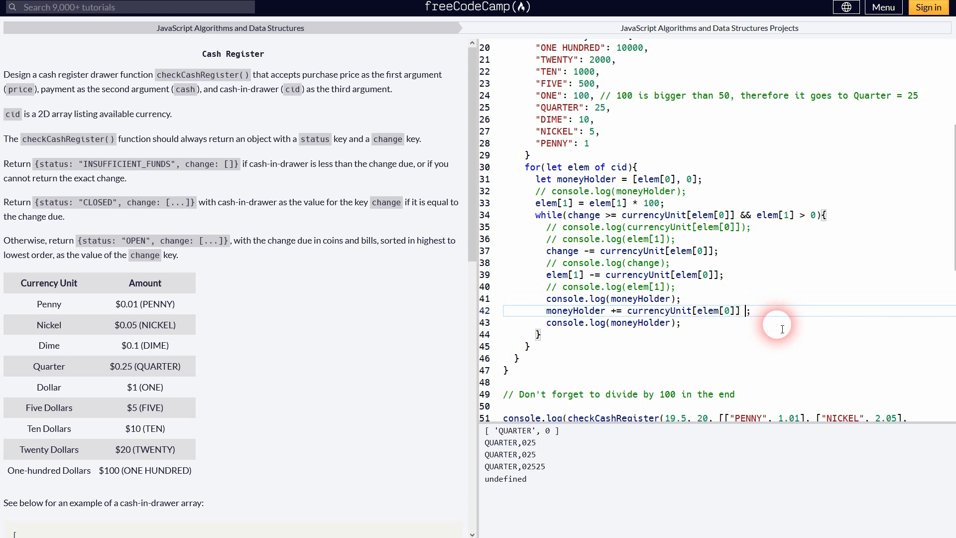
# Divide the added unit value by 100 and comment out the moneyHolder log
pyautogui.write('/')
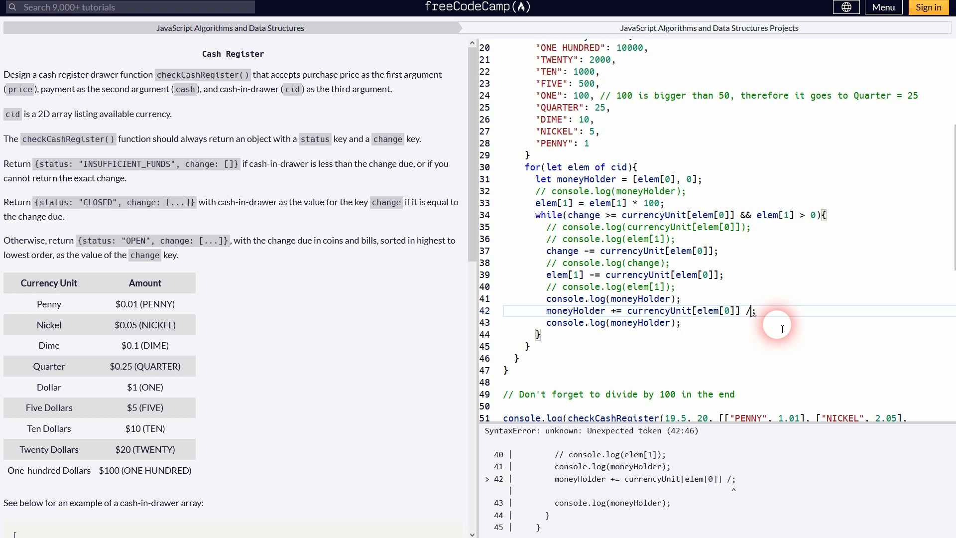
pyautogui.write('100')
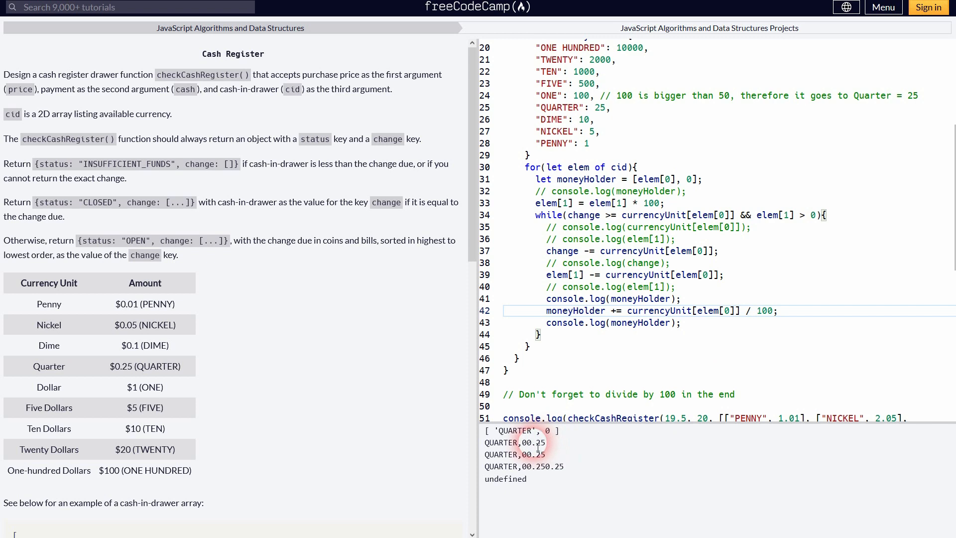
pyautogui.doubleClick(530, 442)
pyautogui.write('[1]')
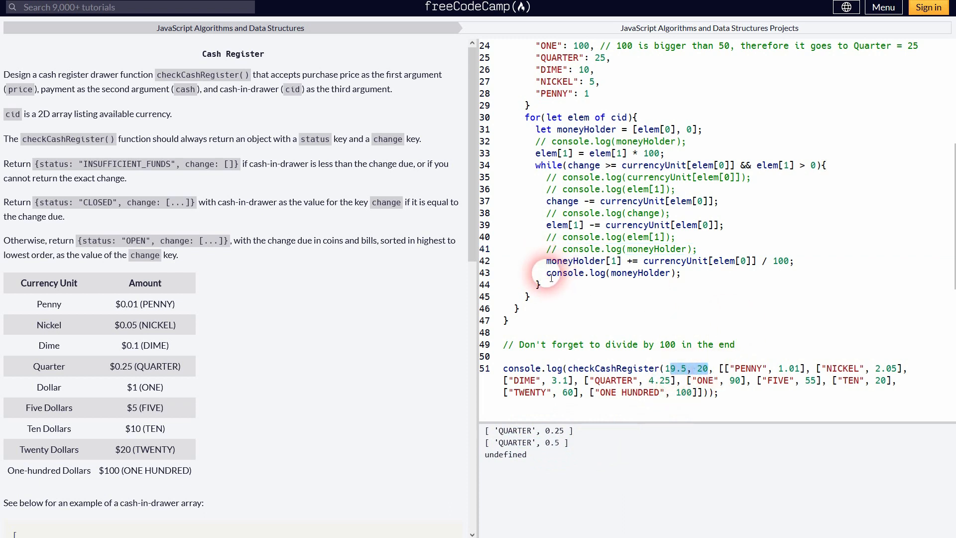
pyautogui.click(696, 274)
pyautogui.write('// ')
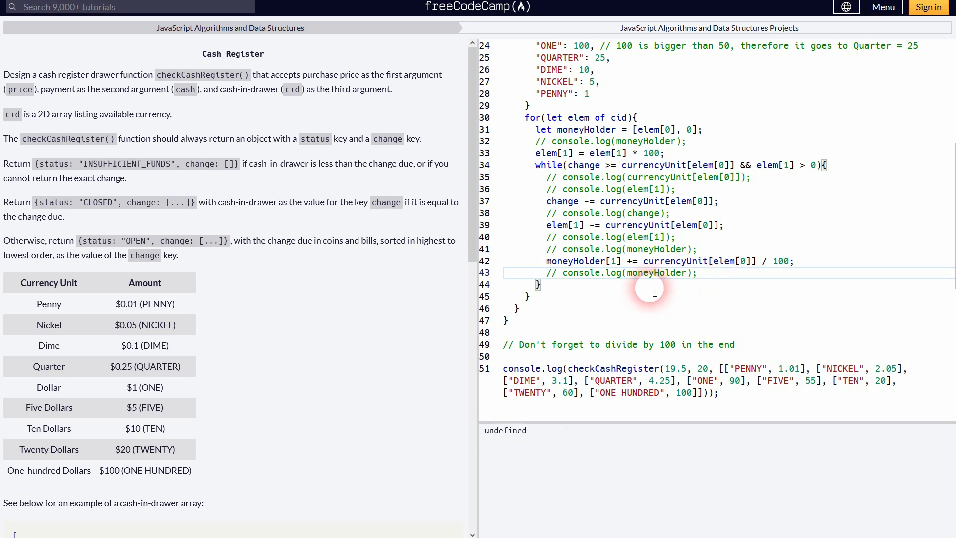
pyautogui.moveTo(567, 293)
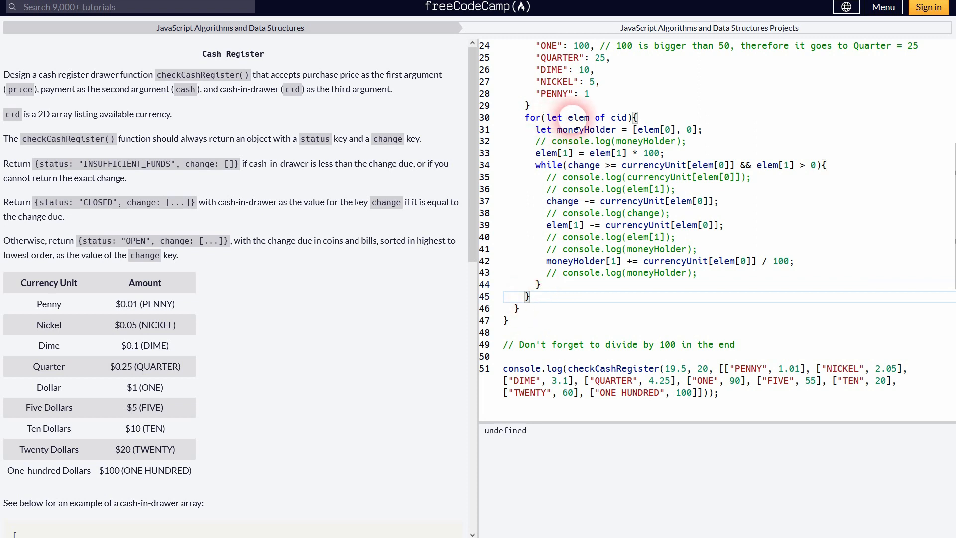
pyautogui.moveTo(539, 355)
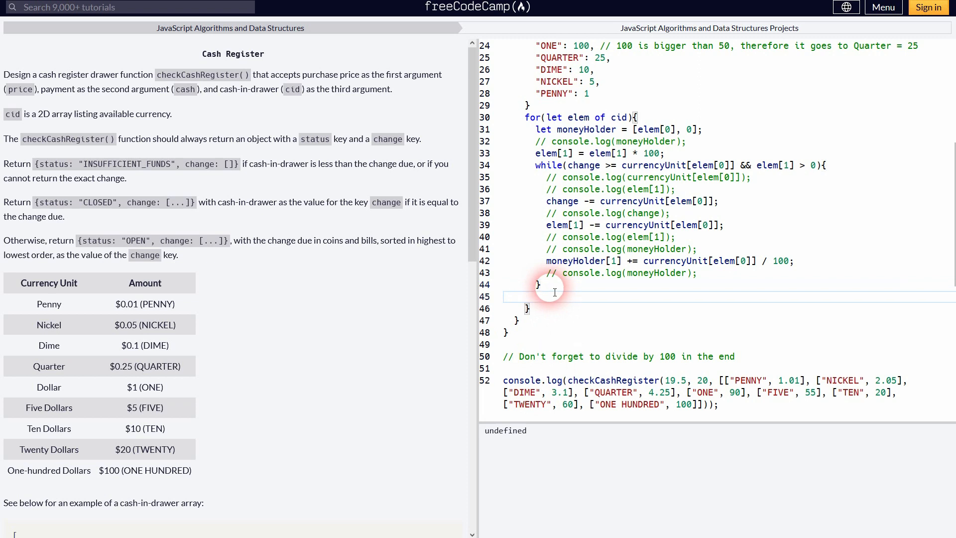
# Add an if (moneyHolder[1] > 0) block inside the loop
pyautogui.write('if(){')
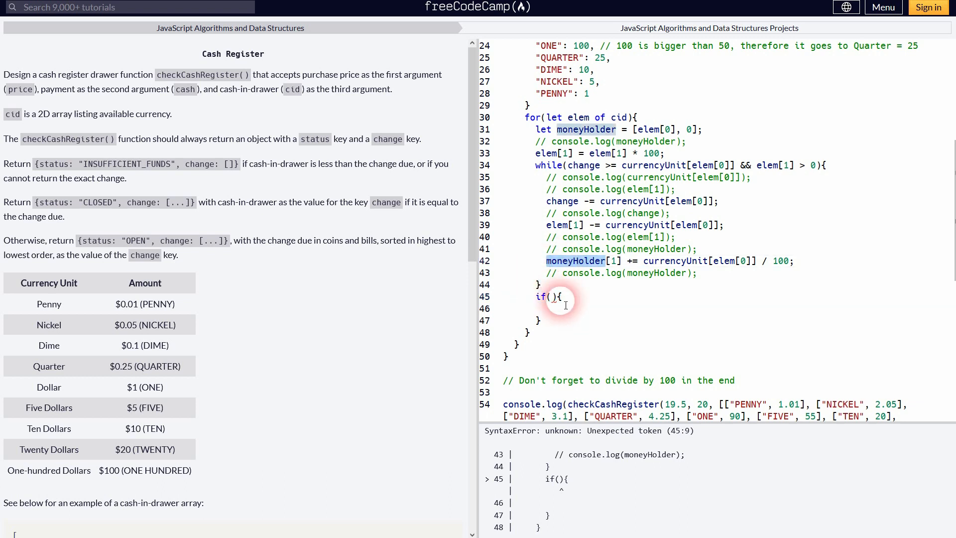
pyautogui.write('moneyHolder')
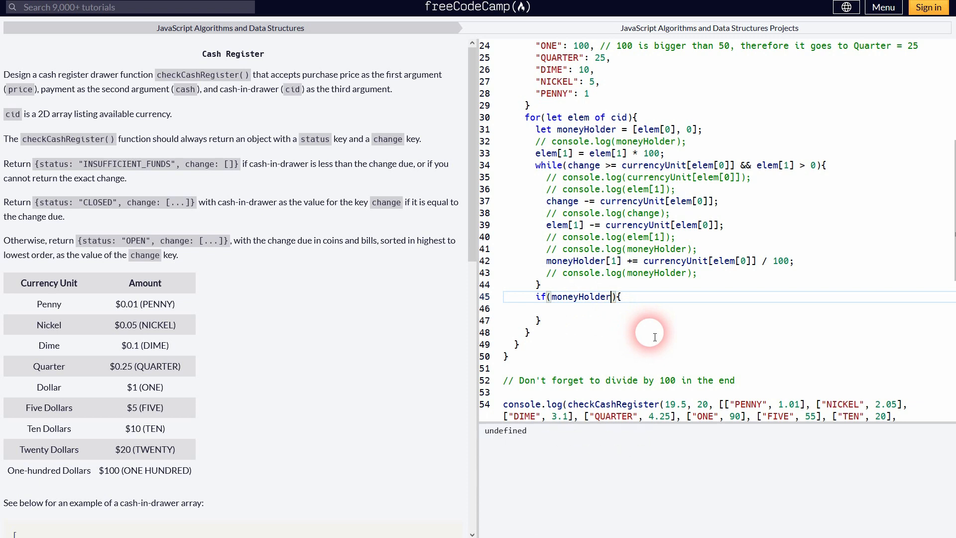
pyautogui.write('[1]')
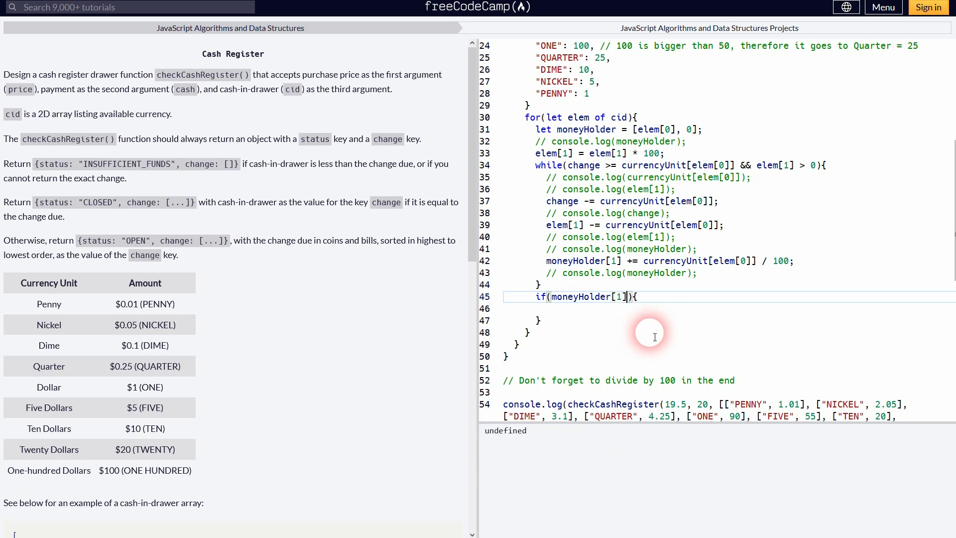
pyautogui.write('> 0')
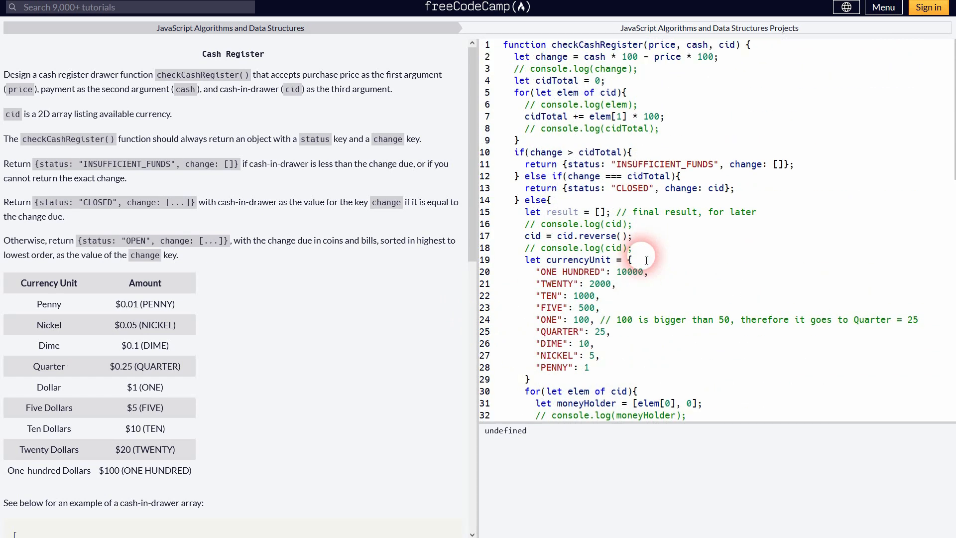
# Push moneyHolder into result, log result ([['QUARTER', 0.5]]), then comment that log out
pyautogui.doubleClick(562, 212)
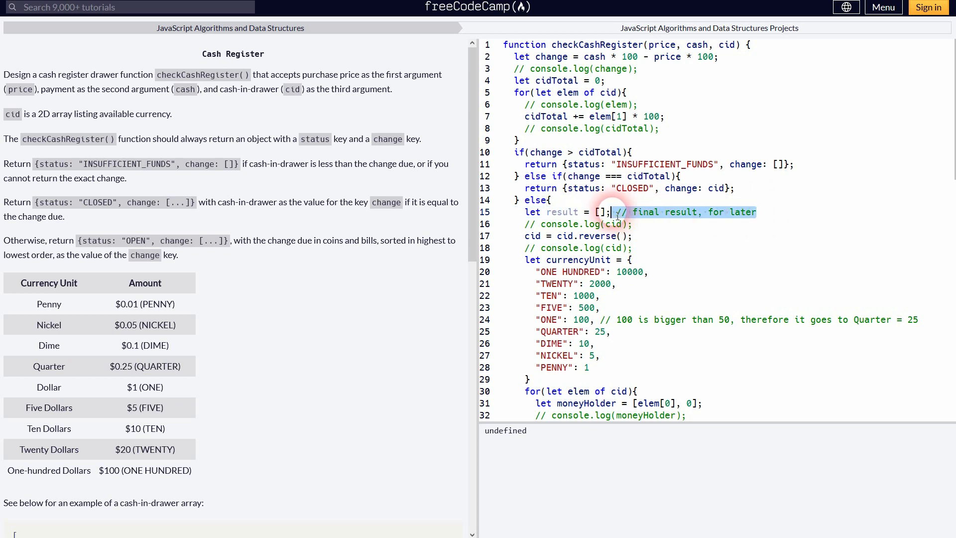
pyautogui.scroll(-3)
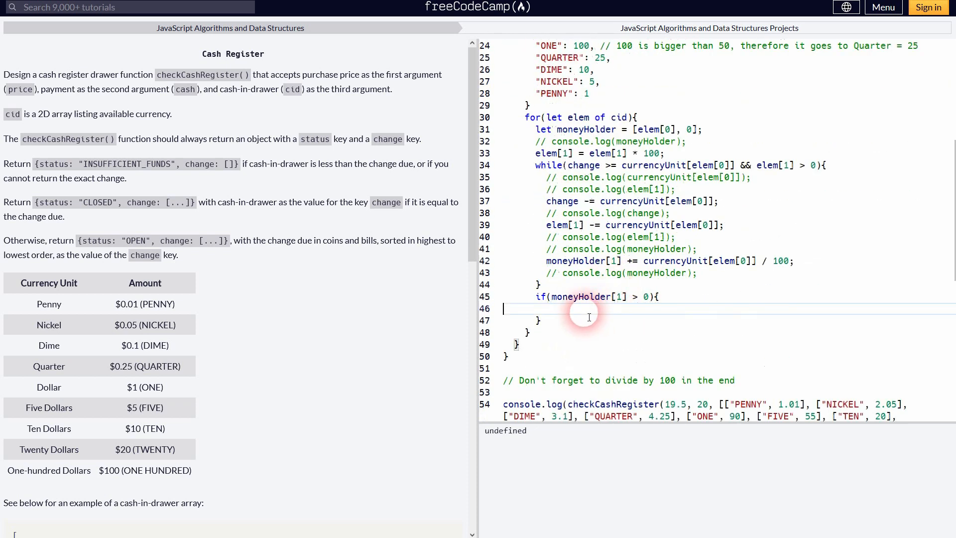
pyautogui.write('result')
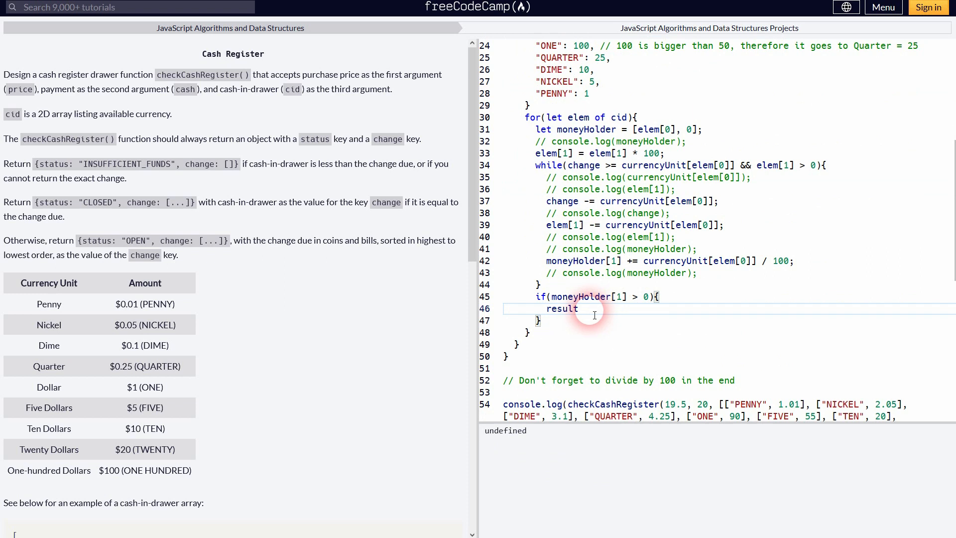
pyautogui.write('.push();')
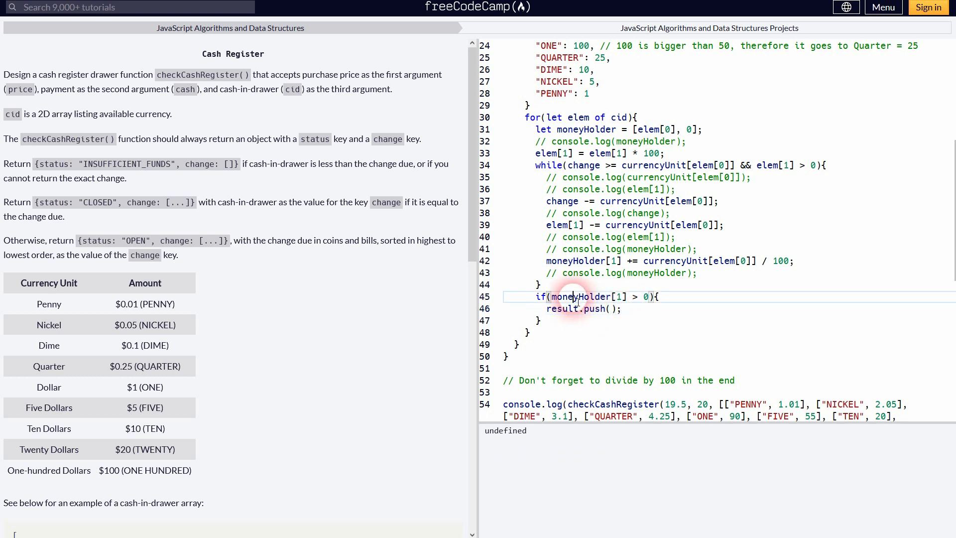
pyautogui.write('moneyHolder')
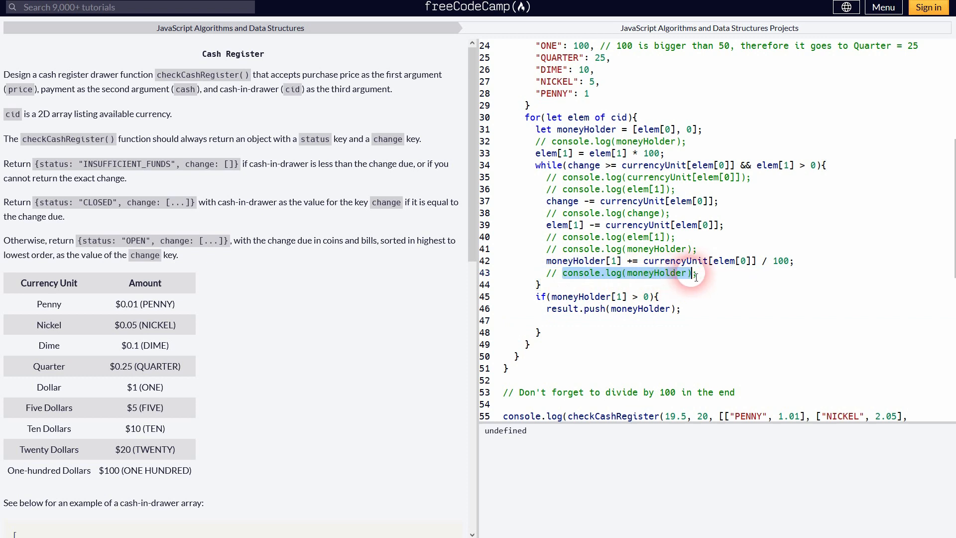
pyautogui.write('console.log(moneyHolder)')
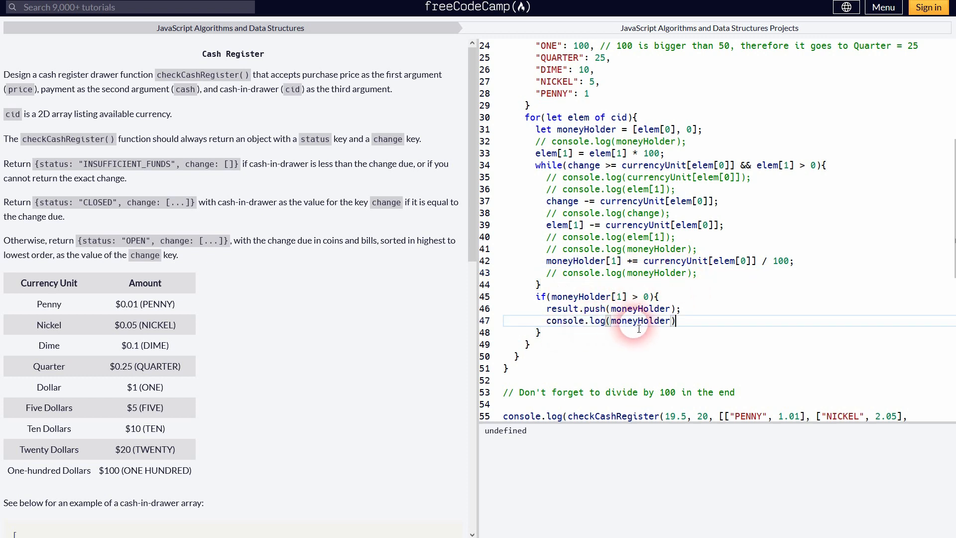
pyautogui.write('result')
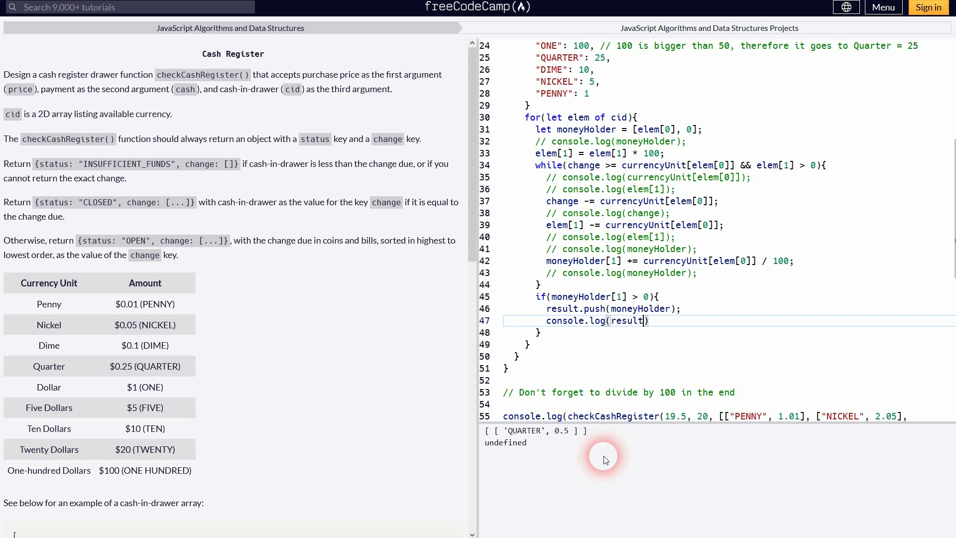
pyautogui.click(610, 332)
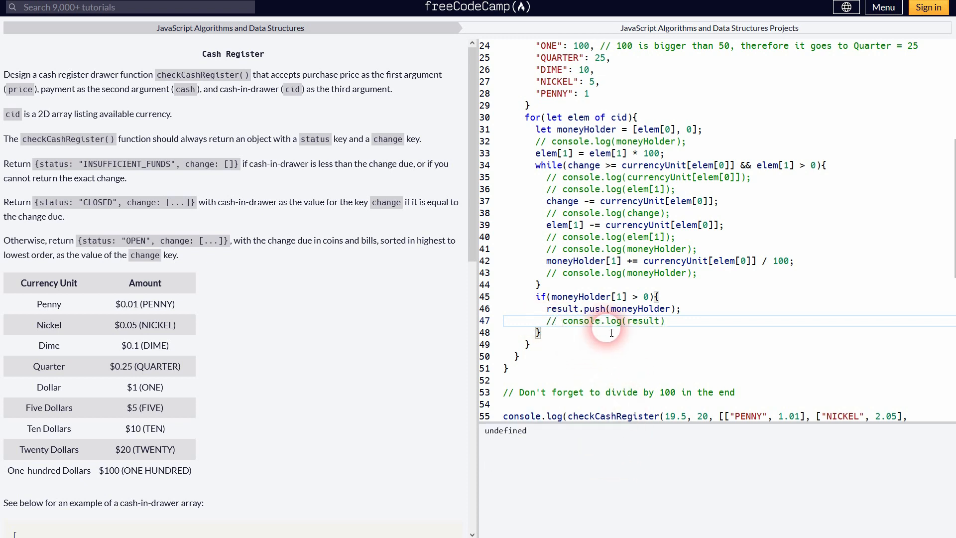
pyautogui.moveTo(668, 321)
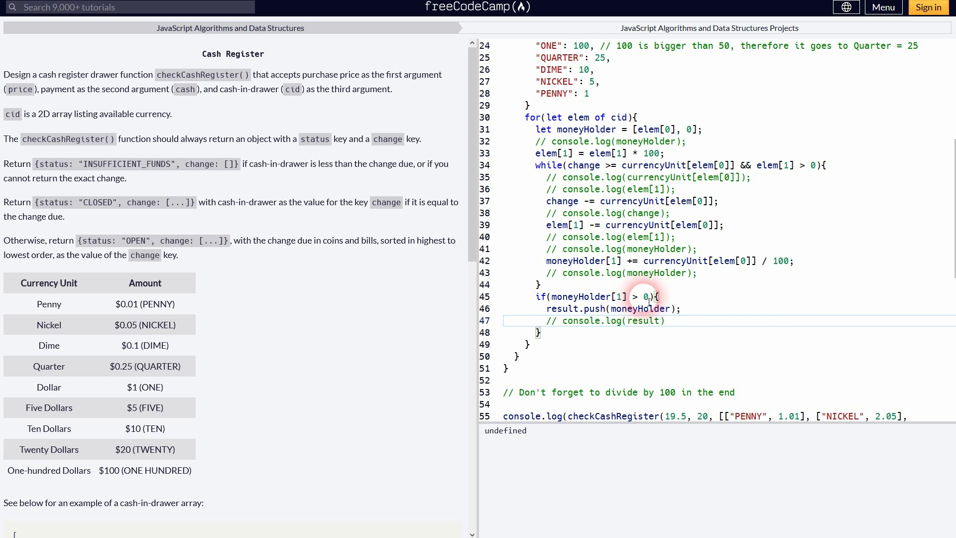
pyautogui.moveTo(628, 358)
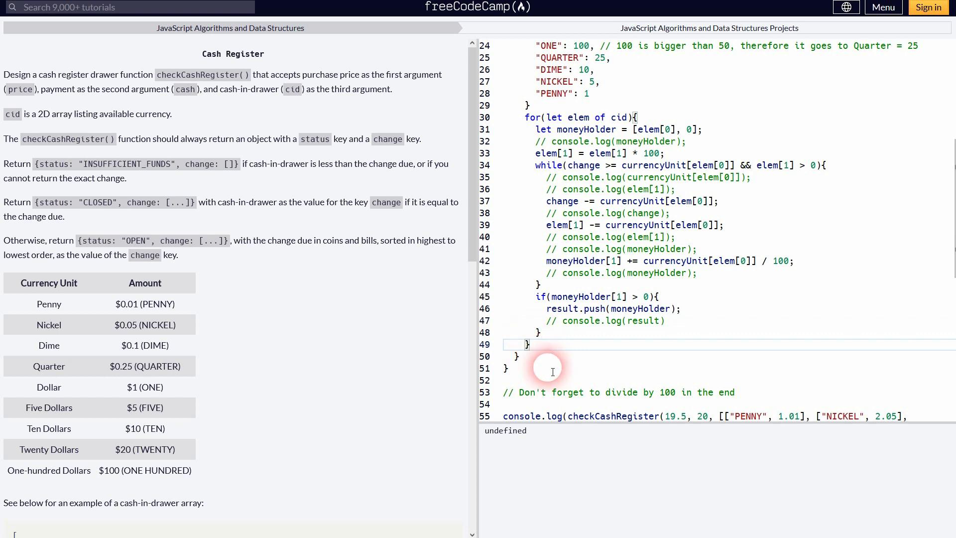
# After the loop, return INSUFFICIENT_FUNDS with empty change if change > 0, else OPEN with result
pyautogui.write('if')
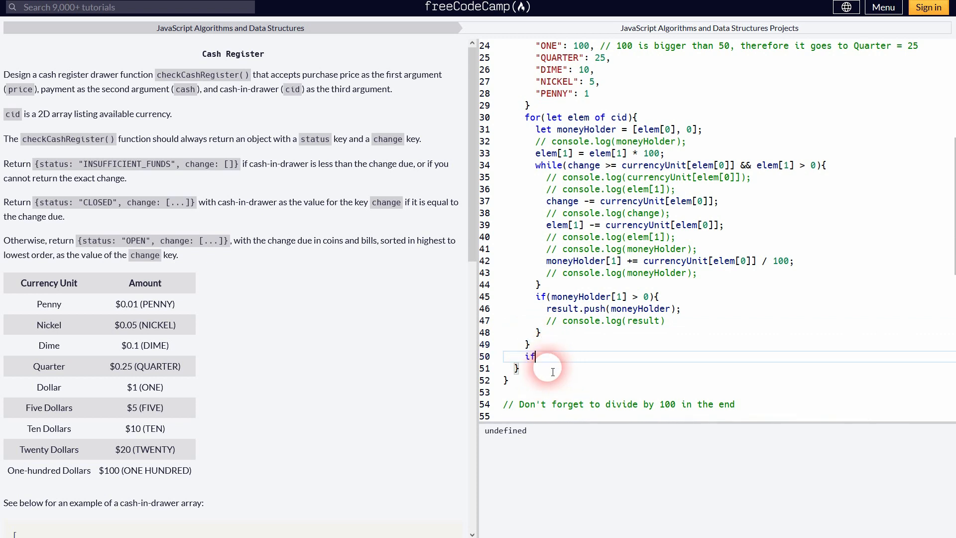
pyautogui.write('(){')
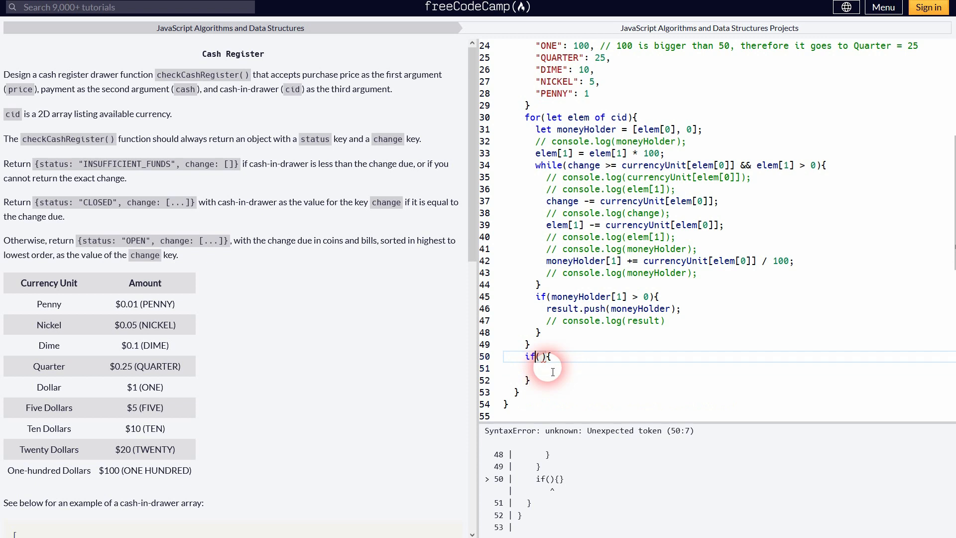
pyautogui.write('change')
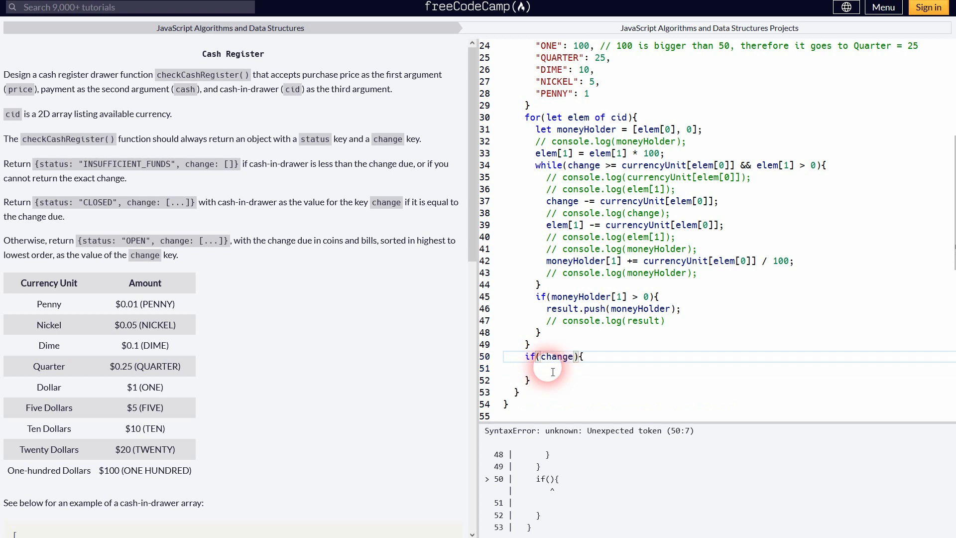
pyautogui.write('> 0')
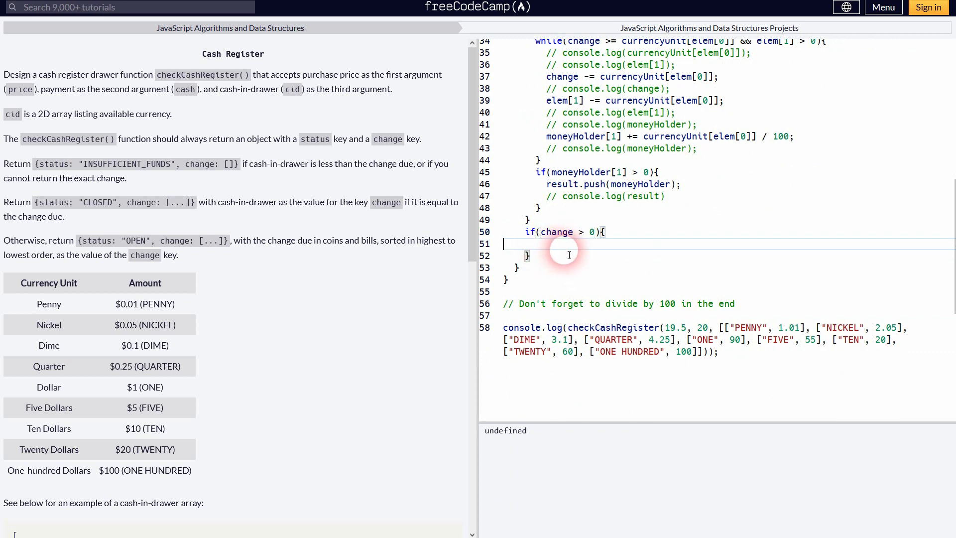
pyautogui.write('ret')
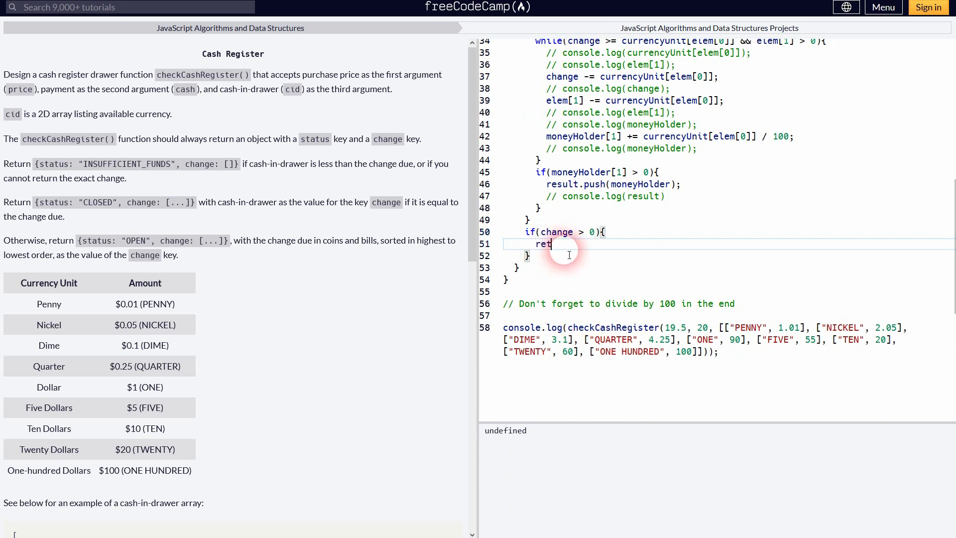
pyautogui.write('urn')
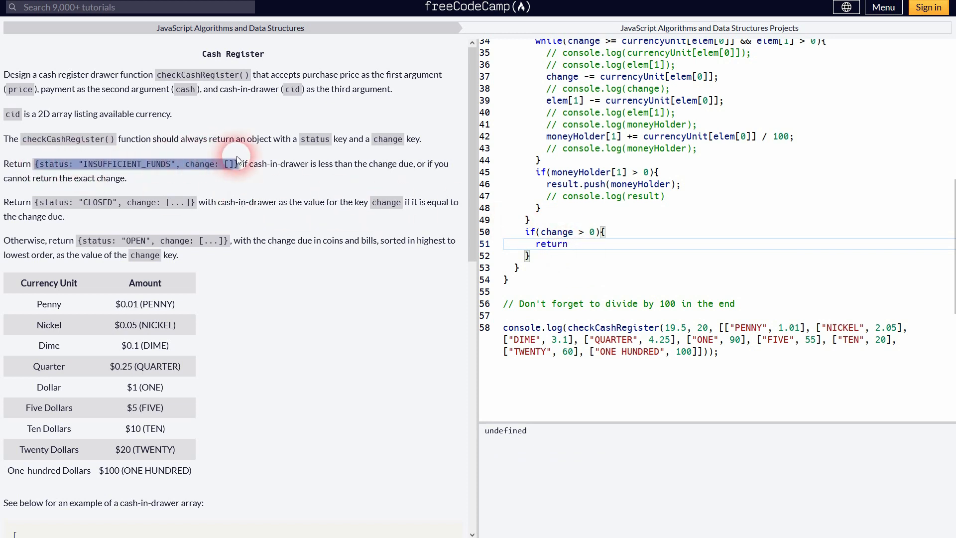
pyautogui.write('{status: "INSUFFICIENT_FUNDS", change: []}')
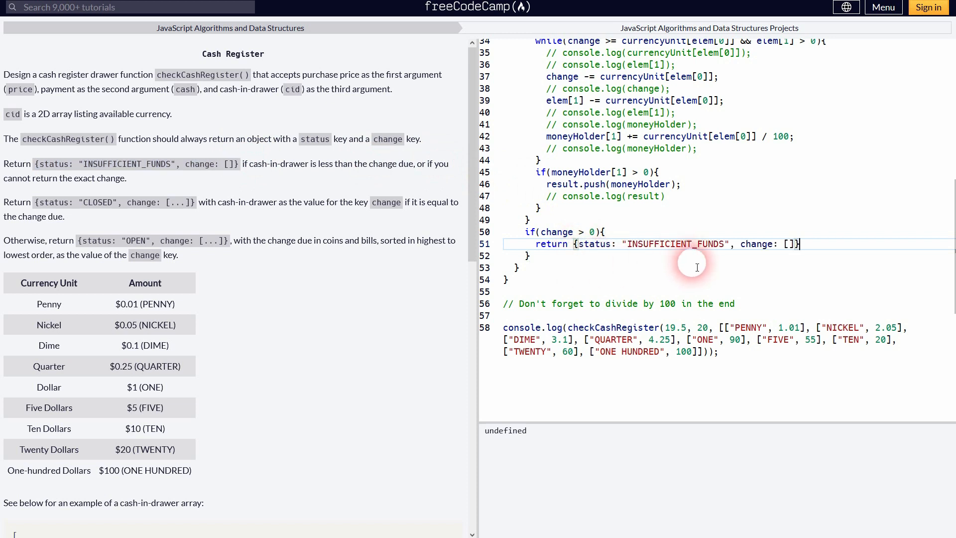
pyautogui.write(';')
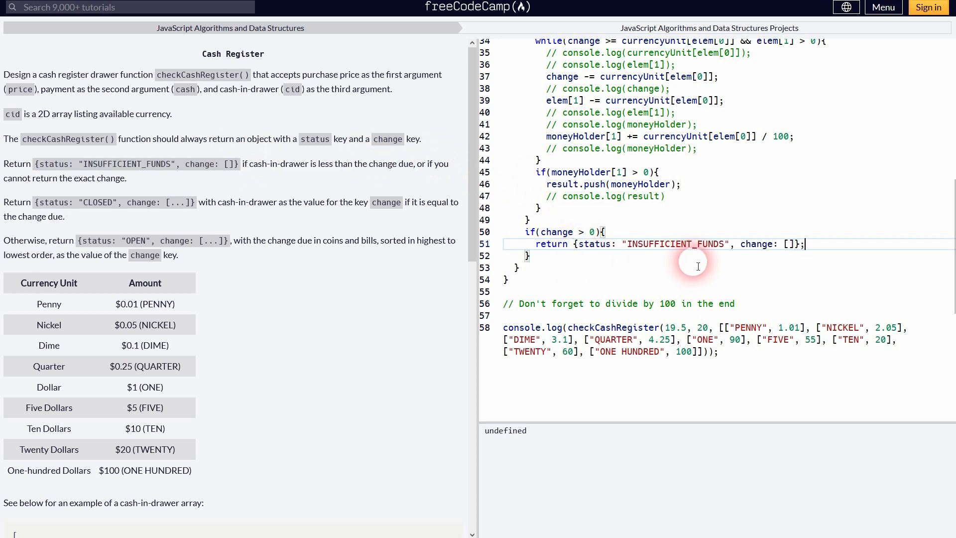
pyautogui.moveTo(722, 256)
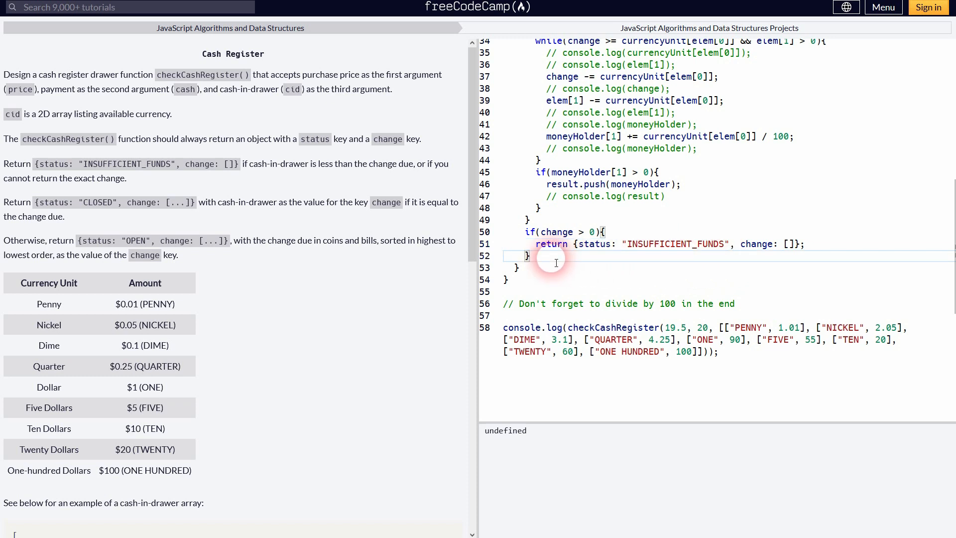
pyautogui.write('return {status: "OPEN", change: [...')
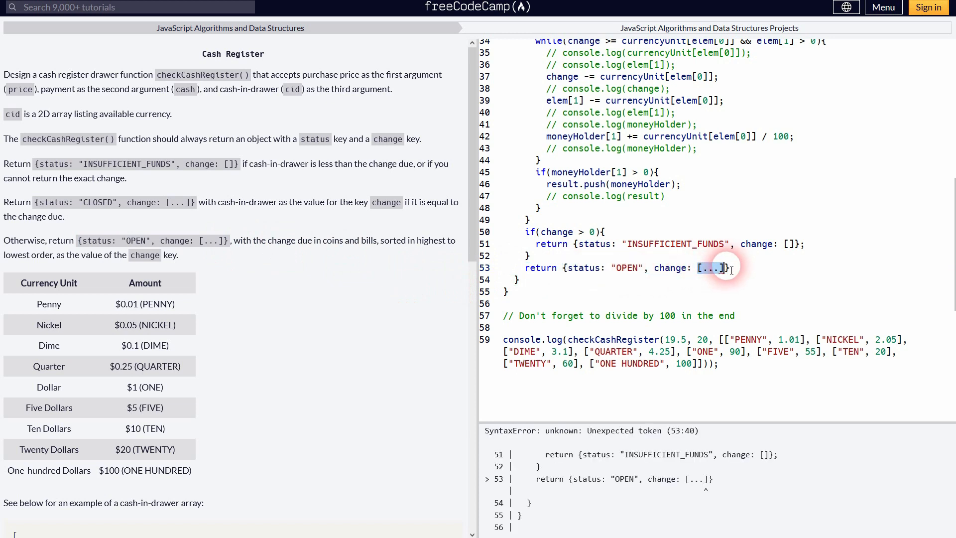
pyautogui.write('result')
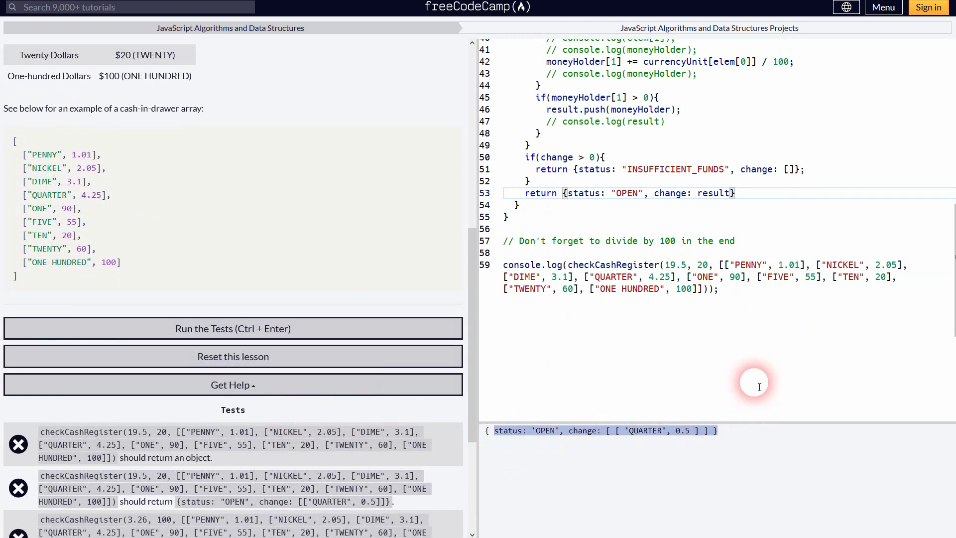
pyautogui.moveTo(304, 313)
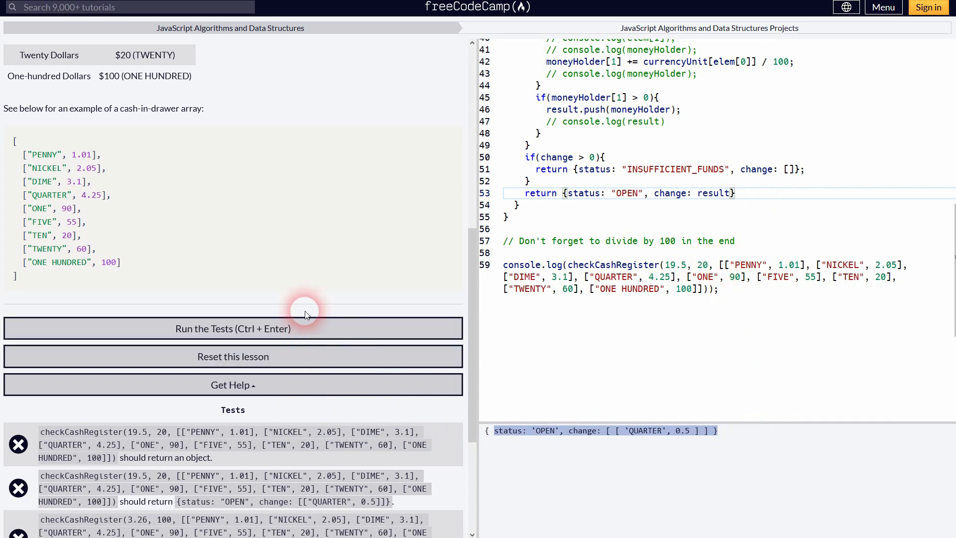
# Run the Cash Register tests, dismiss the completion popup, and remove the INSUFFICIENT_FUNDS return
pyautogui.click(233, 329)
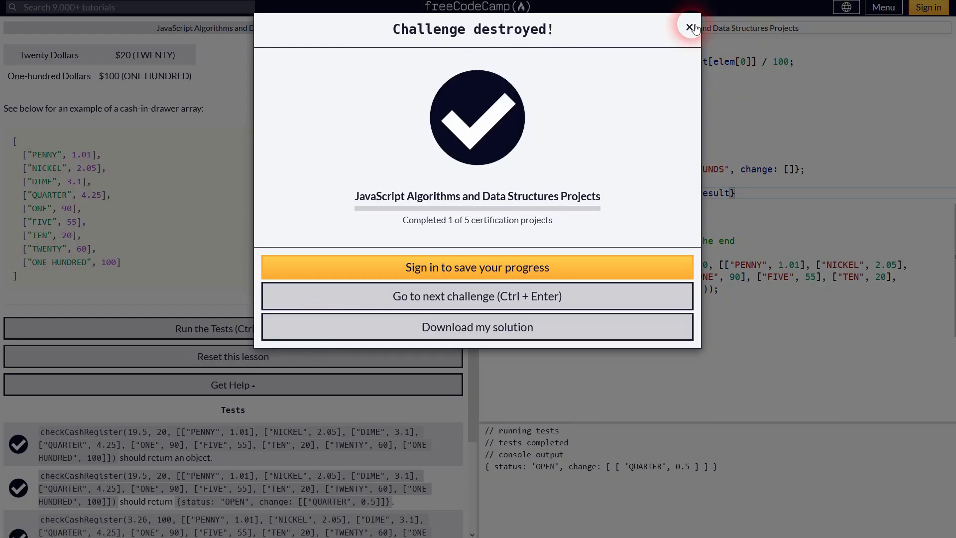
pyautogui.click(690, 24)
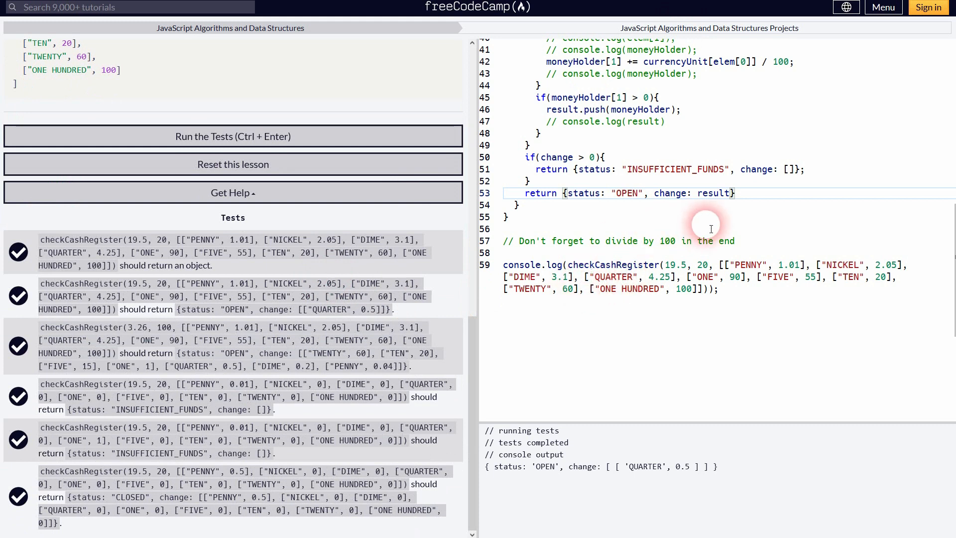
pyautogui.click(805, 168)
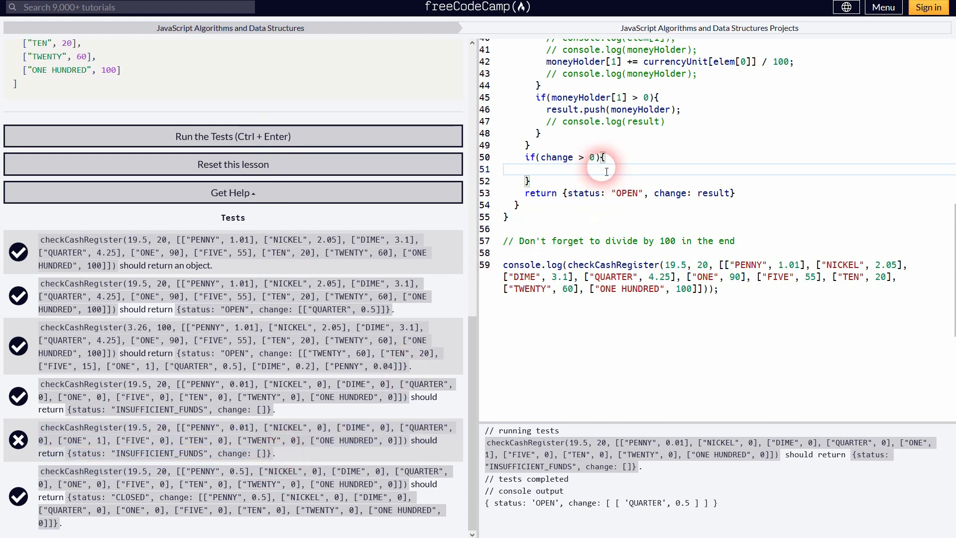
# Retype the INSUFFICIENT_FUNDS return, rerun the tests so all six pass, and dismiss the popup
pyautogui.write('return {status: "INSUFFICIENT_FUNDS", change: []};')
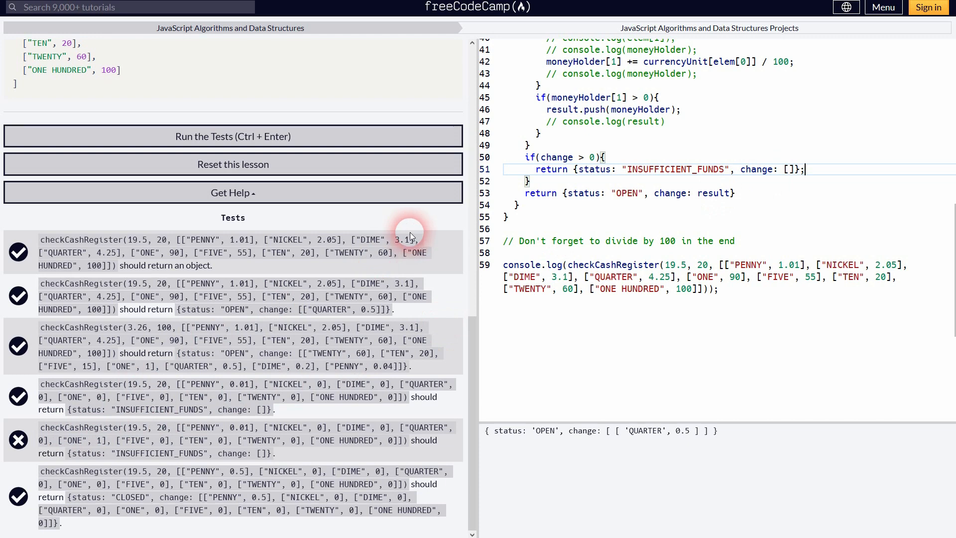
pyautogui.click(233, 136)
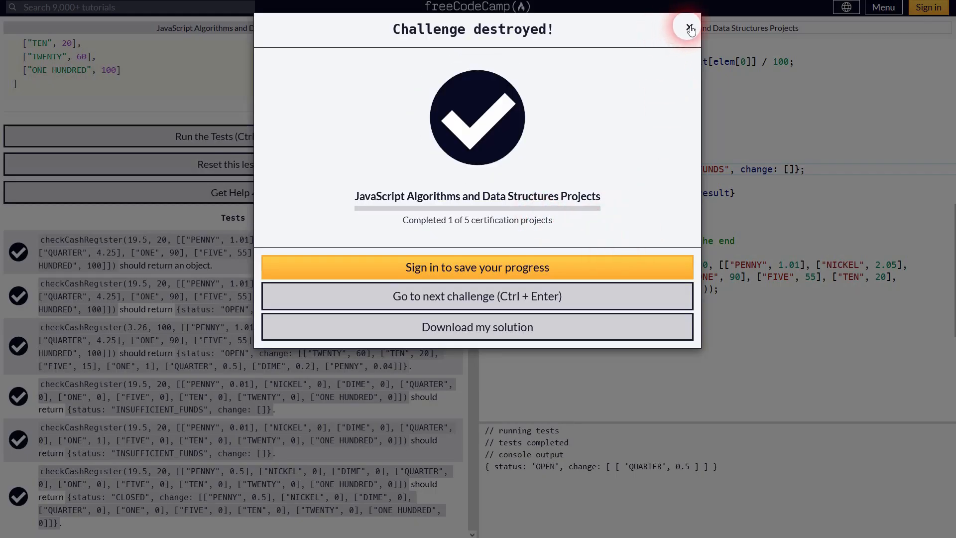
pyautogui.click(688, 29)
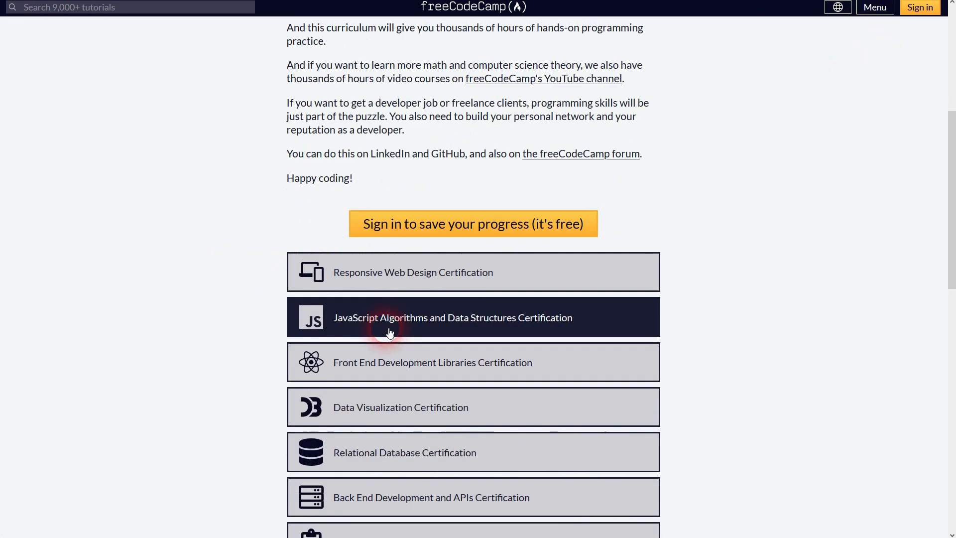
# Scroll the Front End Development Libraries page down to its Bootstrap, jQuery and SASS courses
pyautogui.scroll(-3)
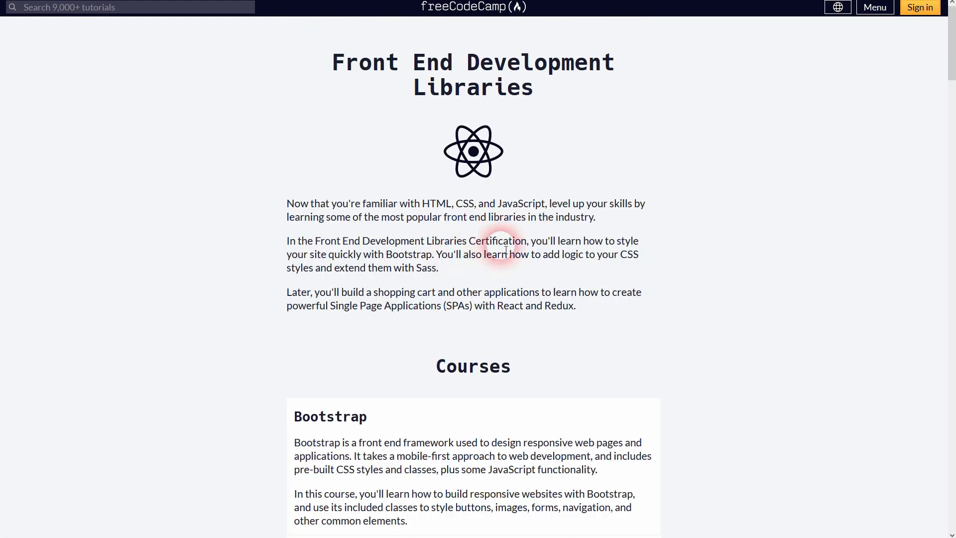
pyautogui.scroll(-3)
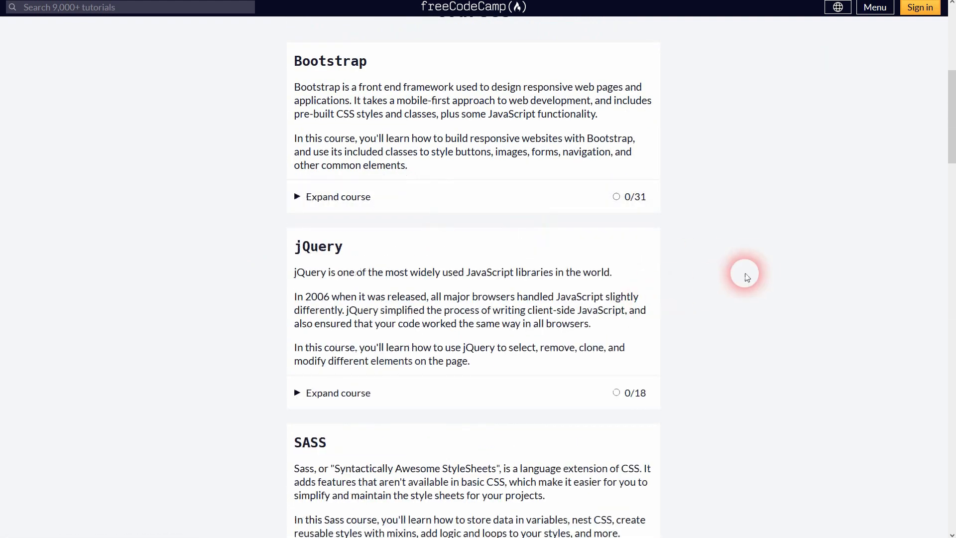